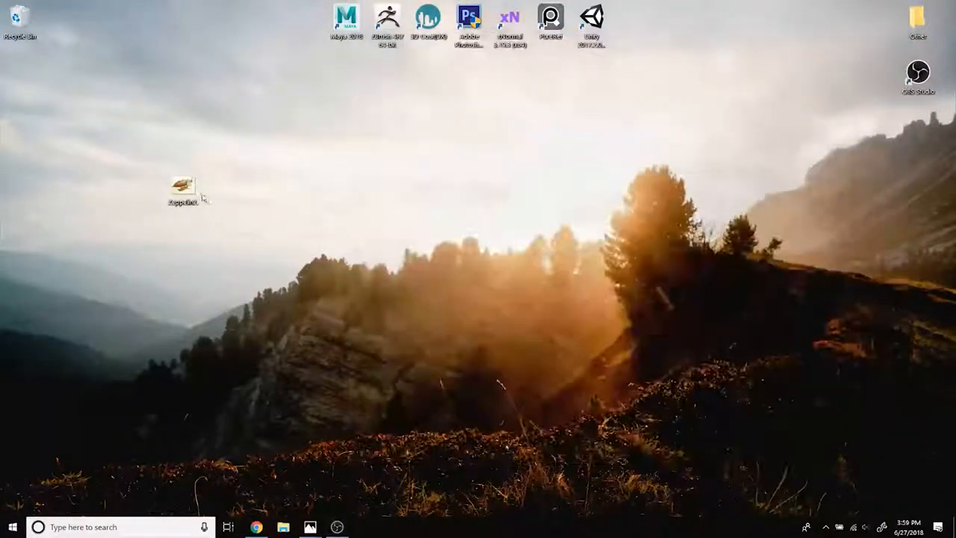
# Step: View the zeppelin concept art reference image, then close it
pyautogui.doubleClick(183, 185)
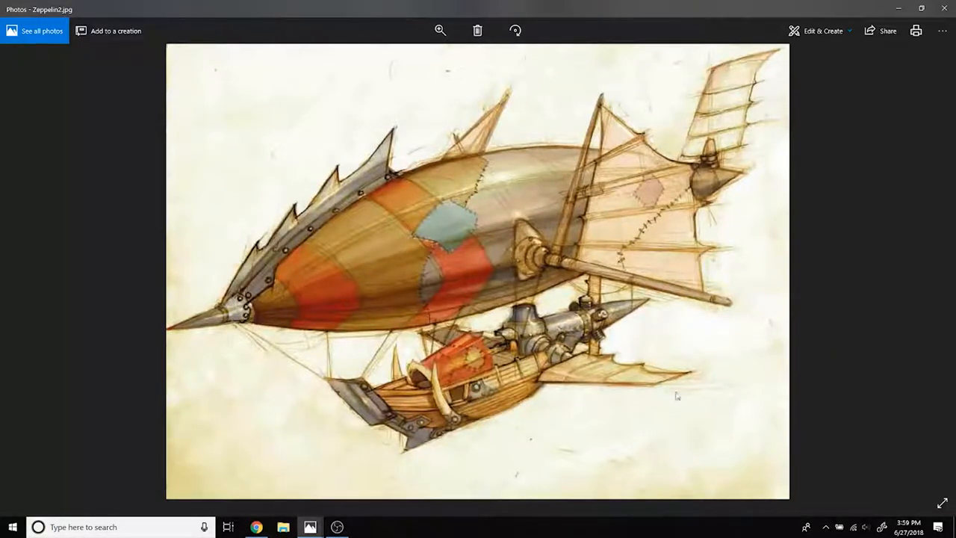
pyautogui.moveTo(381, 203)
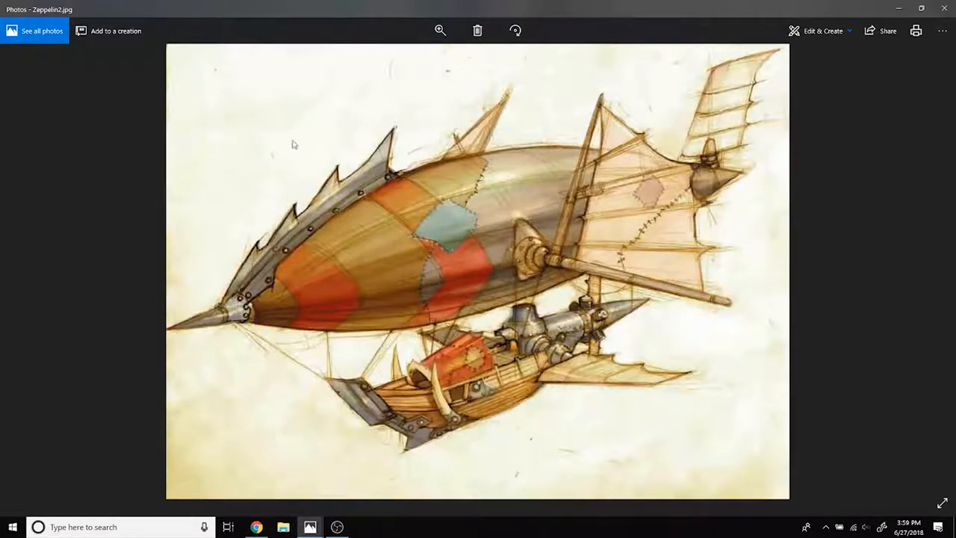
pyautogui.moveTo(562, 124)
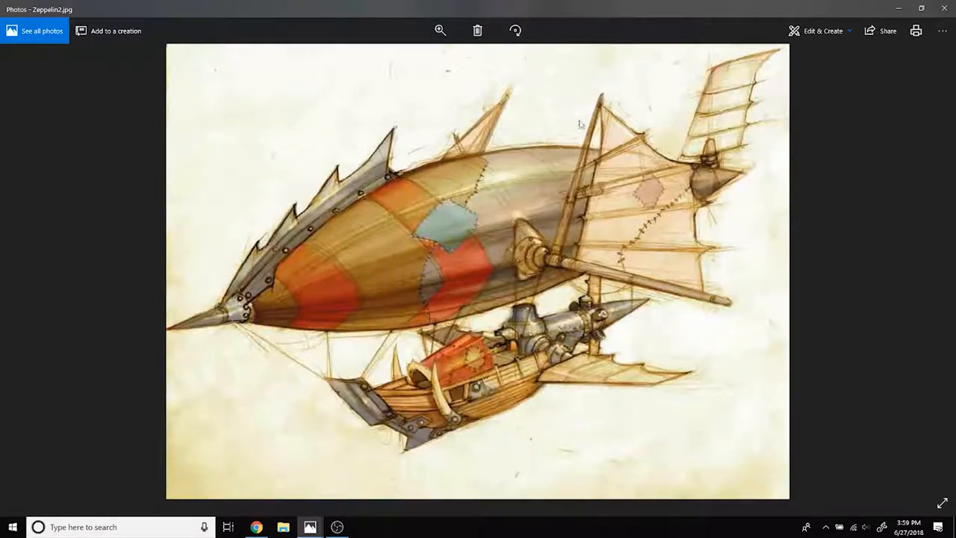
pyautogui.moveTo(584, 273)
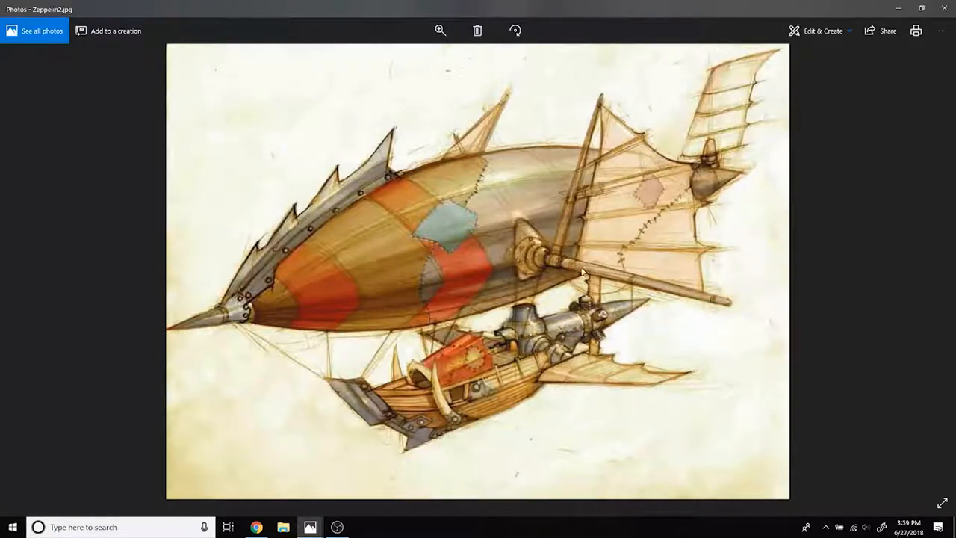
pyautogui.moveTo(600, 188)
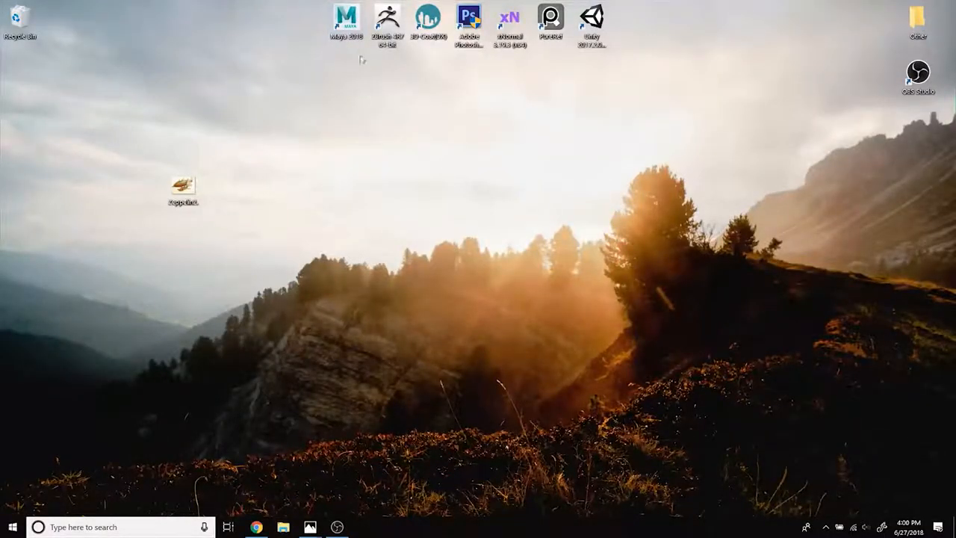
pyautogui.moveTo(306, 6)
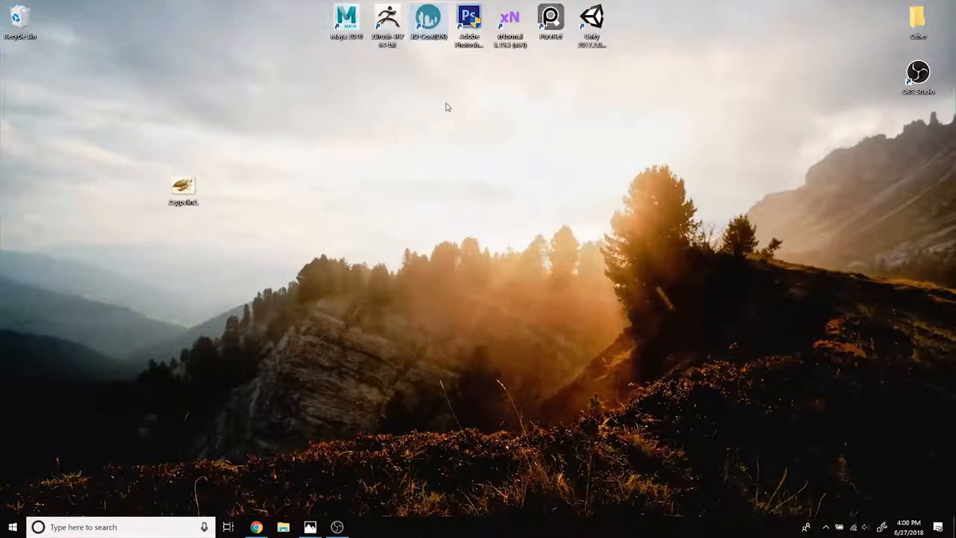
pyautogui.moveTo(467, 77)
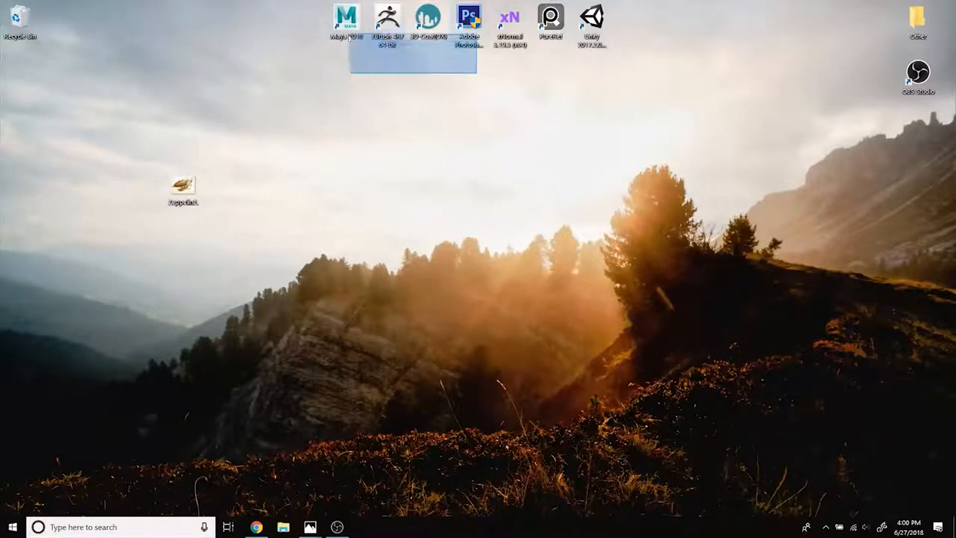
pyautogui.click(443, 102)
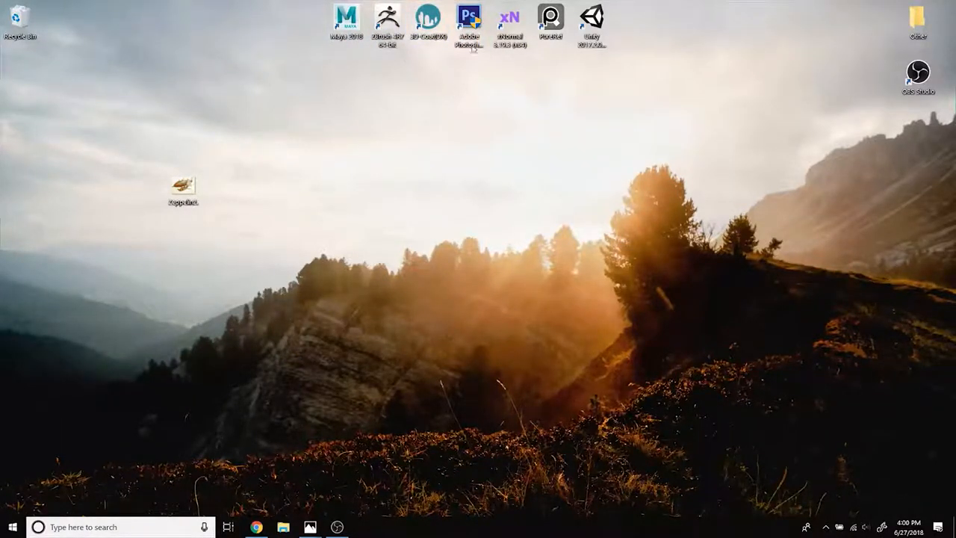
pyautogui.moveTo(382, 71)
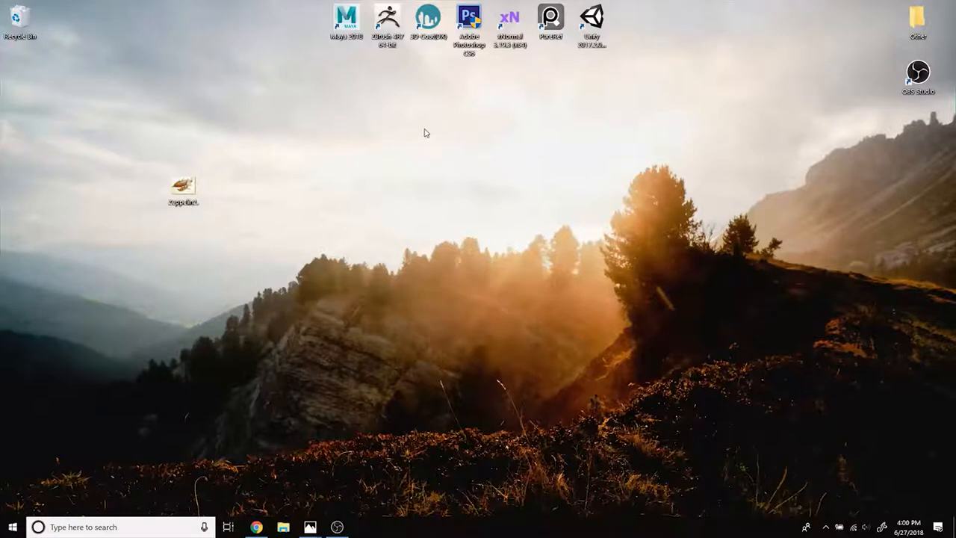
pyautogui.moveTo(215, 202)
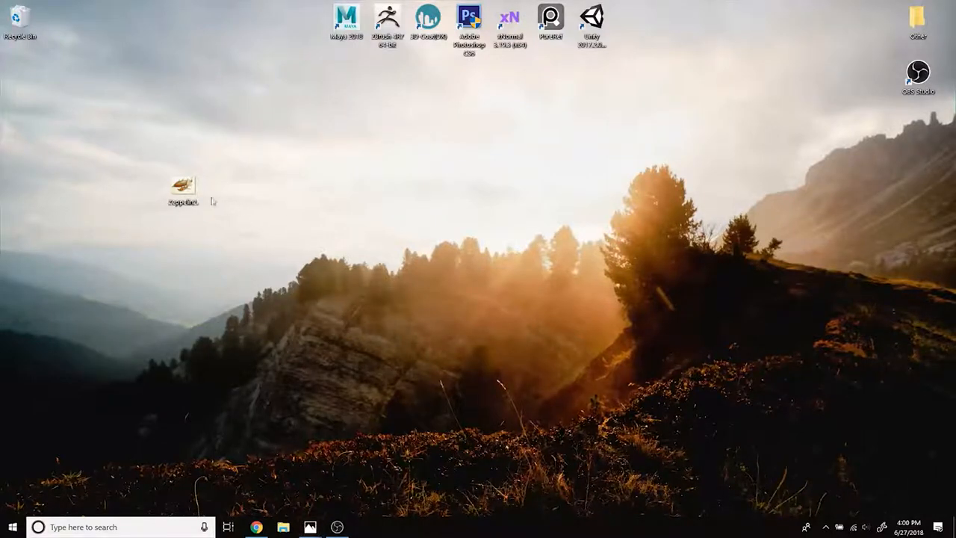
pyautogui.doubleClick(181, 185)
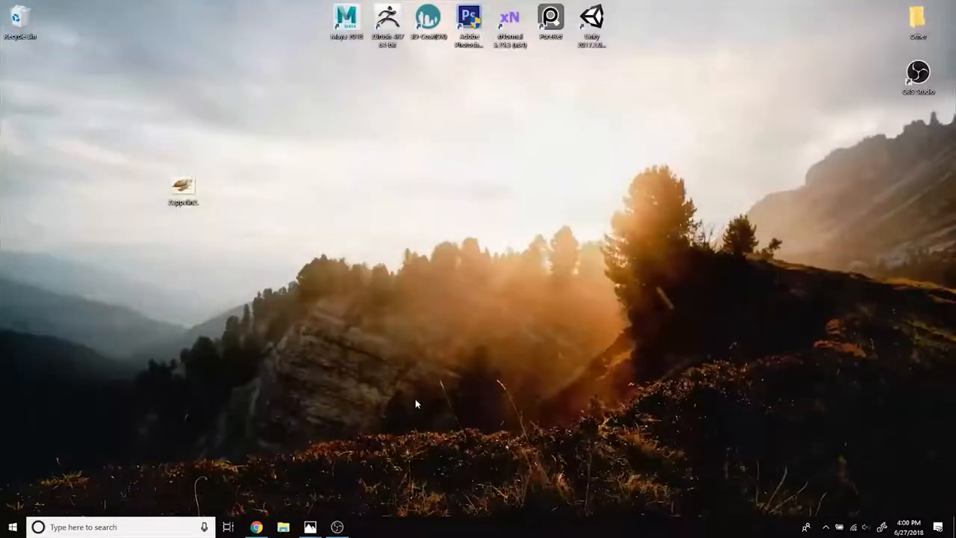
pyautogui.doubleClick(180, 185)
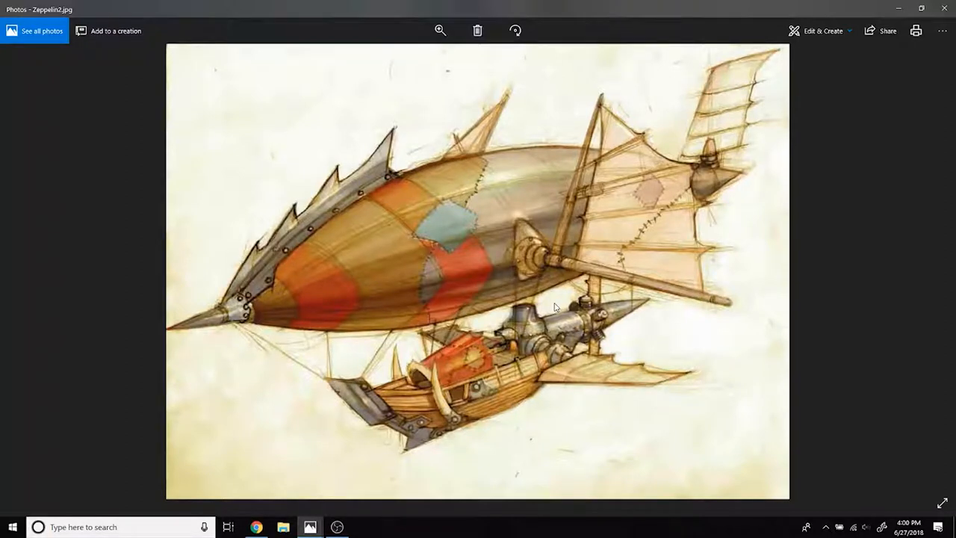
pyautogui.moveTo(373, 338)
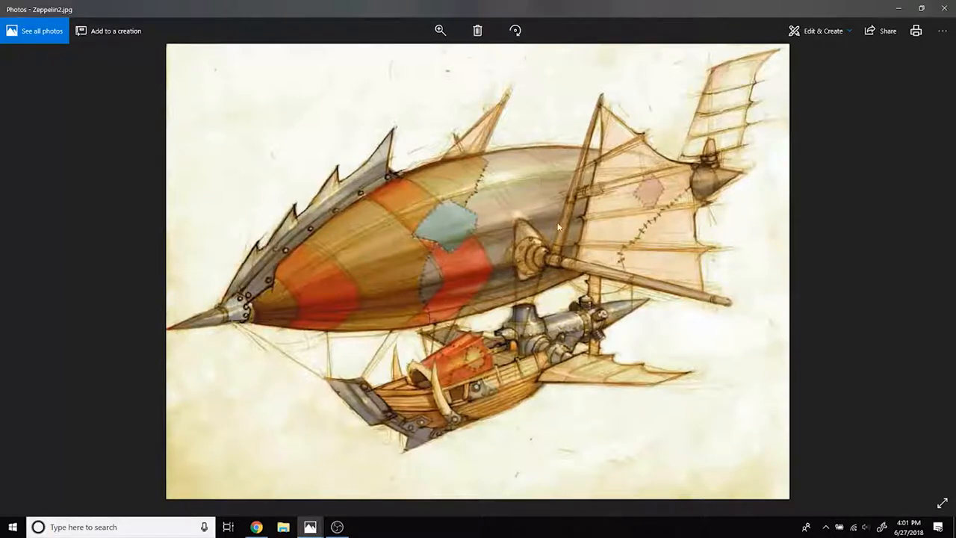
pyautogui.moveTo(373, 286)
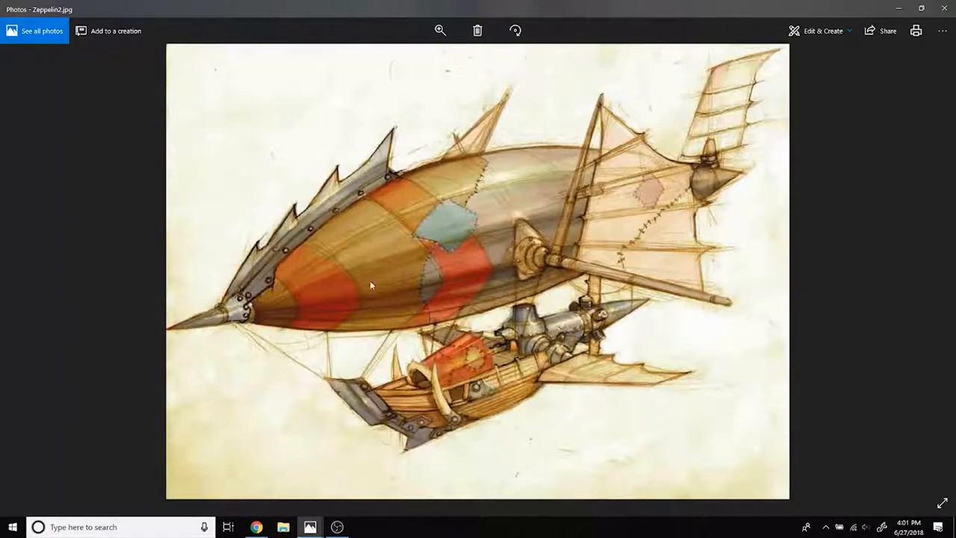
pyautogui.moveTo(537, 211)
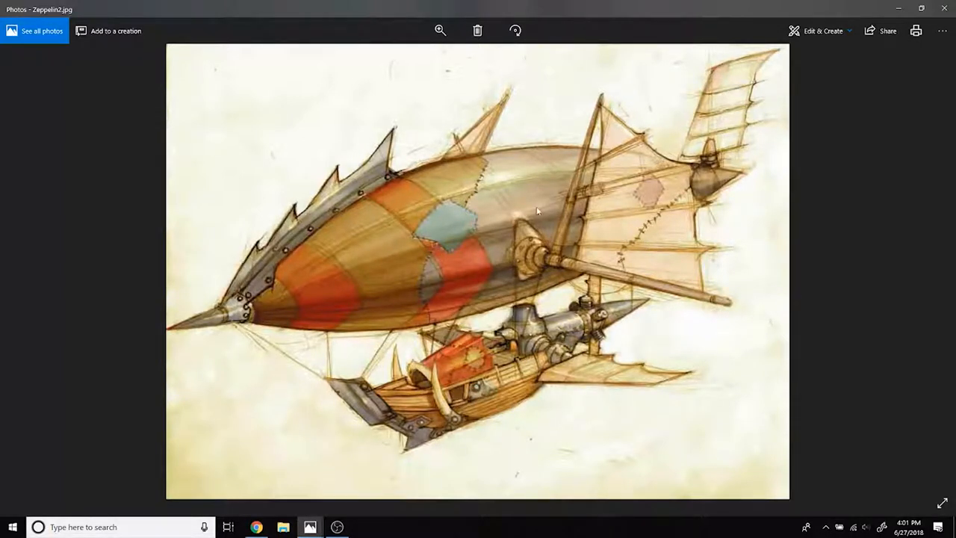
pyautogui.moveTo(606, 207)
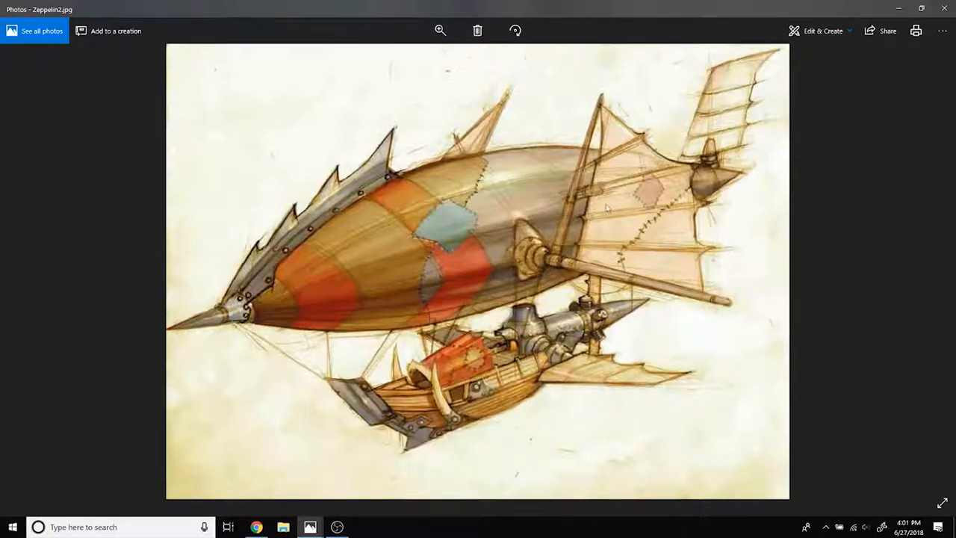
pyautogui.moveTo(424, 189)
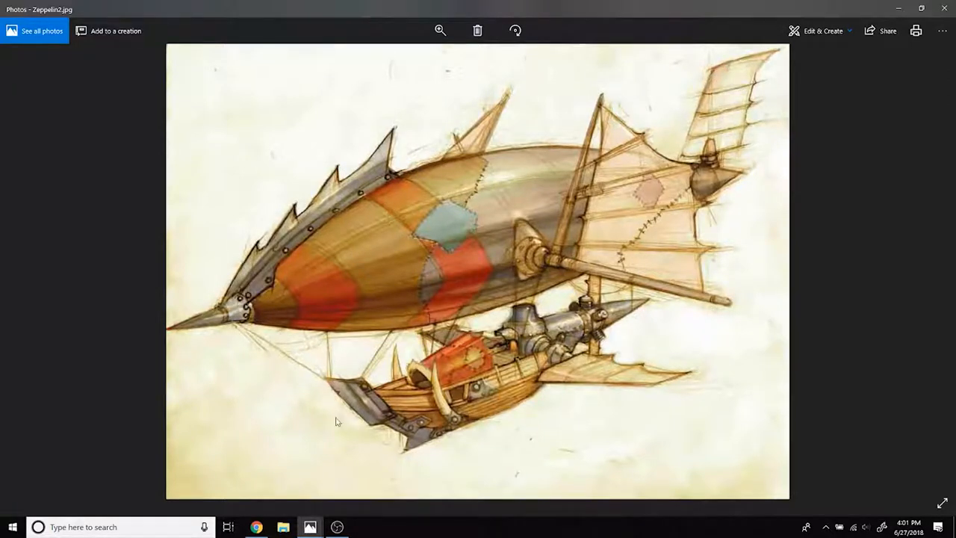
pyautogui.moveTo(355, 406)
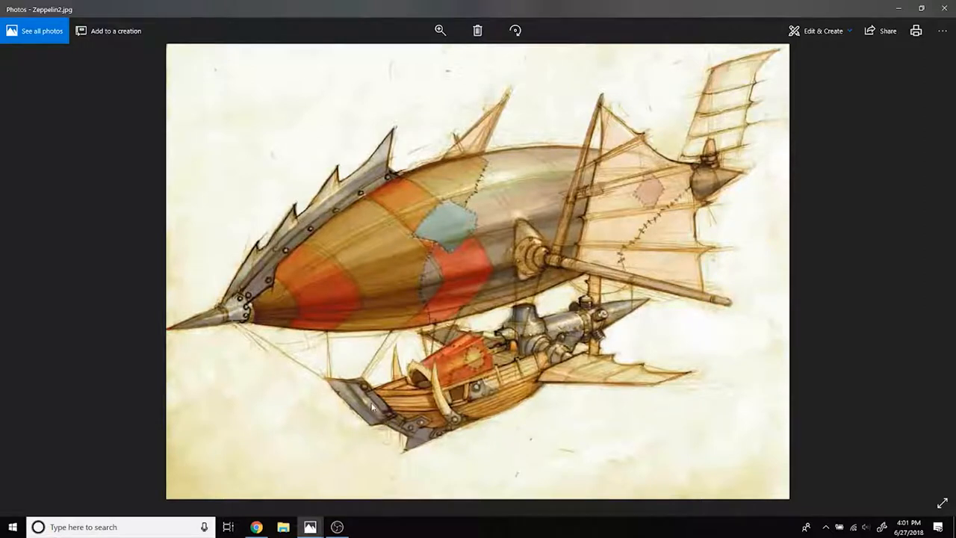
pyautogui.moveTo(684, 321)
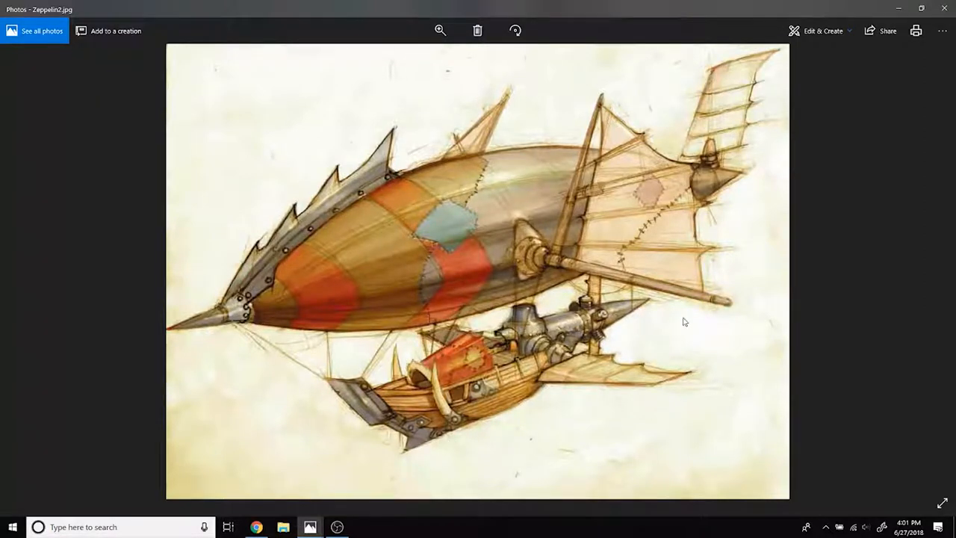
pyautogui.moveTo(318, 409)
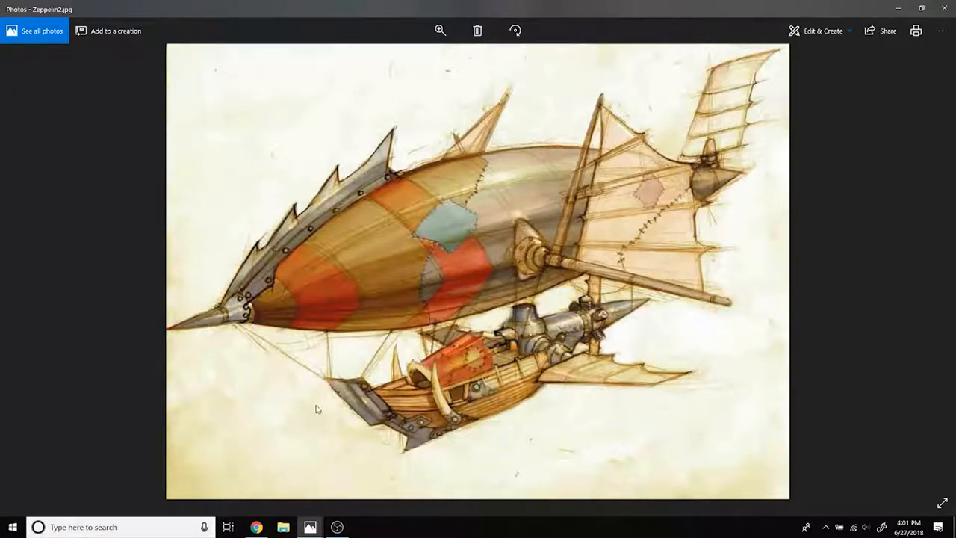
pyautogui.moveTo(514, 448)
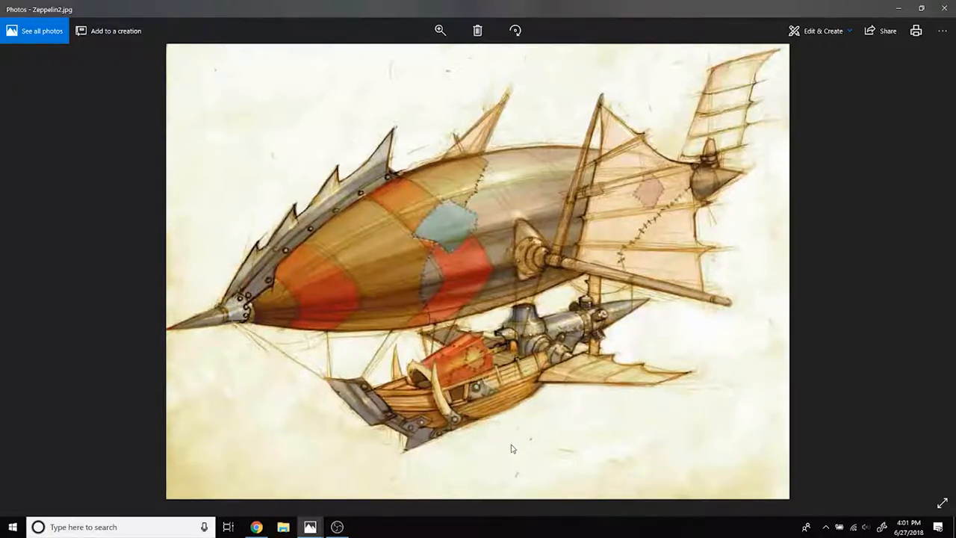
pyautogui.moveTo(882, 5)
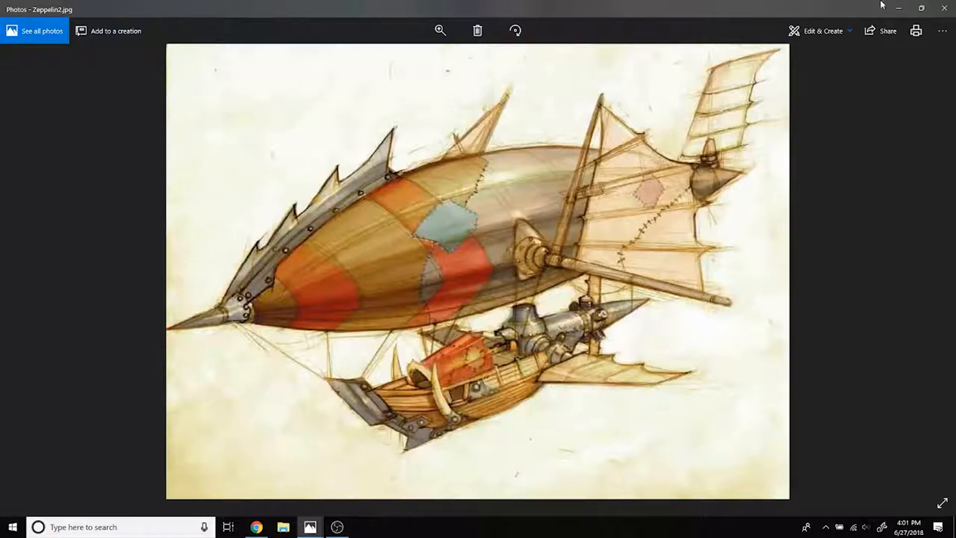
pyautogui.click(944, 8)
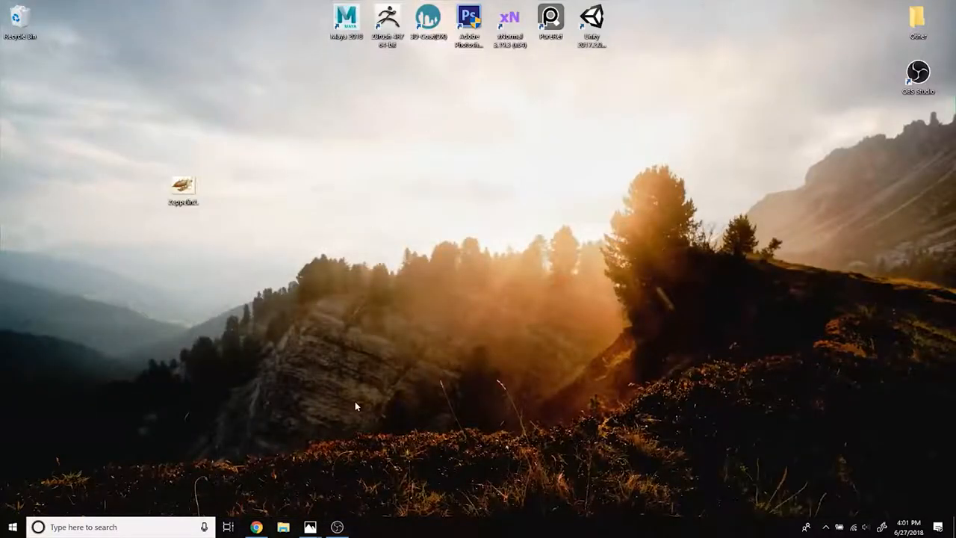
# Step: In Maya, add a polygon sphere with Subdivisions Axis and Height set to 12
pyautogui.doubleClick(344, 16)
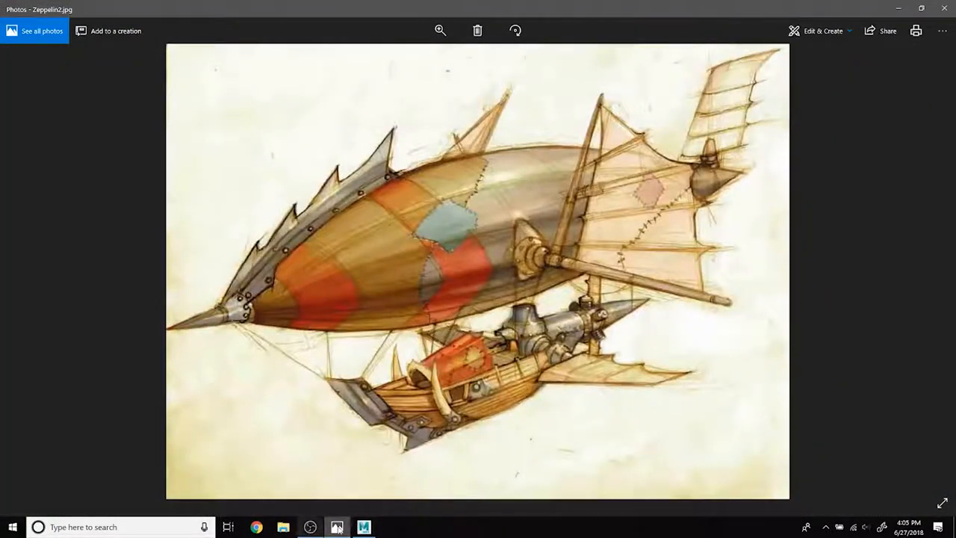
pyautogui.click(365, 525)
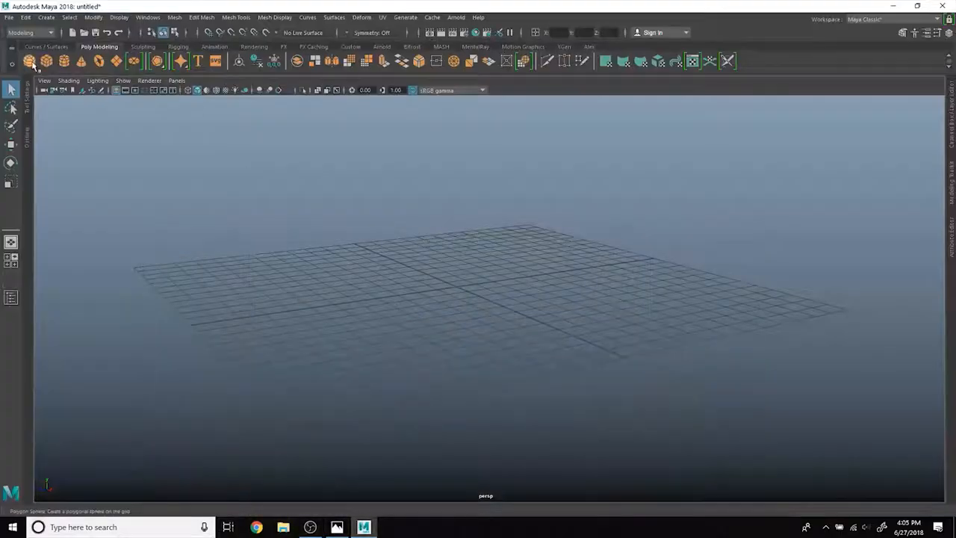
pyautogui.click(30, 61)
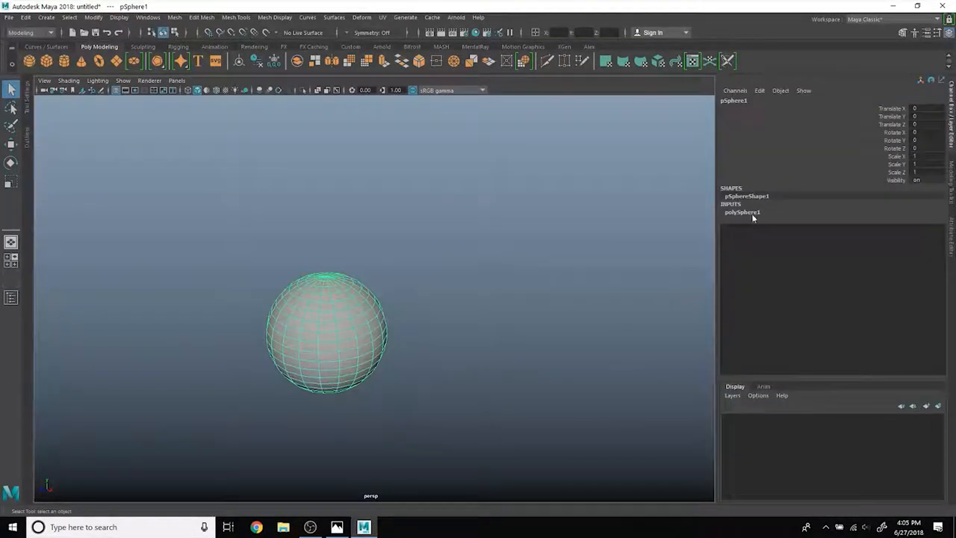
pyautogui.click(742, 213)
pyautogui.write('12')
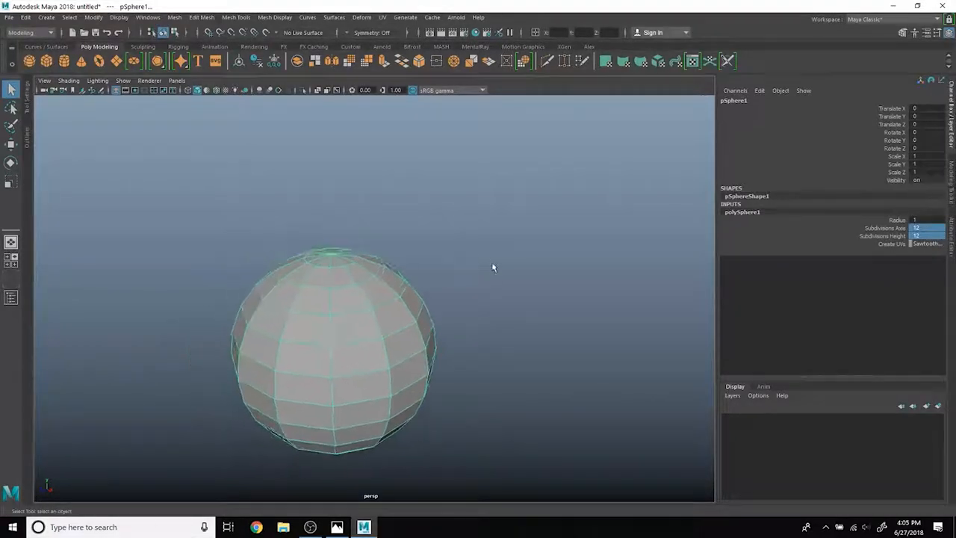
# Step: Rotate and stretch pSphere1 into an elongated hull, comparing it against the zeppelin reference
pyautogui.moveTo(493, 268); pyautogui.dragTo(508, 289)
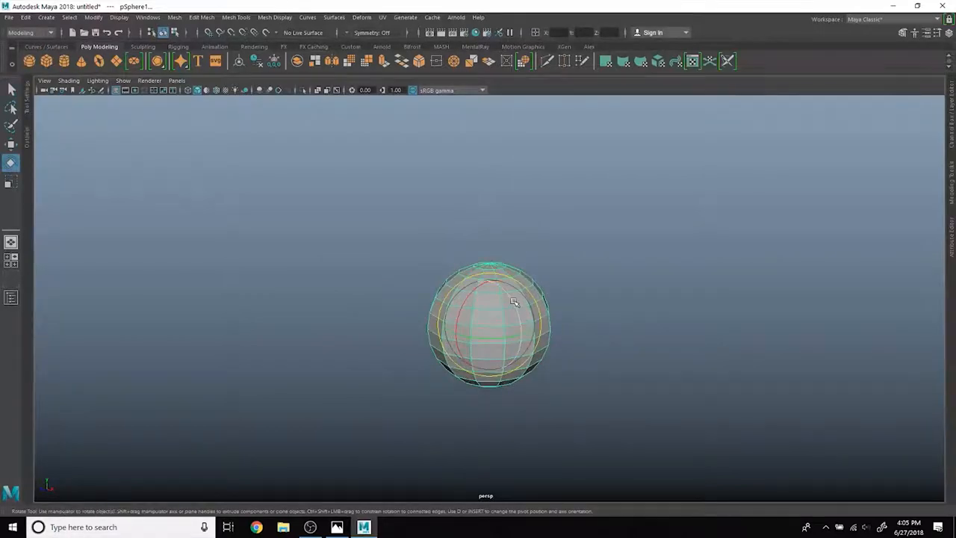
pyautogui.moveTo(514, 302); pyautogui.dragTo(520, 373)
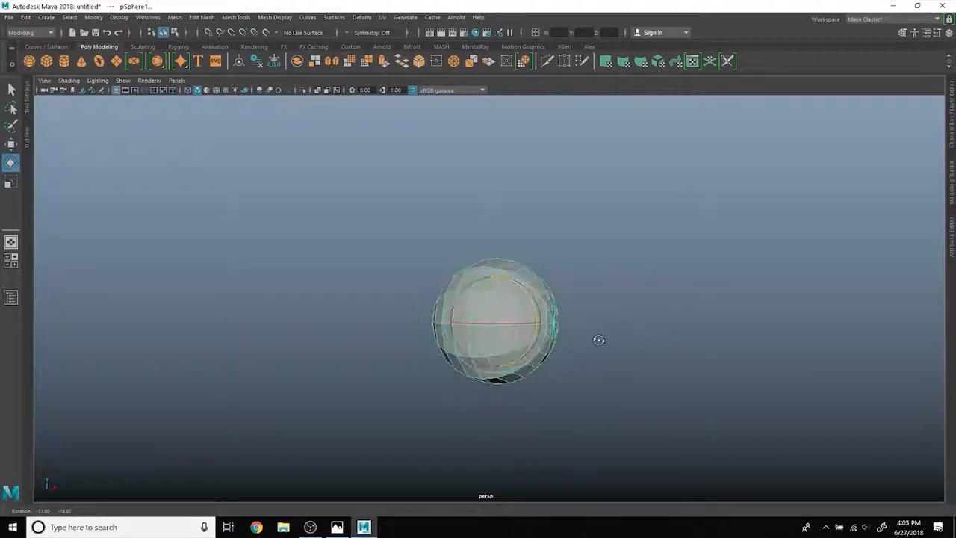
pyautogui.moveTo(598, 340); pyautogui.dragTo(653, 299)
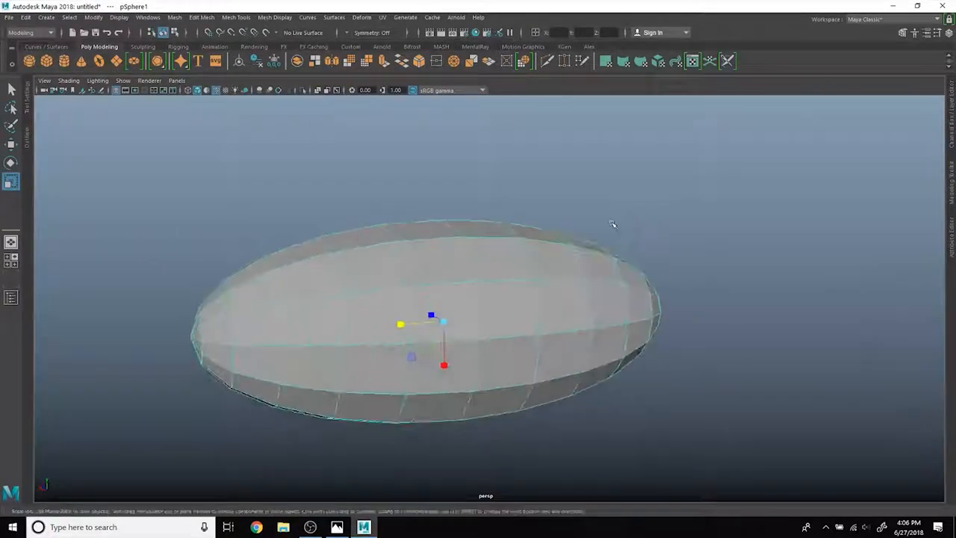
pyautogui.click(334, 526)
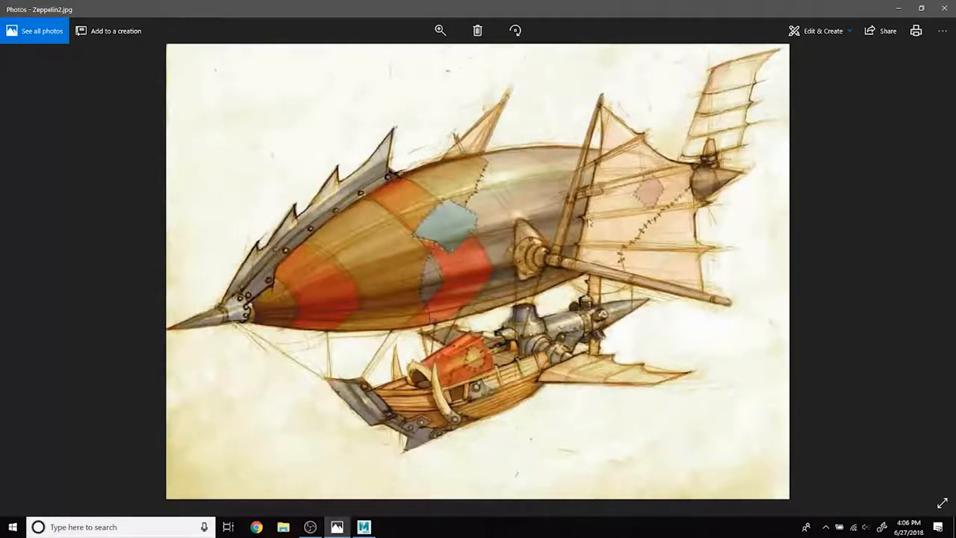
pyautogui.moveTo(316, 291)
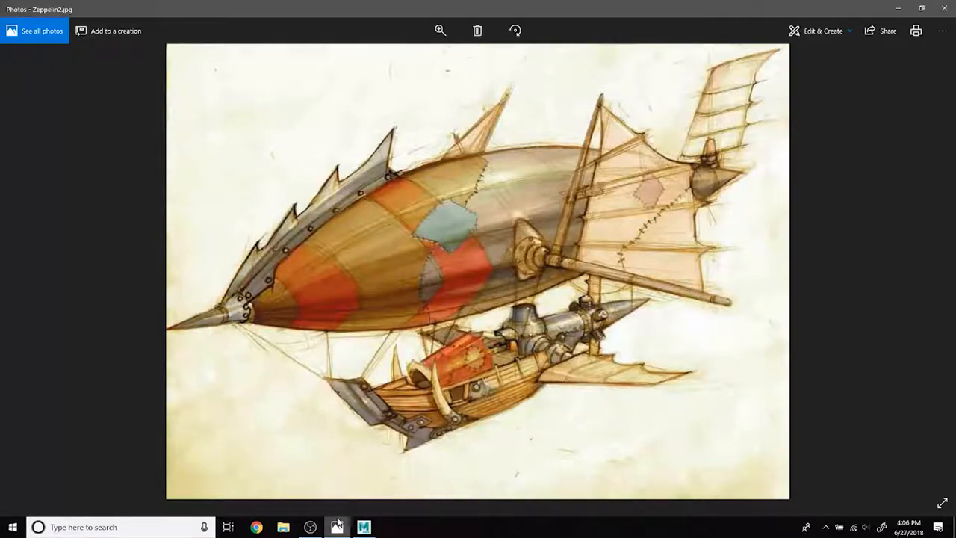
pyautogui.click(365, 525)
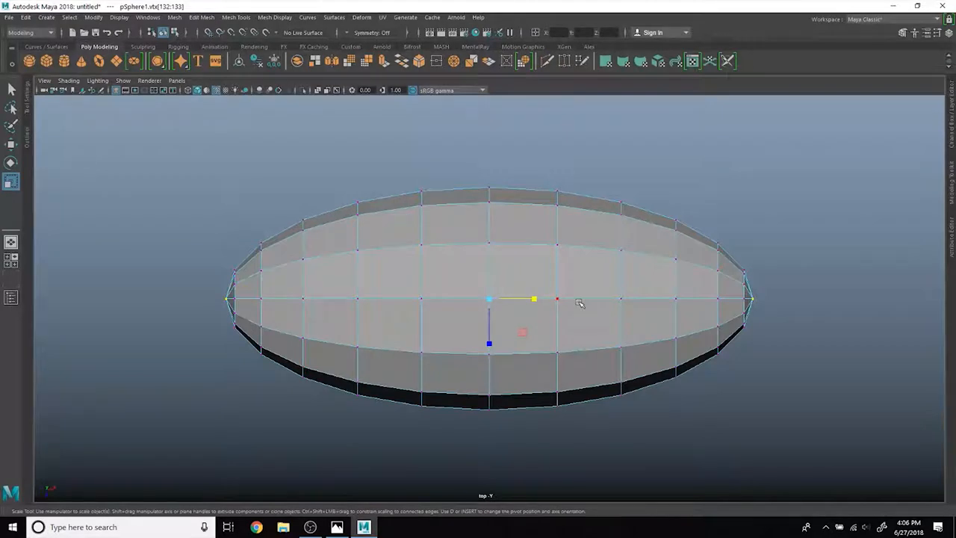
# Step: Scale the end vertex rows inward to taper both tips, checking the reference
pyautogui.press('b')
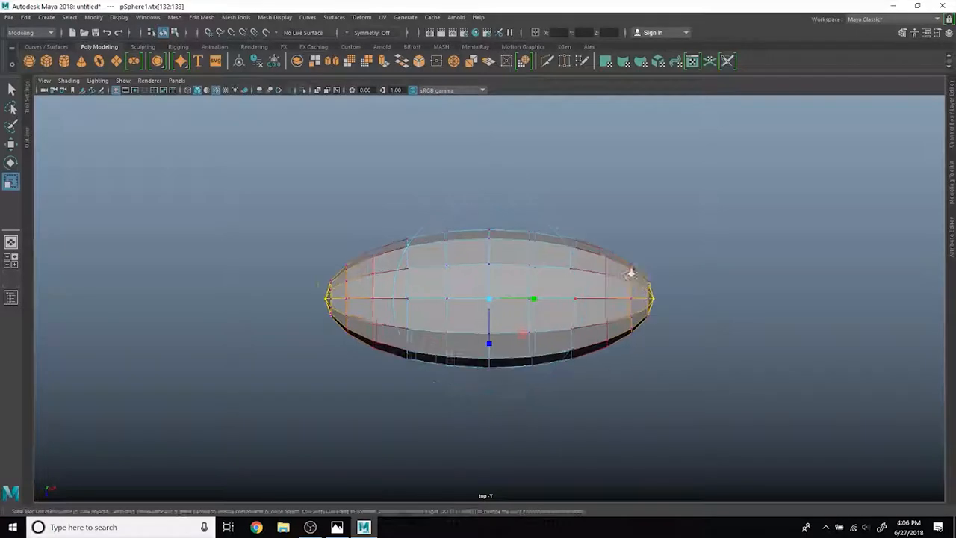
pyautogui.moveTo(631, 272); pyautogui.dragTo(545, 299)
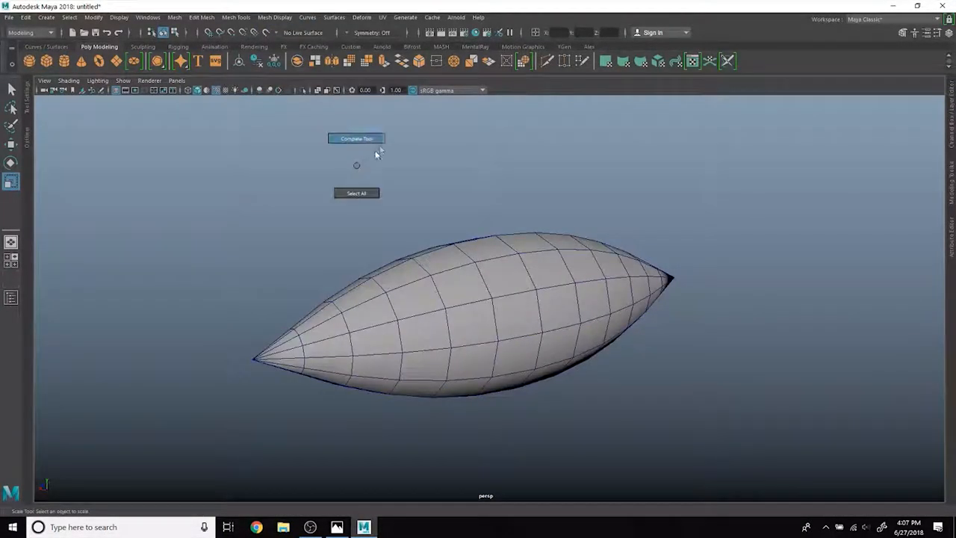
pyautogui.moveTo(373, 153); pyautogui.dragTo(426, 195)
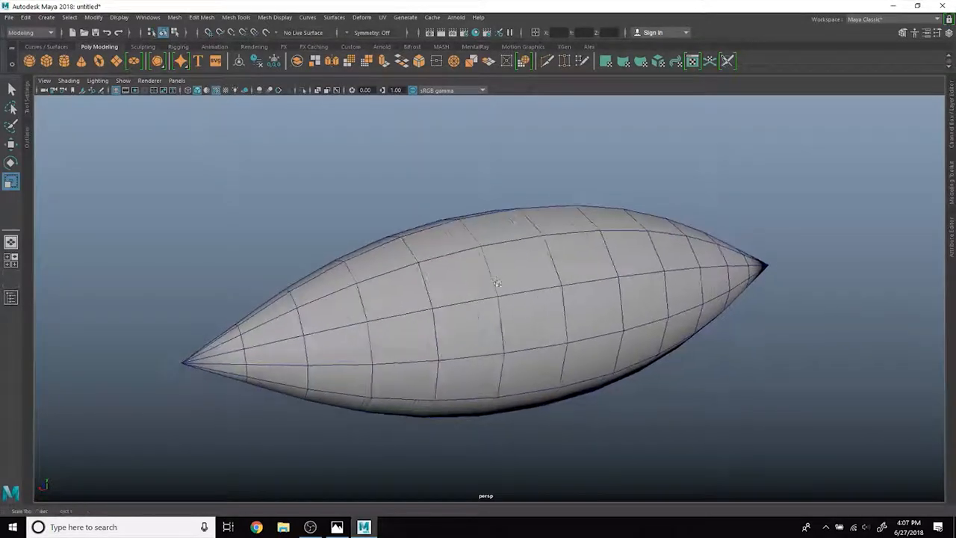
pyautogui.click(334, 527)
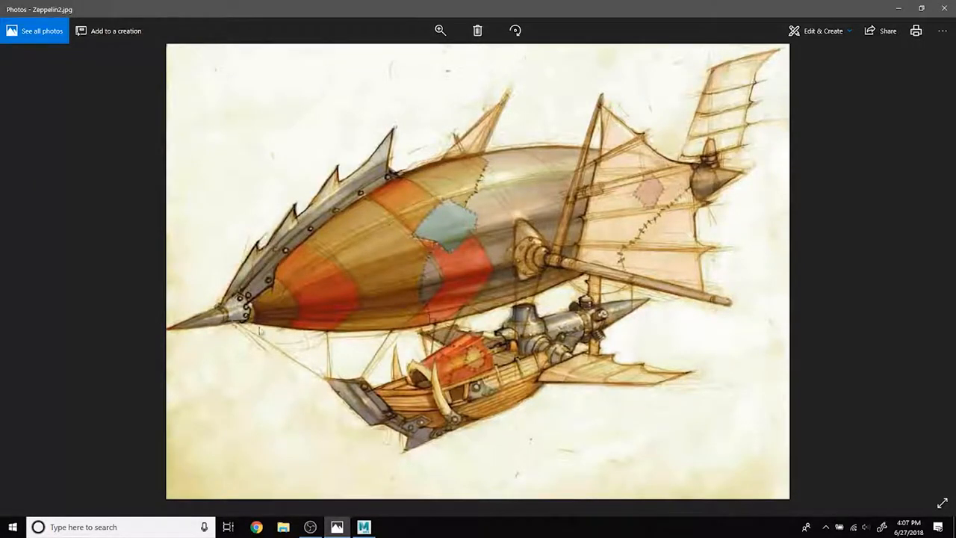
pyautogui.moveTo(337, 526)
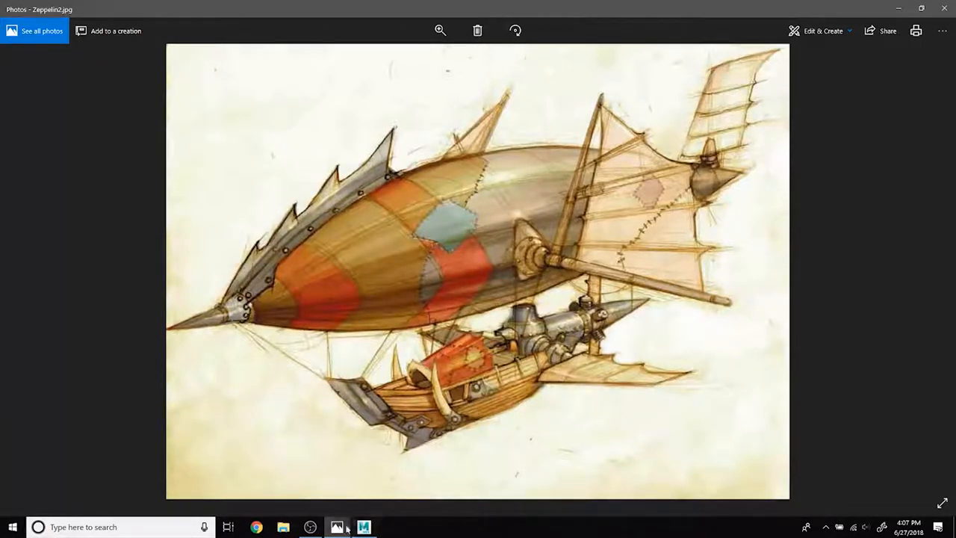
pyautogui.click(361, 526)
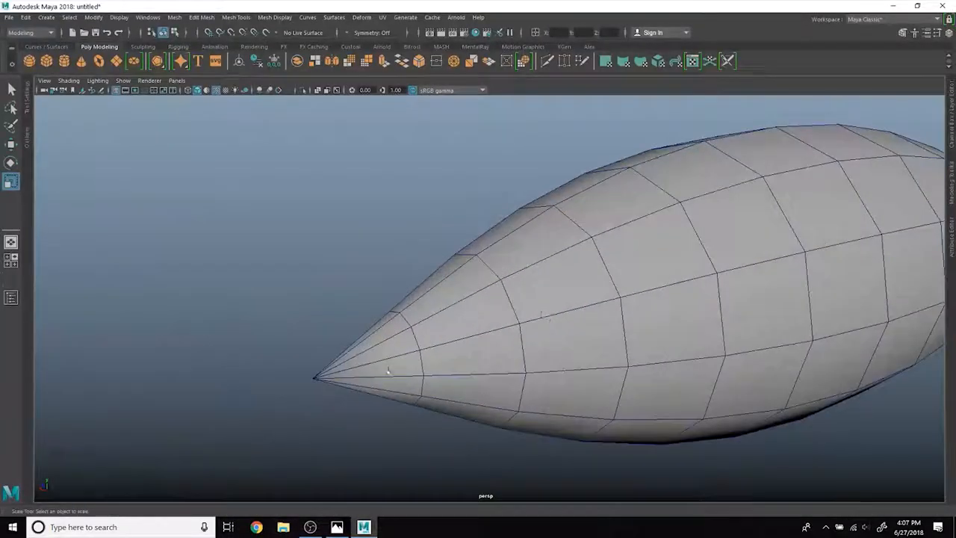
# Step: Select the balloon body and draw its nose into a spike, comparing with the reference
pyautogui.click(386, 371)
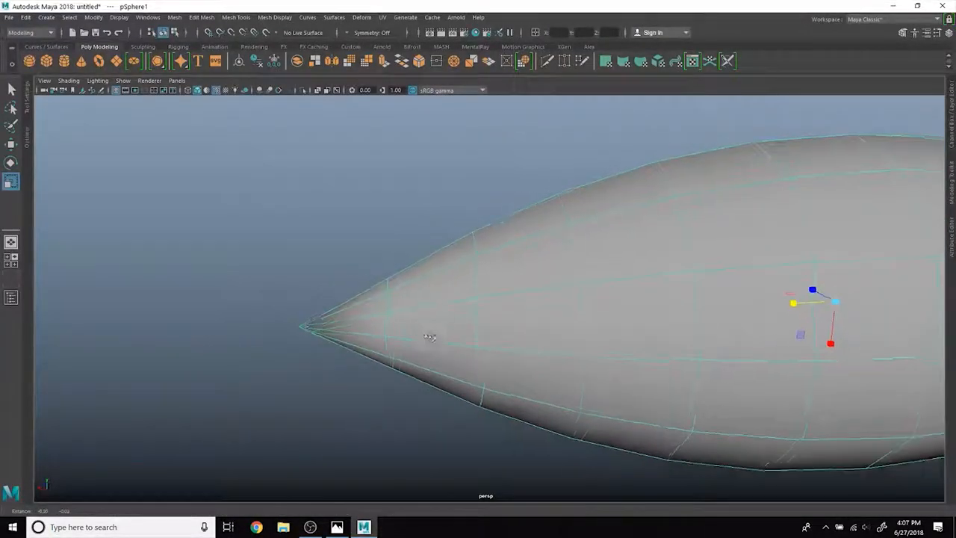
pyautogui.click(334, 527)
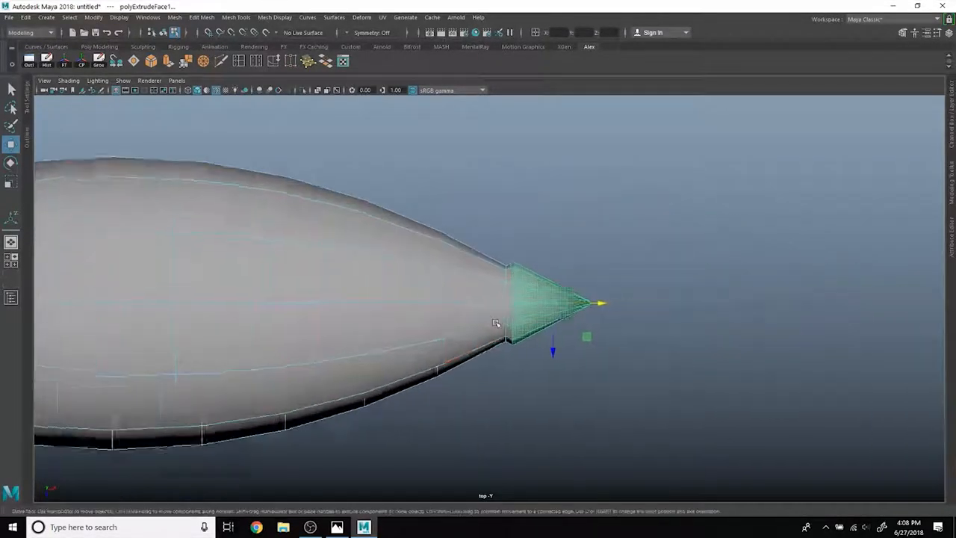
pyautogui.click(335, 528)
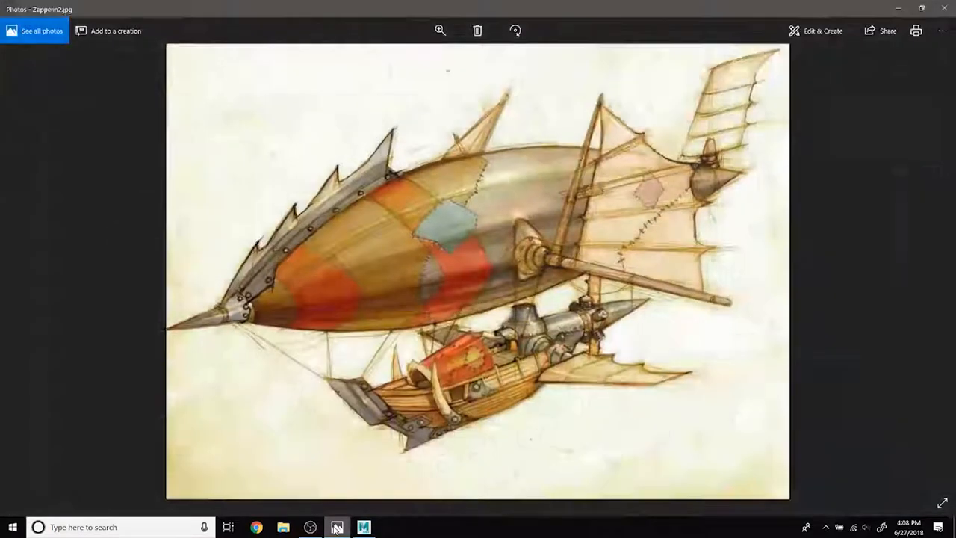
pyautogui.click(364, 527)
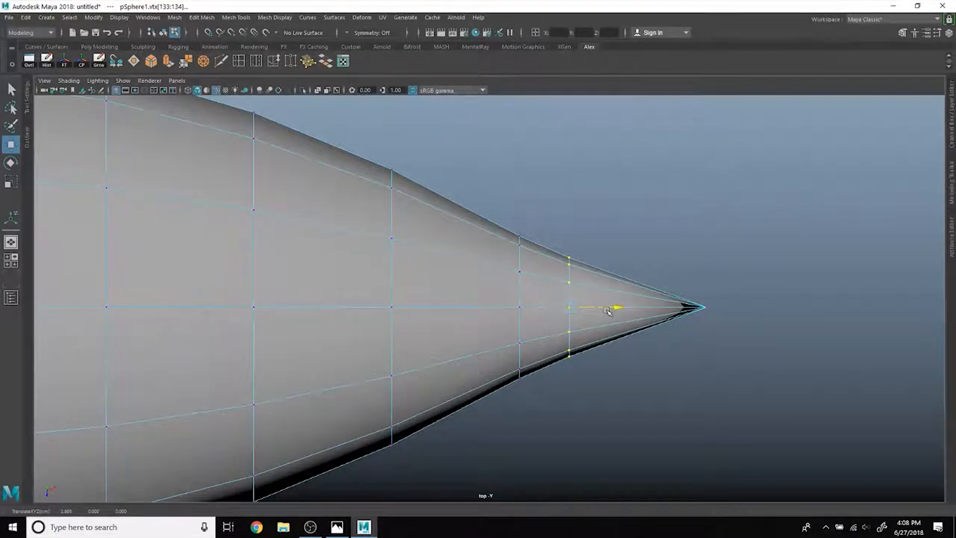
pyautogui.click(332, 527)
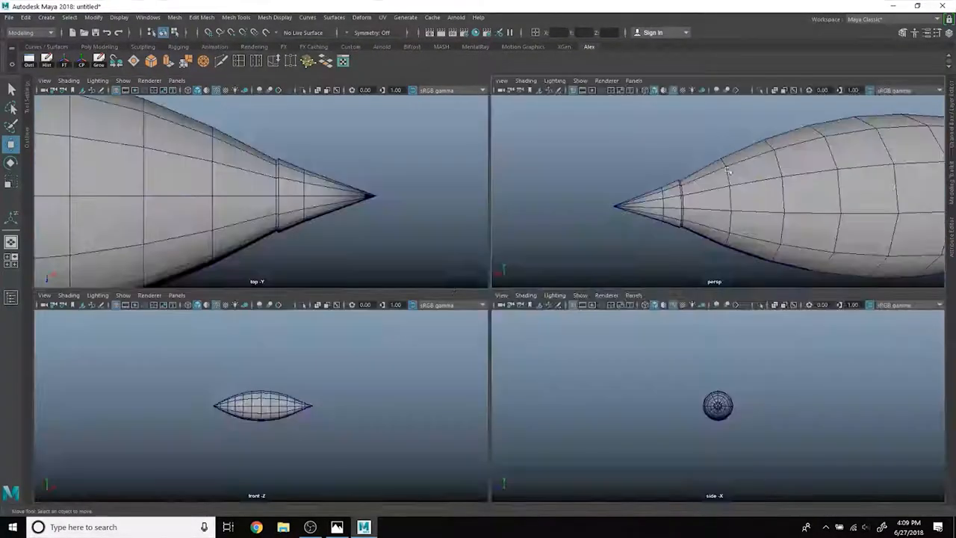
pyautogui.press('space')
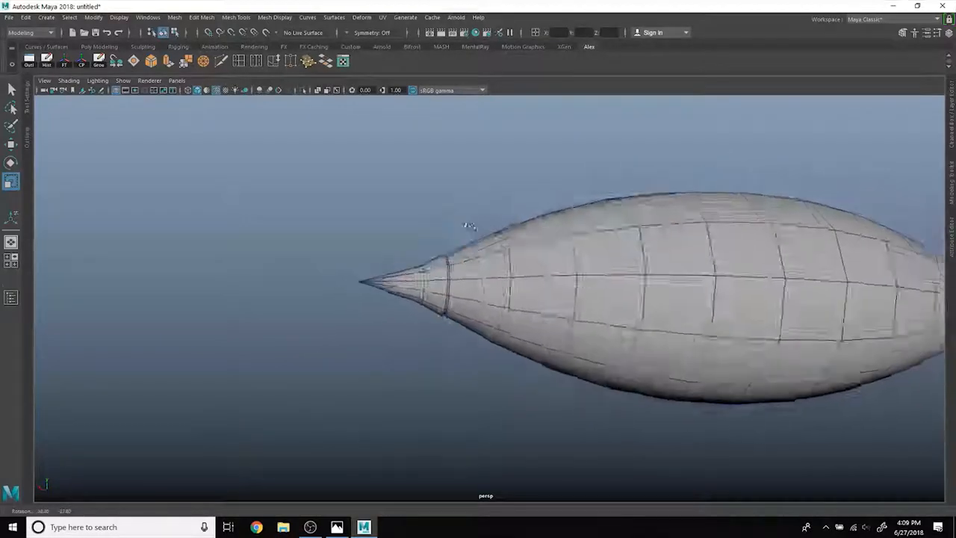
pyautogui.click(335, 527)
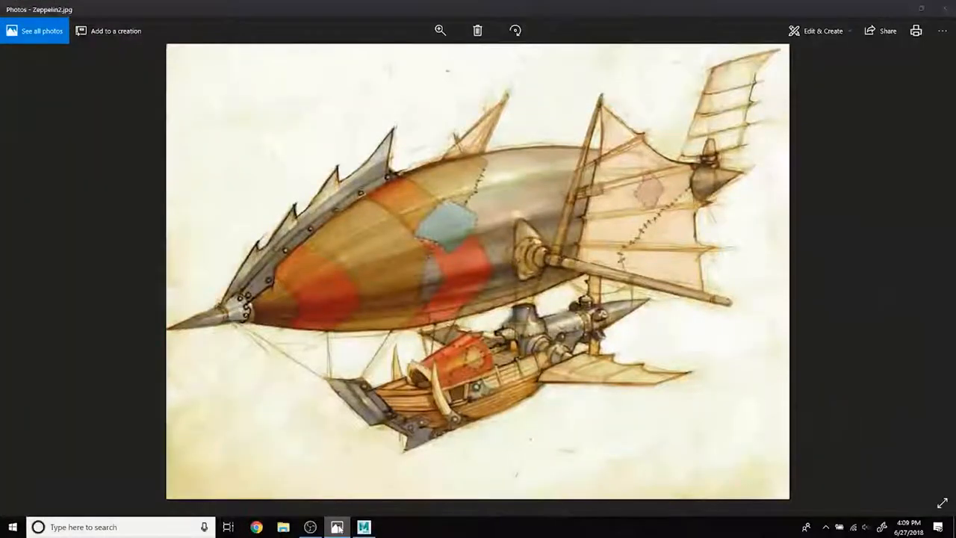
pyautogui.click(364, 526)
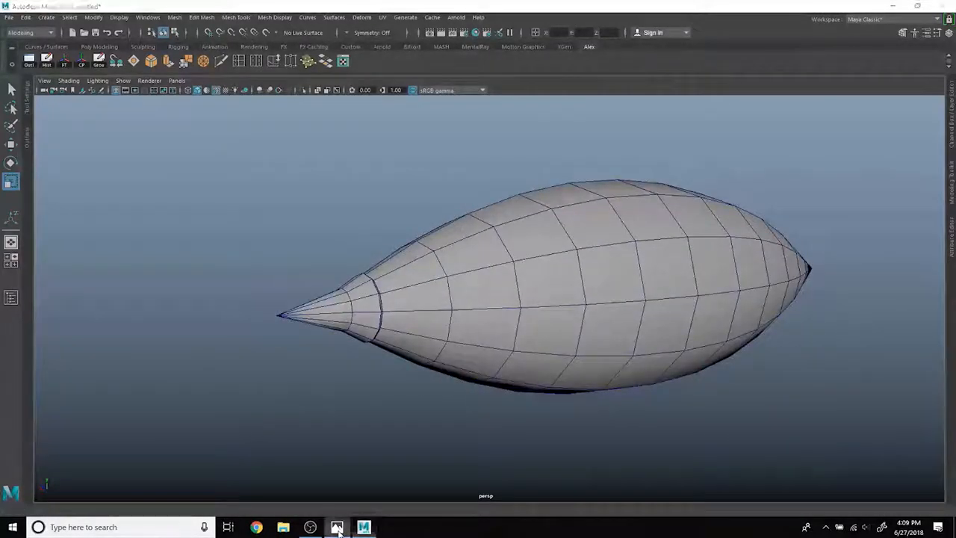
pyautogui.click(338, 526)
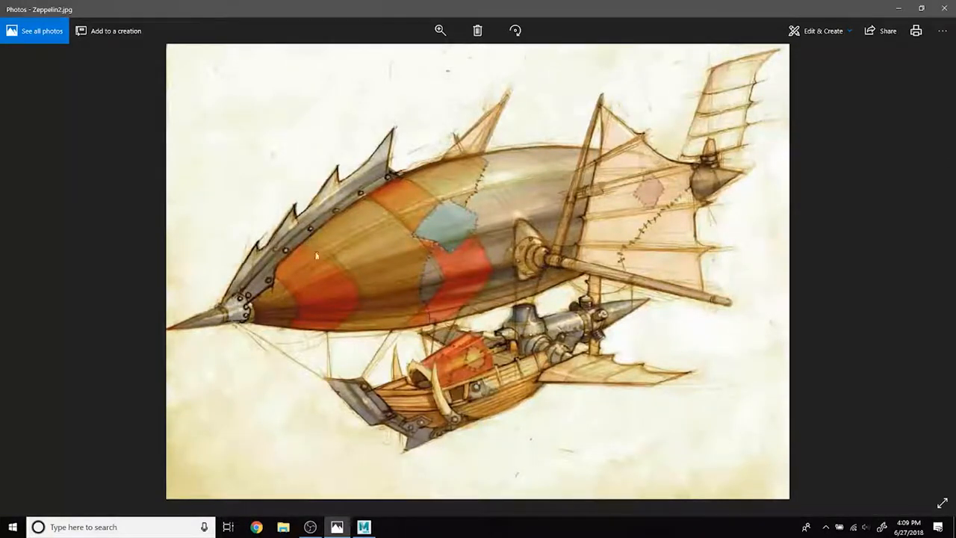
pyautogui.moveTo(364, 526)
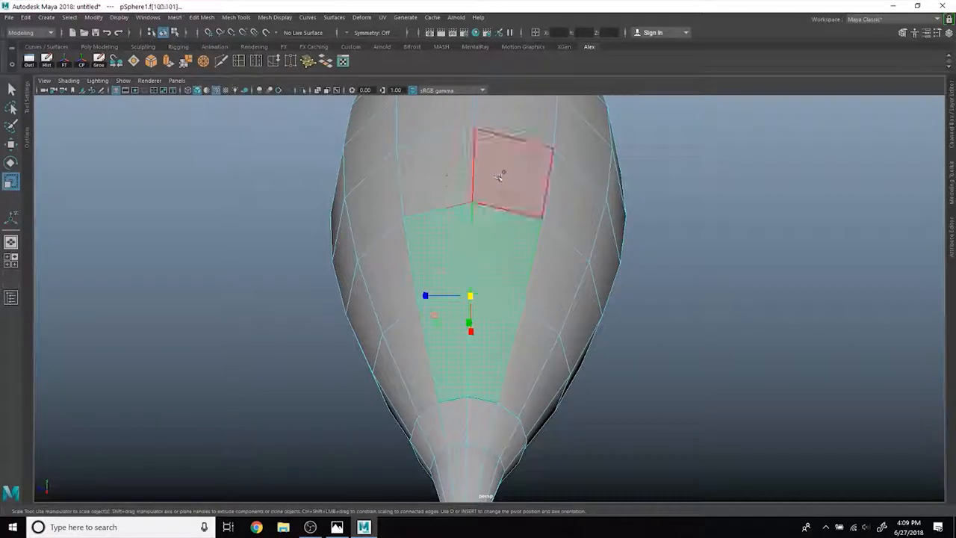
# Step: Drag-select the strip of faces along the hull's top ridge and compare with the reference
pyautogui.moveTo(499, 177); pyautogui.dragTo(480, 215)
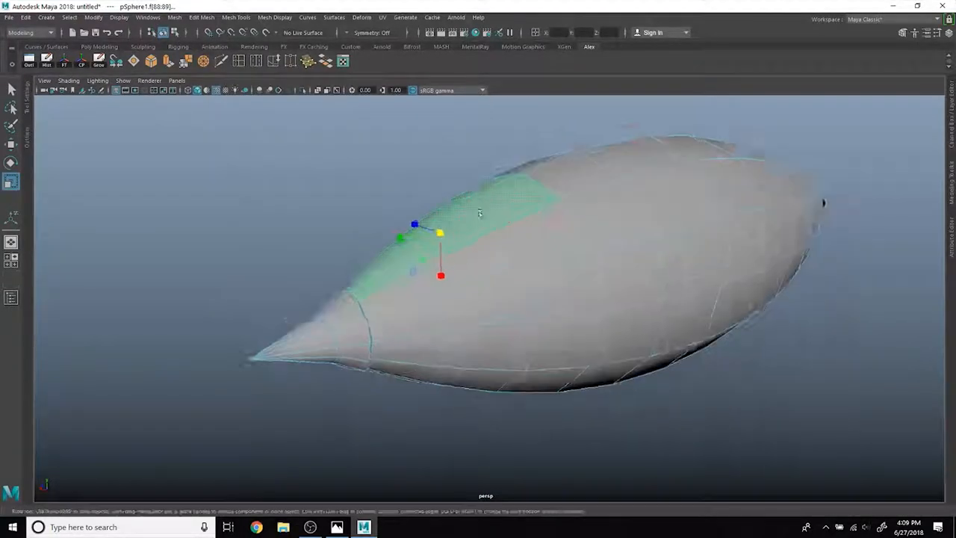
pyautogui.click(333, 527)
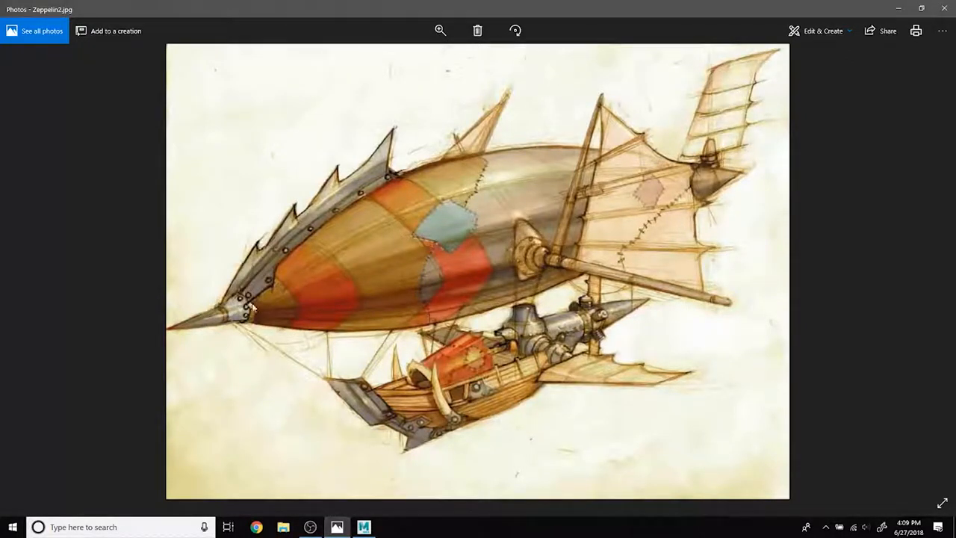
pyautogui.moveTo(396, 189)
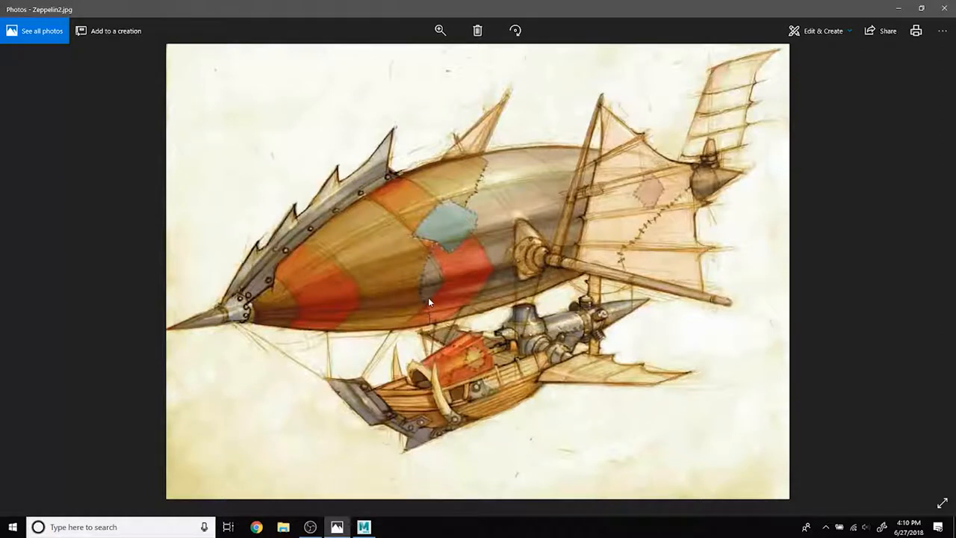
pyautogui.moveTo(365, 526)
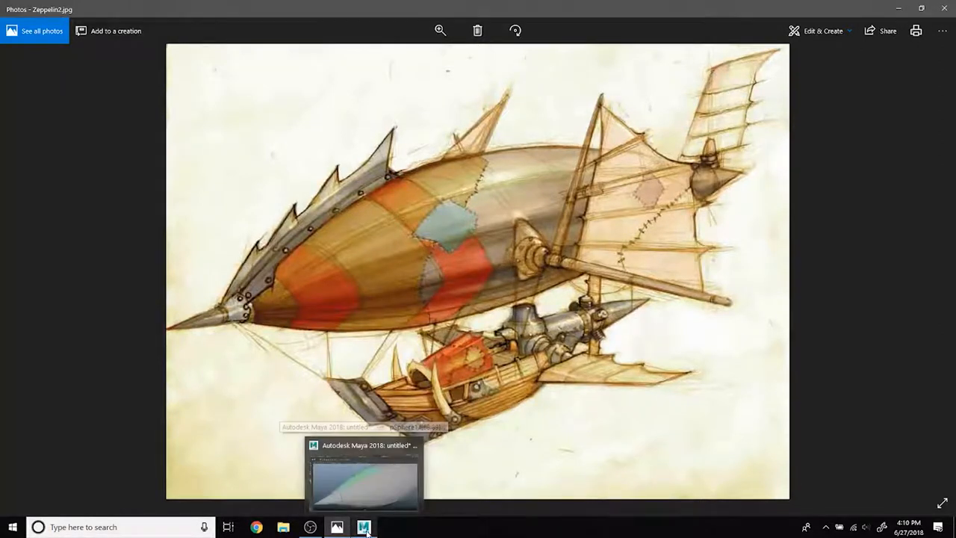
pyautogui.click(360, 526)
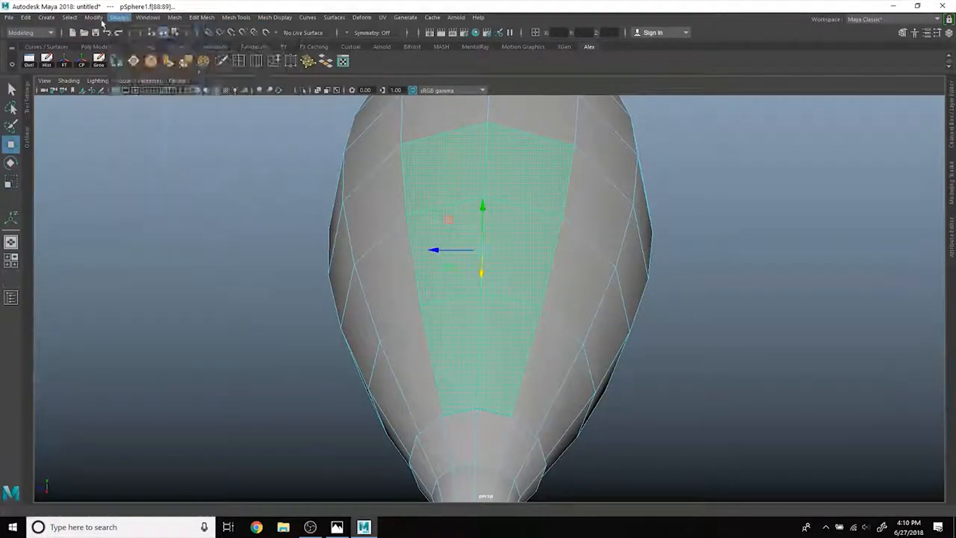
# Step: Duplicate the top-ridge faces with 'Separate duplicated faces' enabled in Edit Mesh > Duplicate options
pyautogui.click(201, 18)
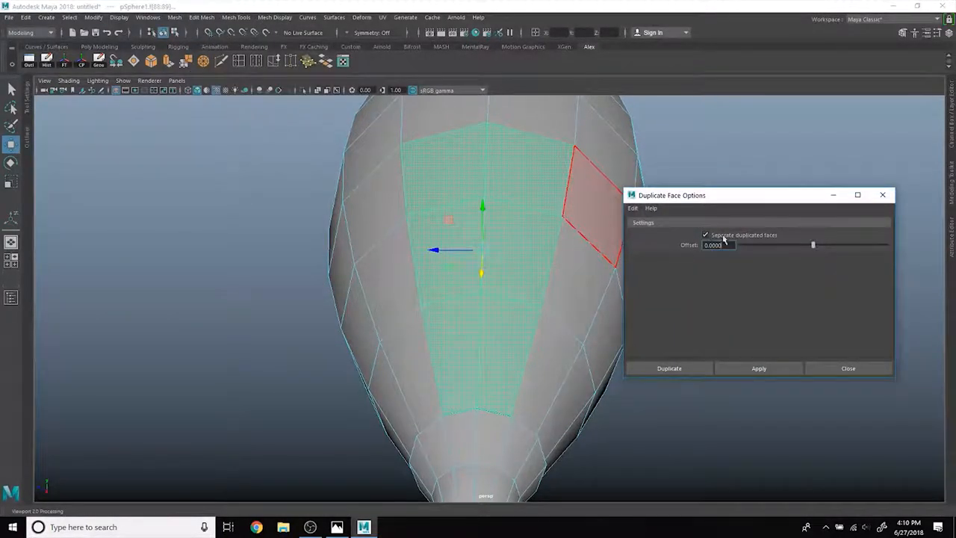
pyautogui.click(759, 369)
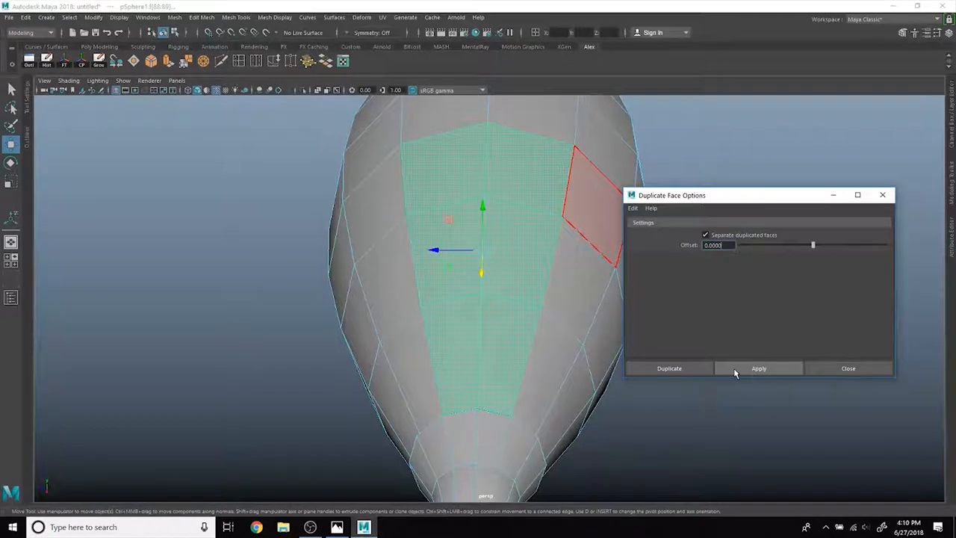
pyautogui.click(758, 368)
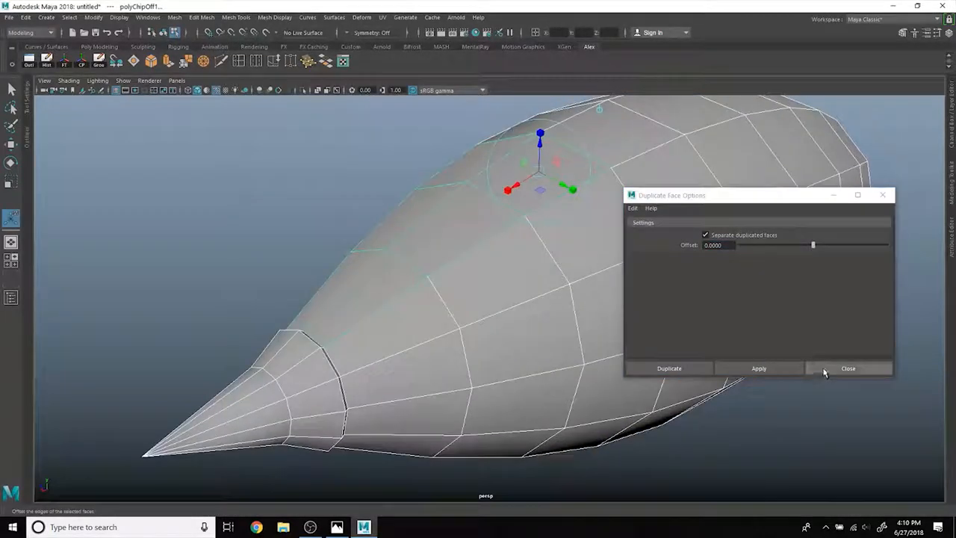
pyautogui.click(848, 369)
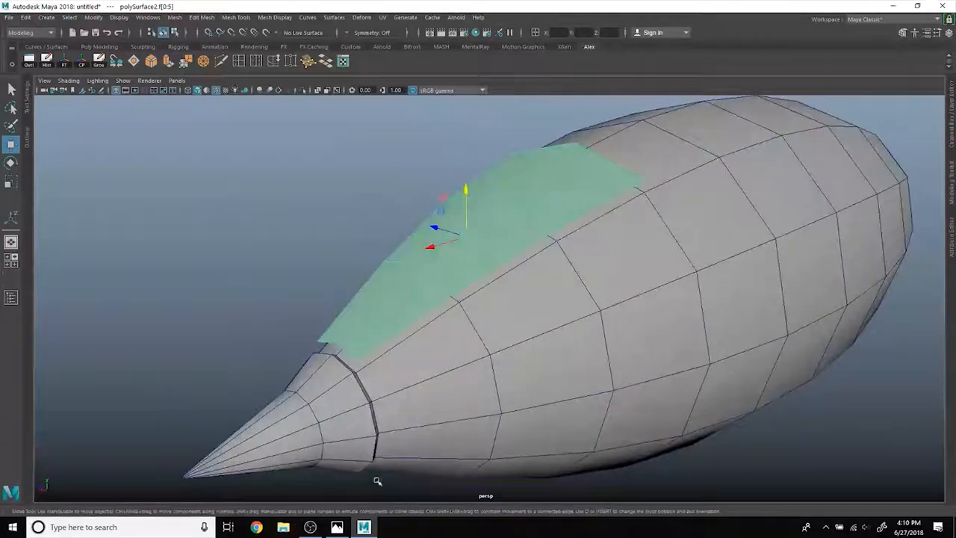
# Step: Select the duplicated fin strip and scale its ridge vertices inward into a thin ridge
pyautogui.click(335, 527)
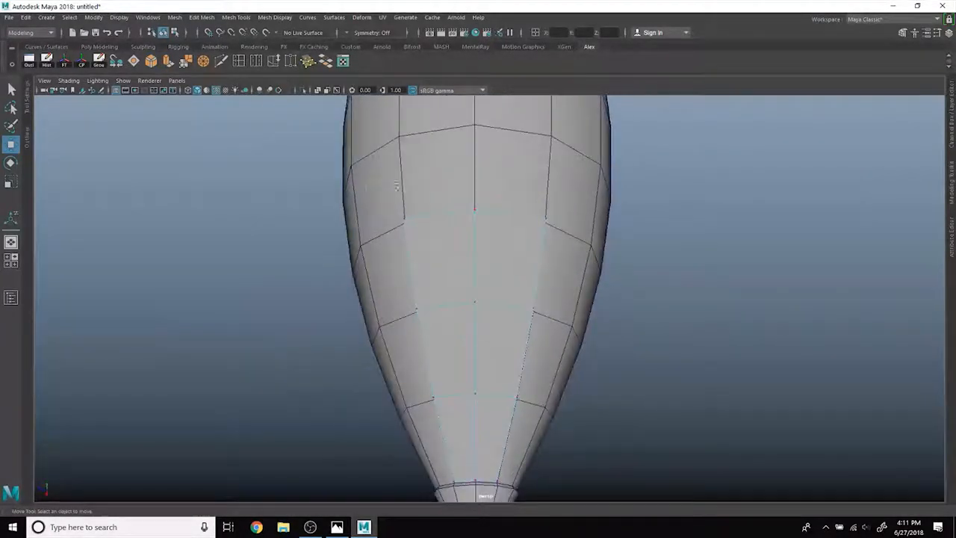
pyautogui.click(11, 182)
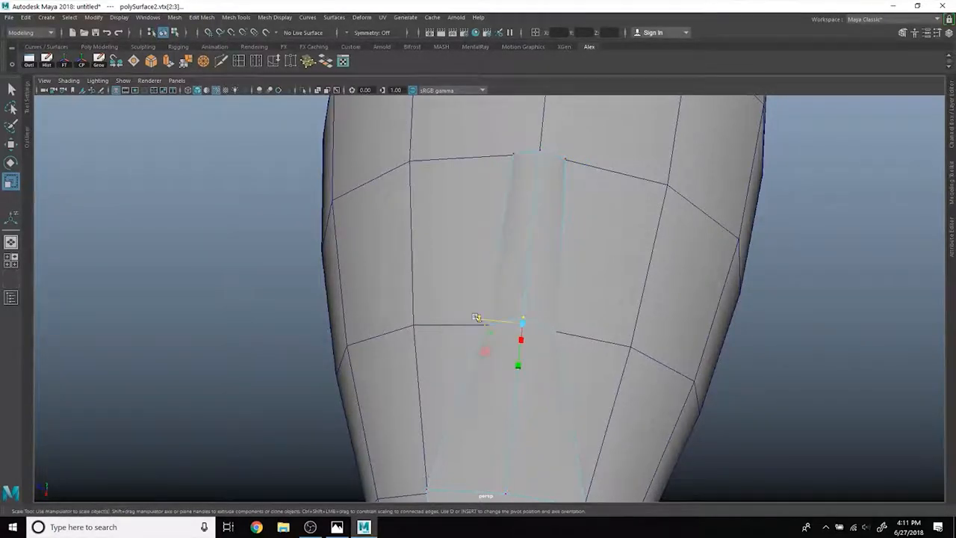
pyautogui.moveTo(478, 299); pyautogui.dragTo(397, 201)
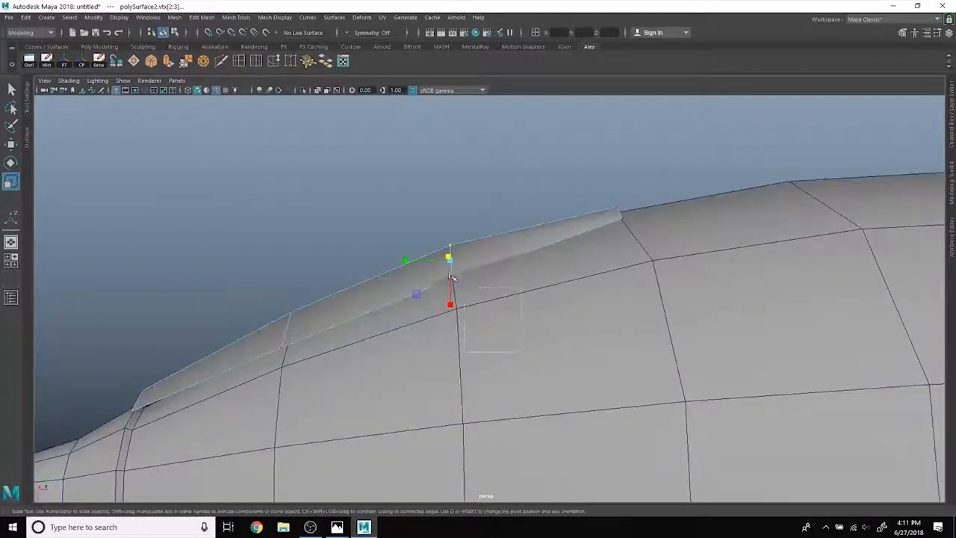
pyautogui.click(188, 90)
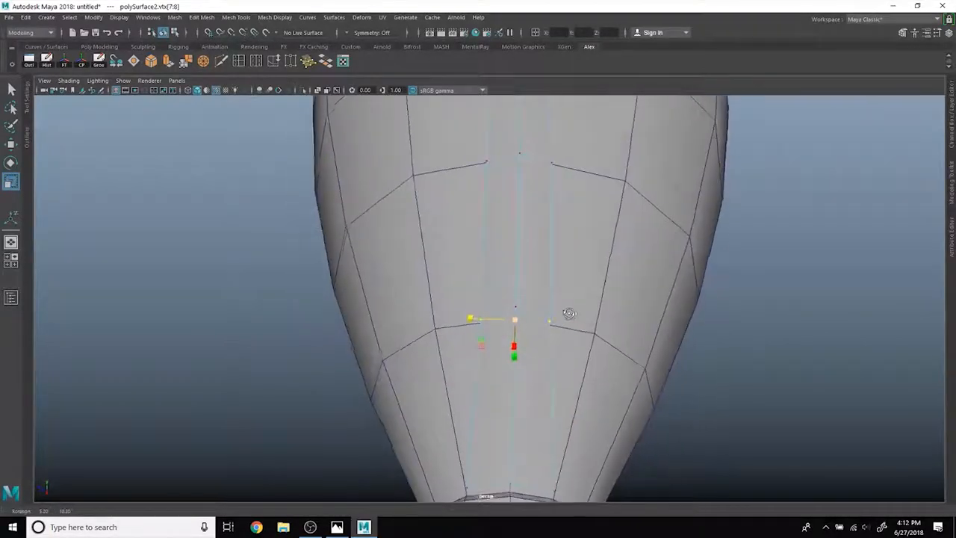
pyautogui.moveTo(570, 312); pyautogui.dragTo(389, 236)
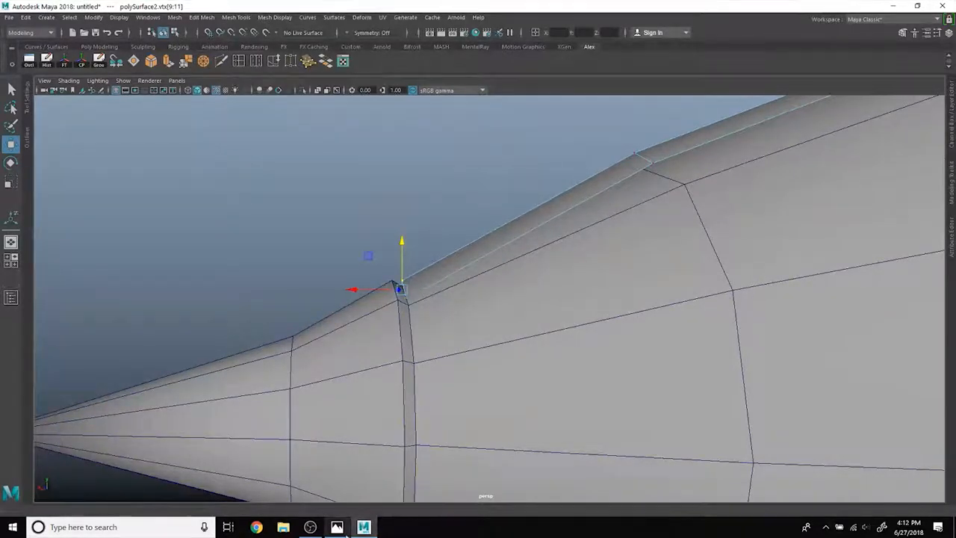
# Step: Switch between the Zeppelin2 reference in Photos and Maya, ending on the reference drawing
pyautogui.click(336, 527)
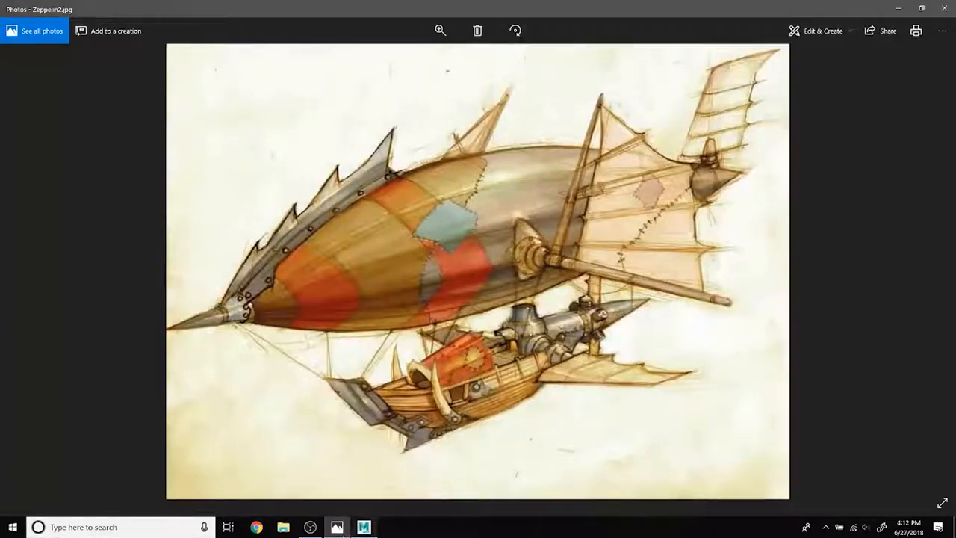
pyautogui.click(364, 525)
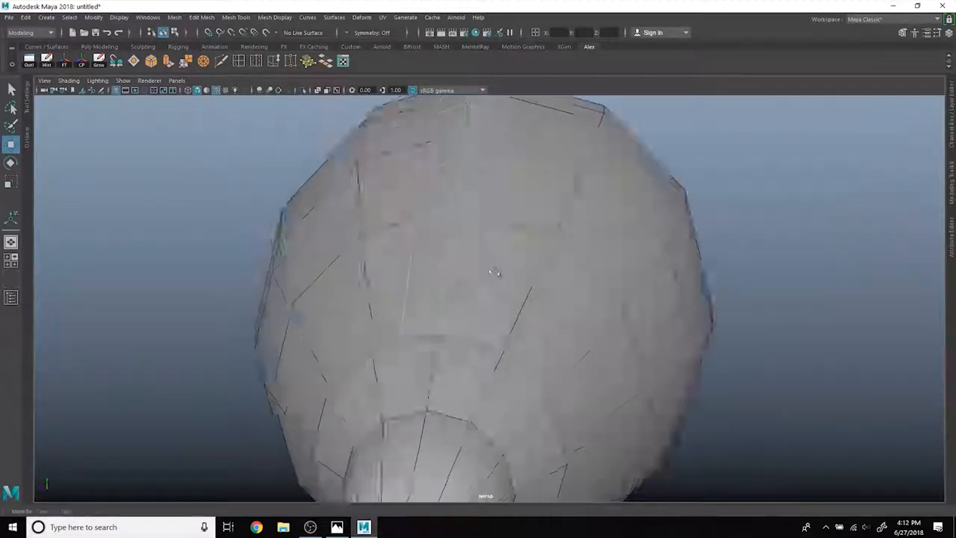
pyautogui.click(338, 527)
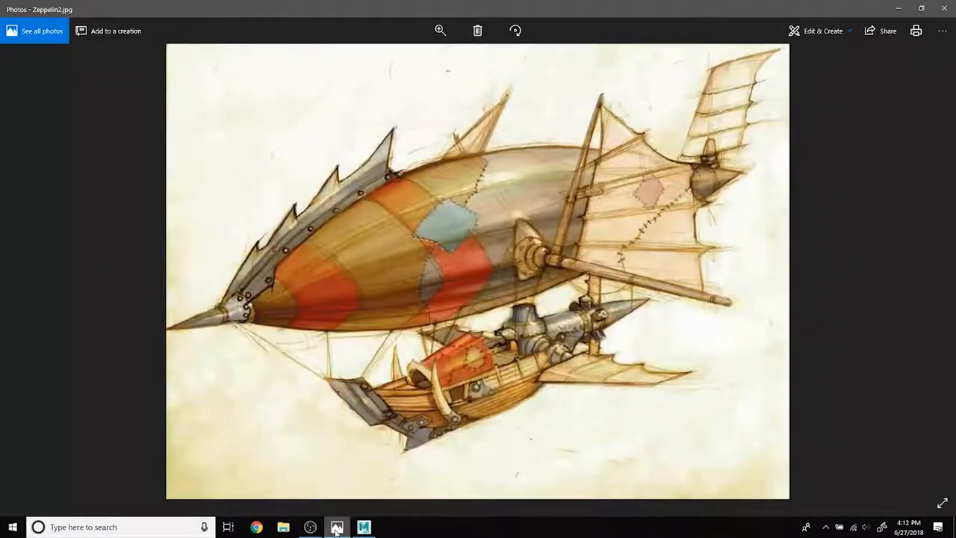
pyautogui.moveTo(337, 527)
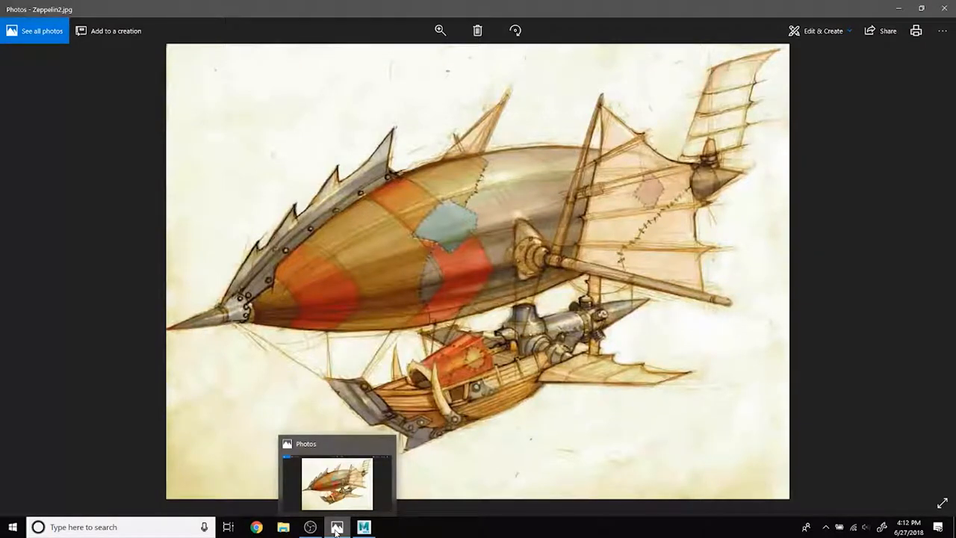
# Step: Minimize the Photos reference so the Maya hull is back in front
pyautogui.click(338, 527)
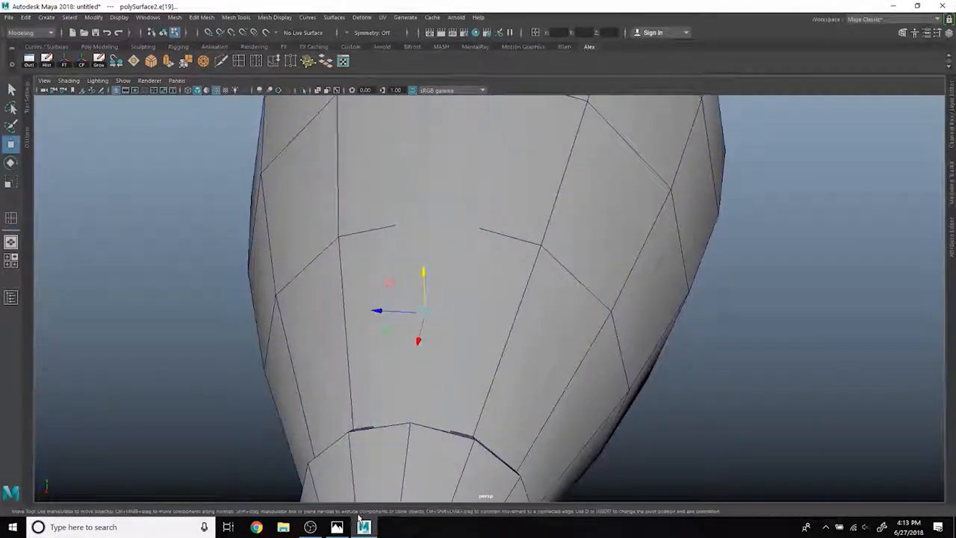
# Step: Move a fin ridge vertex so the ridge runs smoothly toward the pointed nose
pyautogui.click(333, 526)
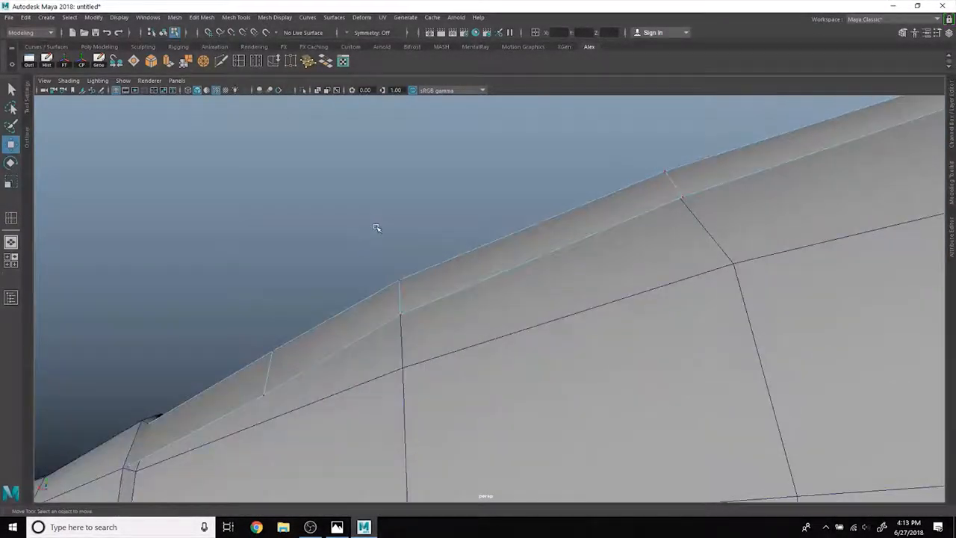
pyautogui.click(374, 310)
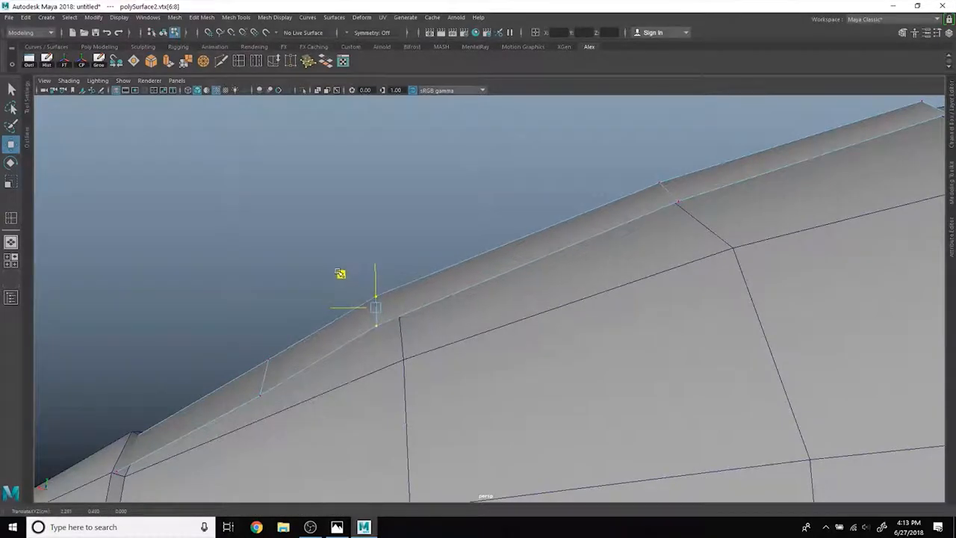
pyautogui.moveTo(376, 307); pyautogui.dragTo(353, 325)
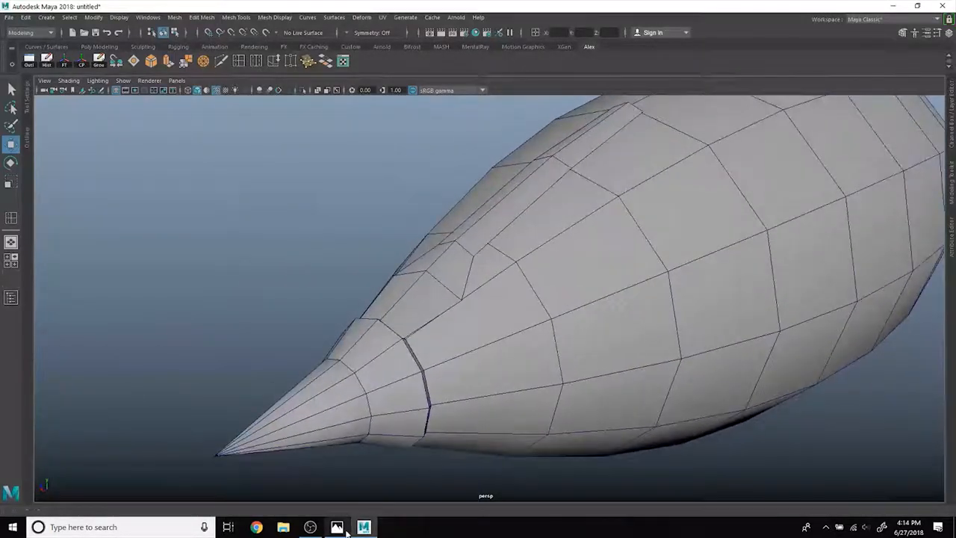
pyautogui.click(339, 527)
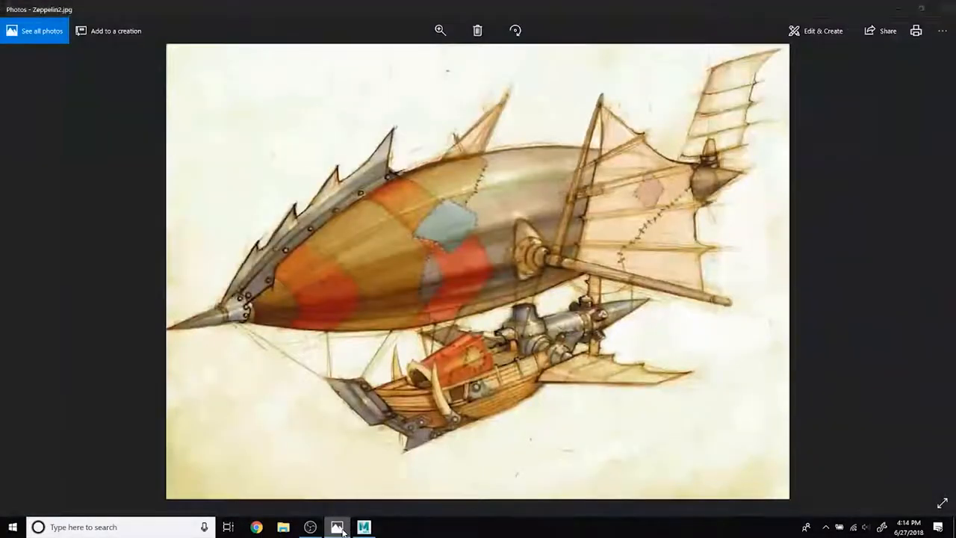
pyautogui.click(366, 526)
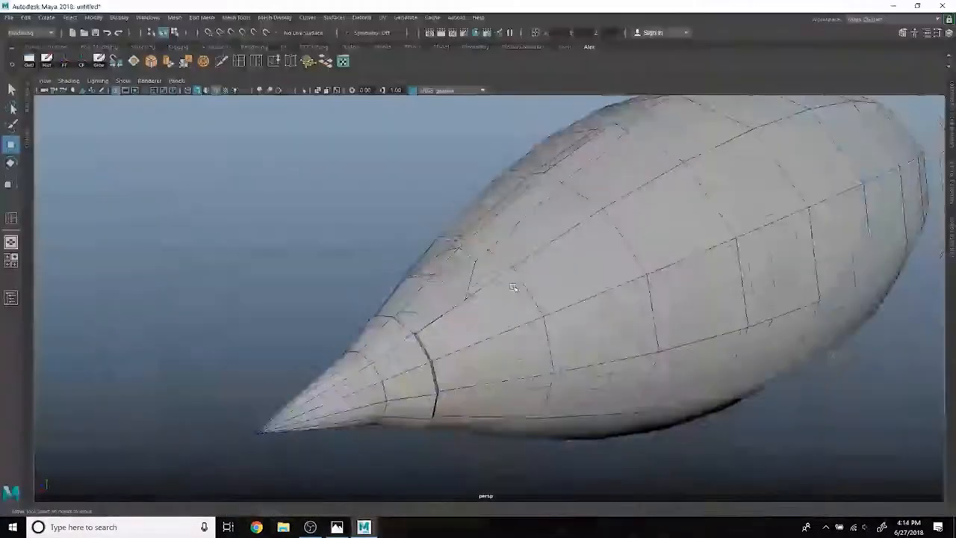
pyautogui.moveTo(513, 287); pyautogui.dragTo(432, 291)
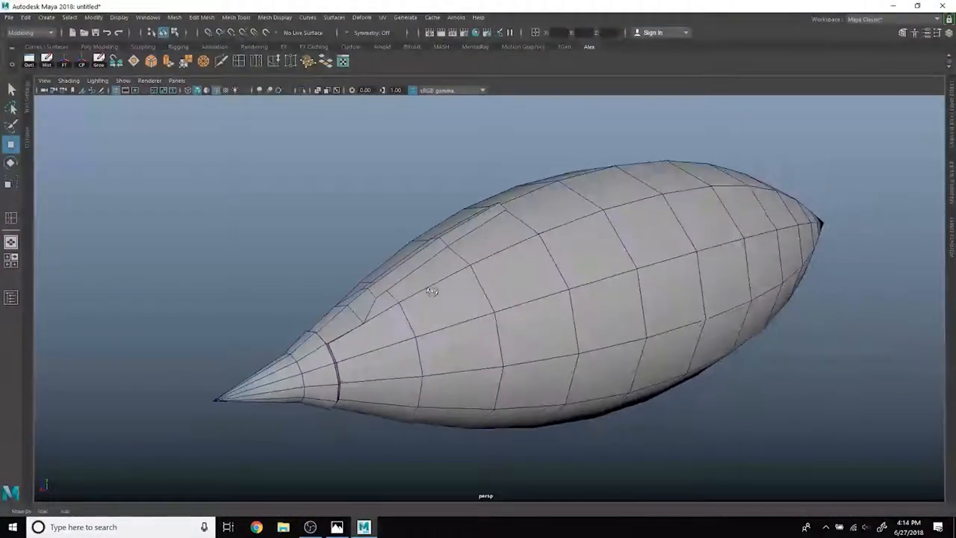
pyautogui.click(335, 527)
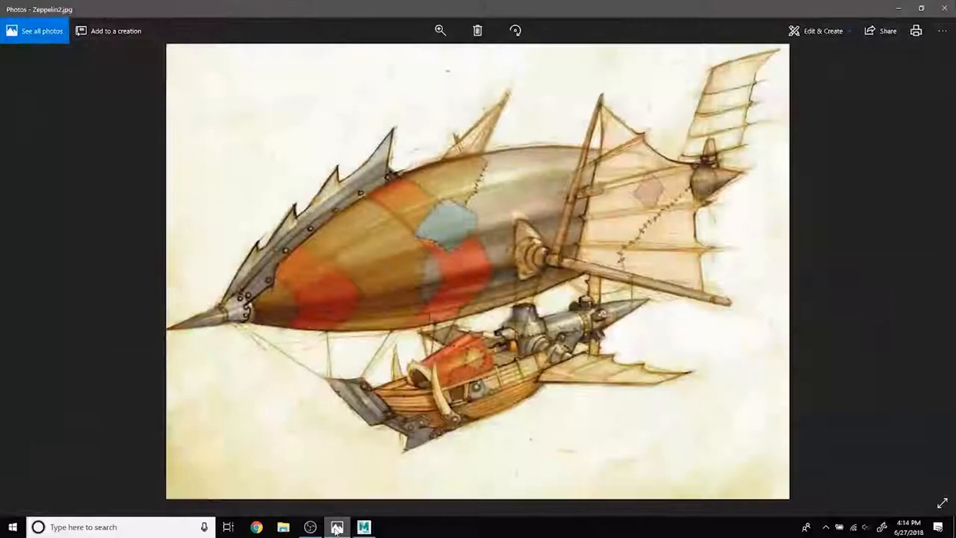
pyautogui.click(362, 525)
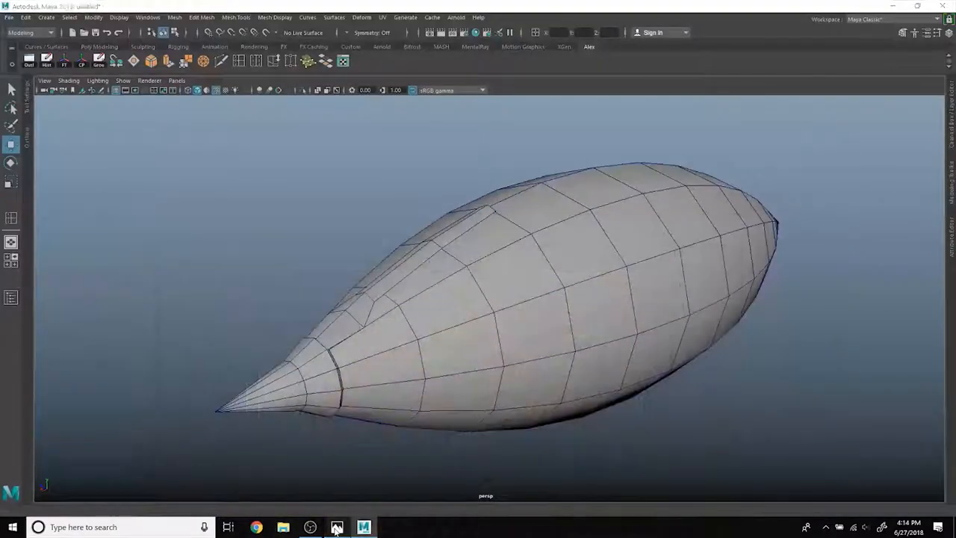
pyautogui.click(337, 526)
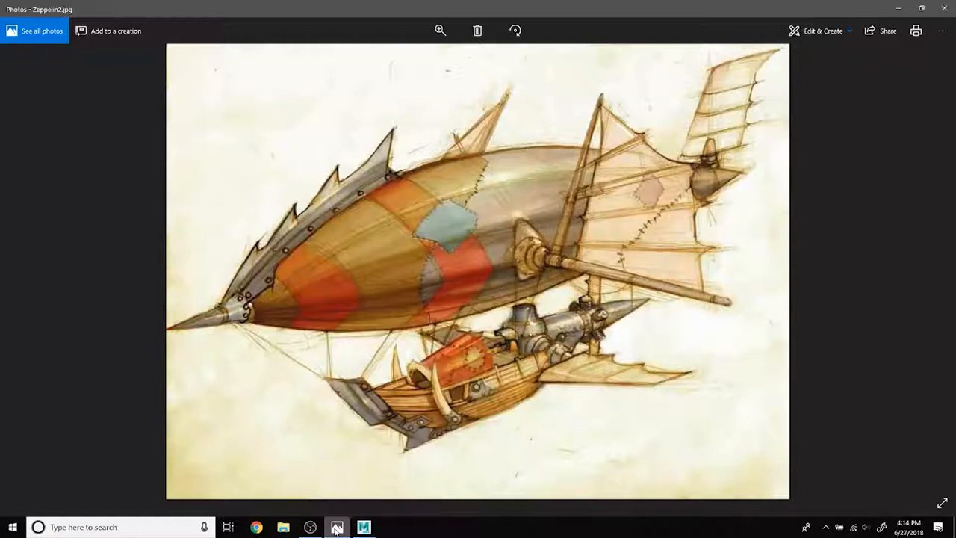
pyautogui.click(365, 525)
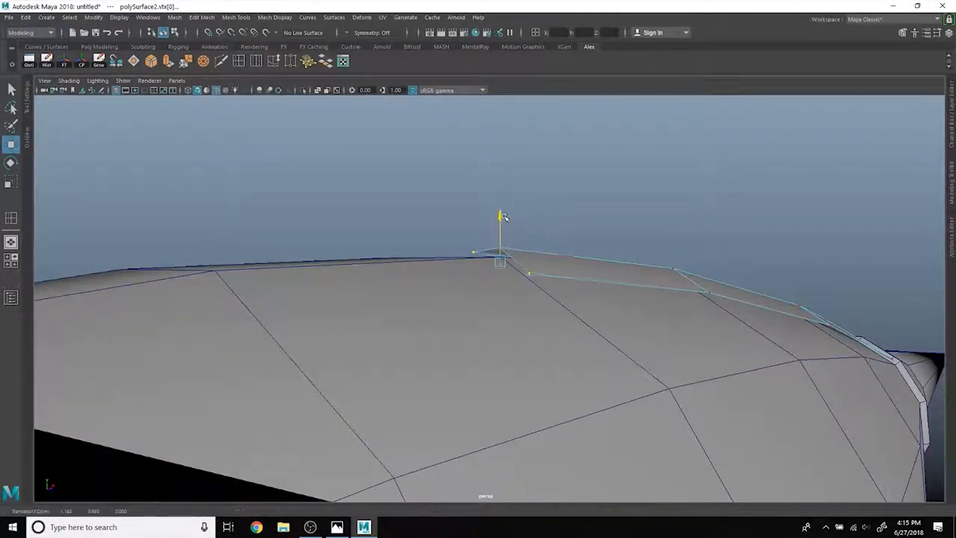
# Step: Drag a fin-ridge vertex upward to lift the fin along the balloon's top
pyautogui.moveTo(504, 299); pyautogui.dragTo(709, 202)
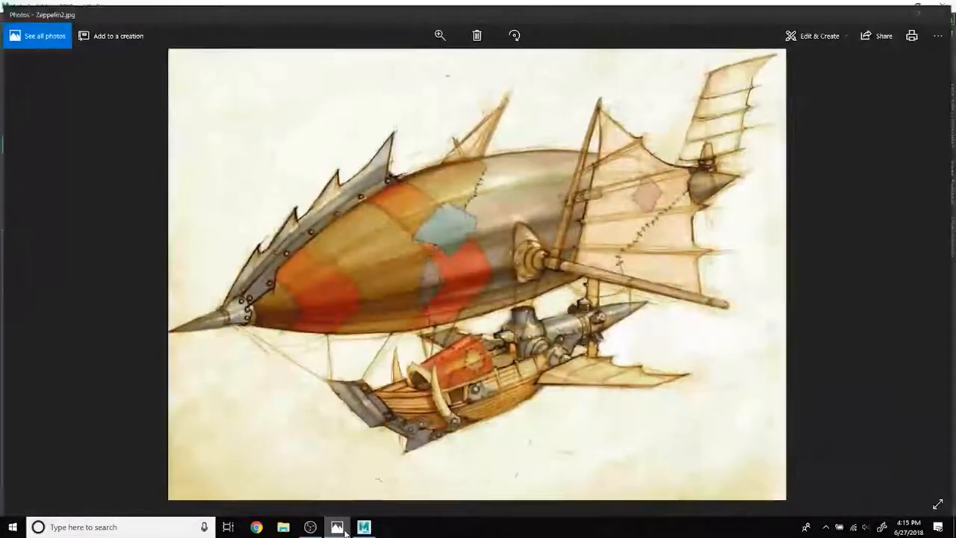
# Step: Minimize the Photos reference and return to the Maya zeppelin model
pyautogui.click(366, 524)
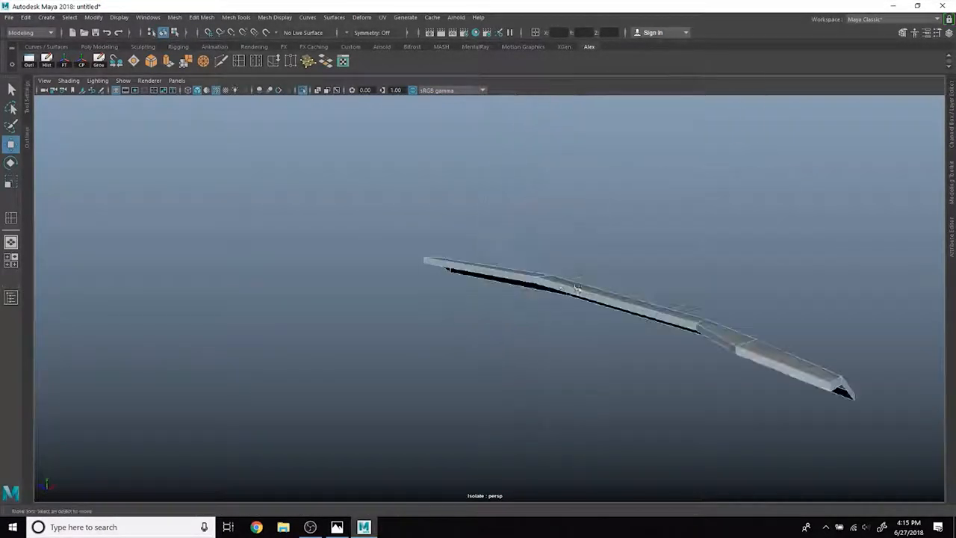
pyautogui.moveTo(577, 287); pyautogui.dragTo(491, 265)
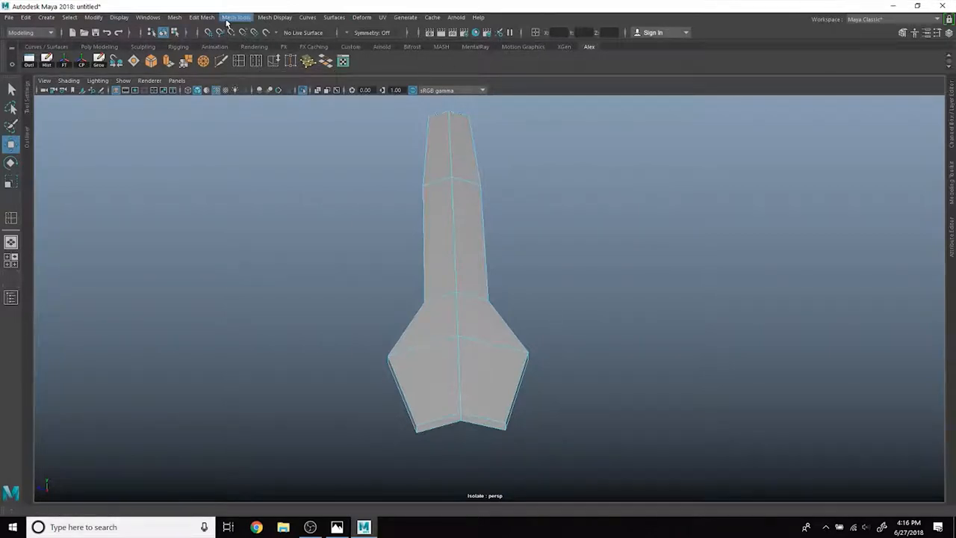
pyautogui.click(240, 17)
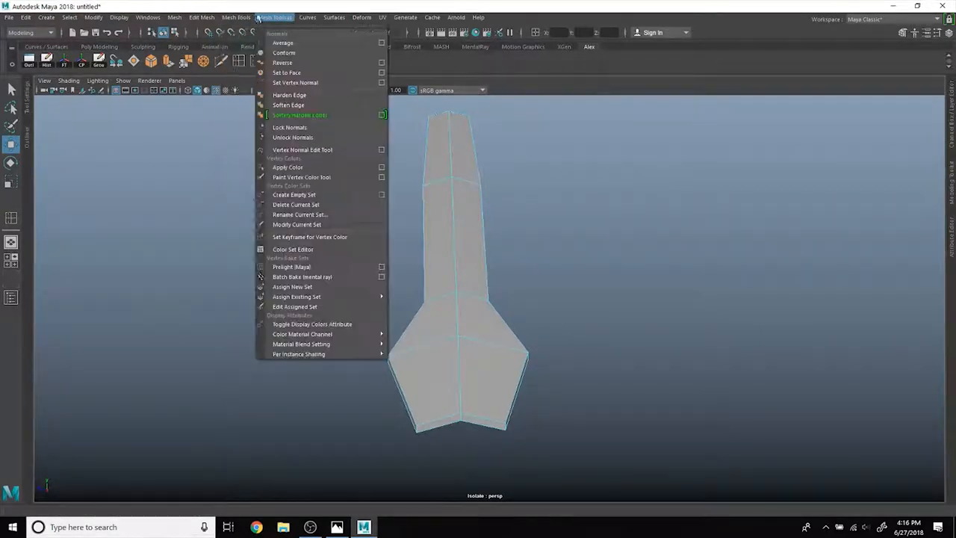
pyautogui.click(216, 18)
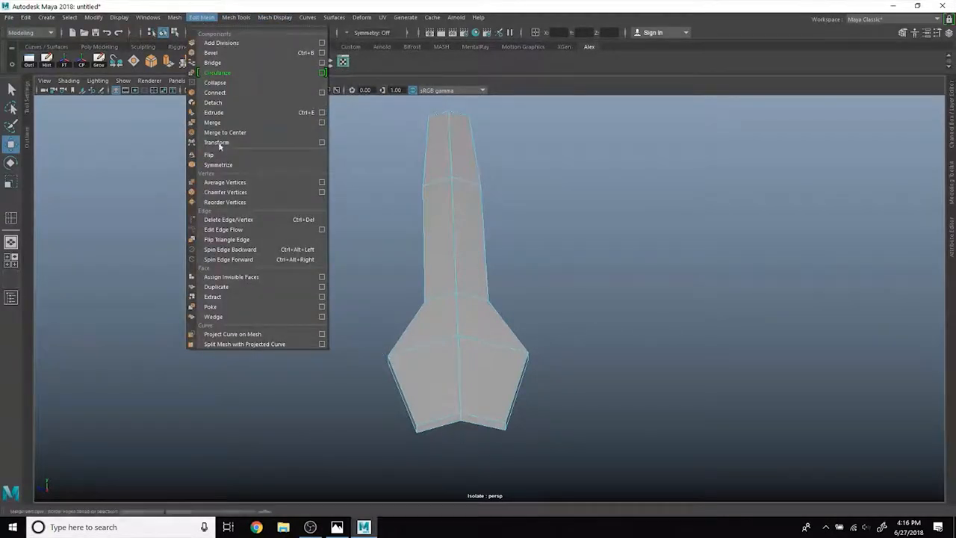
pyautogui.click(174, 17)
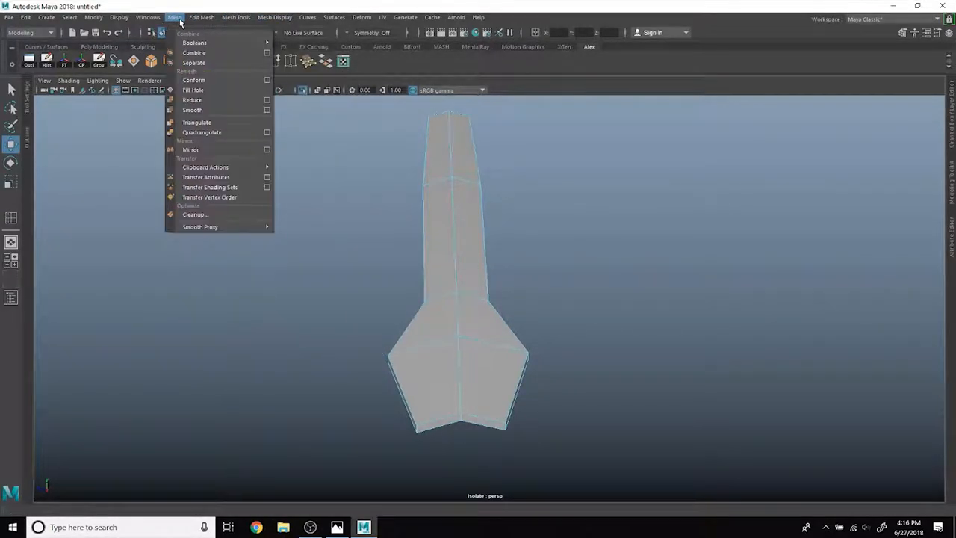
pyautogui.click(291, 17)
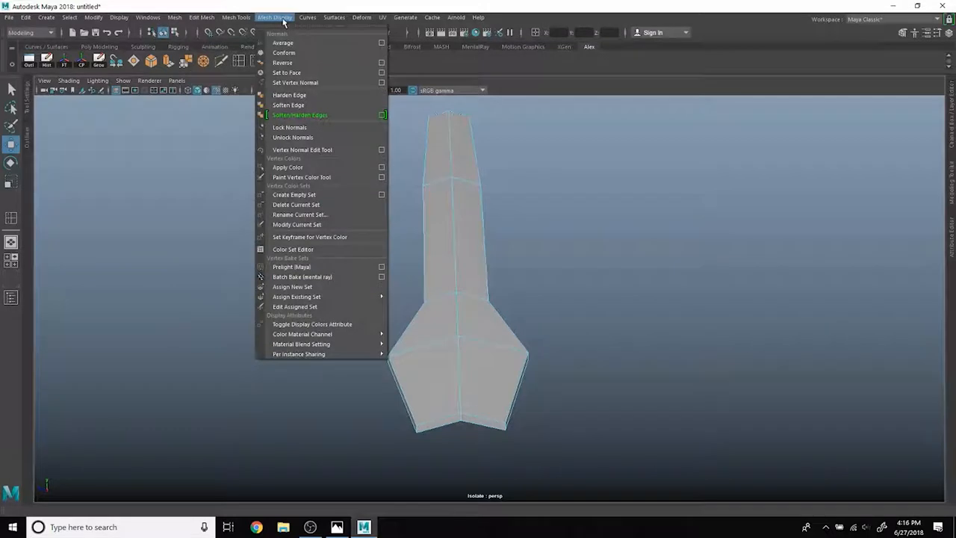
pyautogui.click(203, 17)
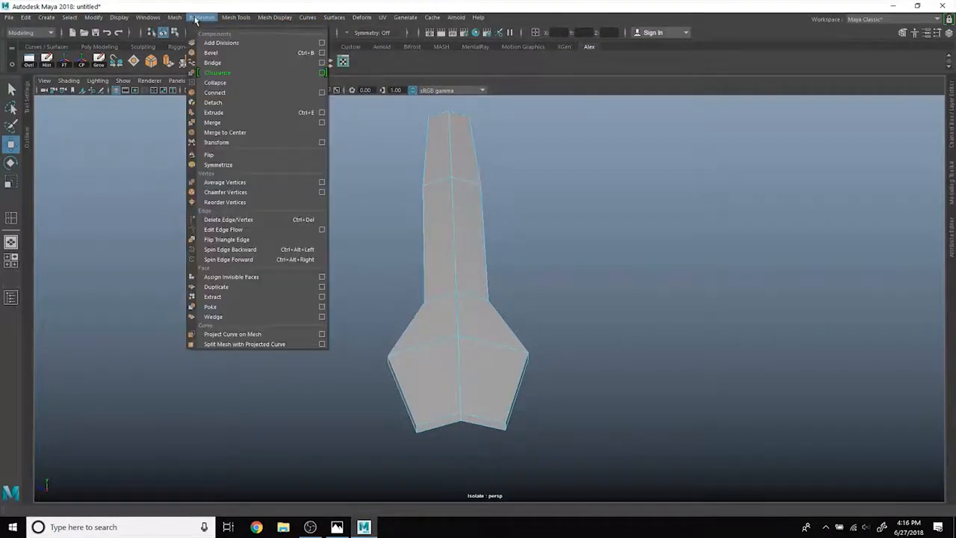
pyautogui.moveTo(260, 265)
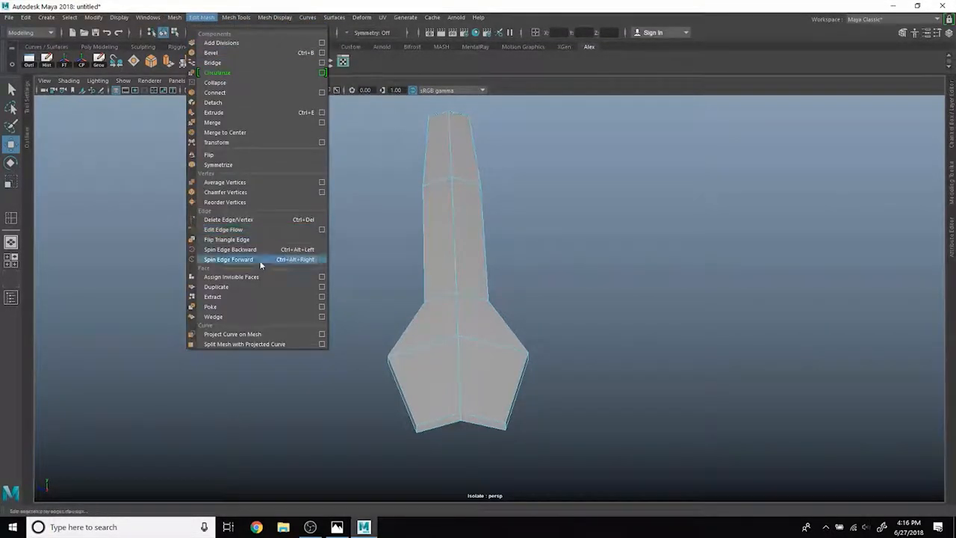
pyautogui.click(240, 17)
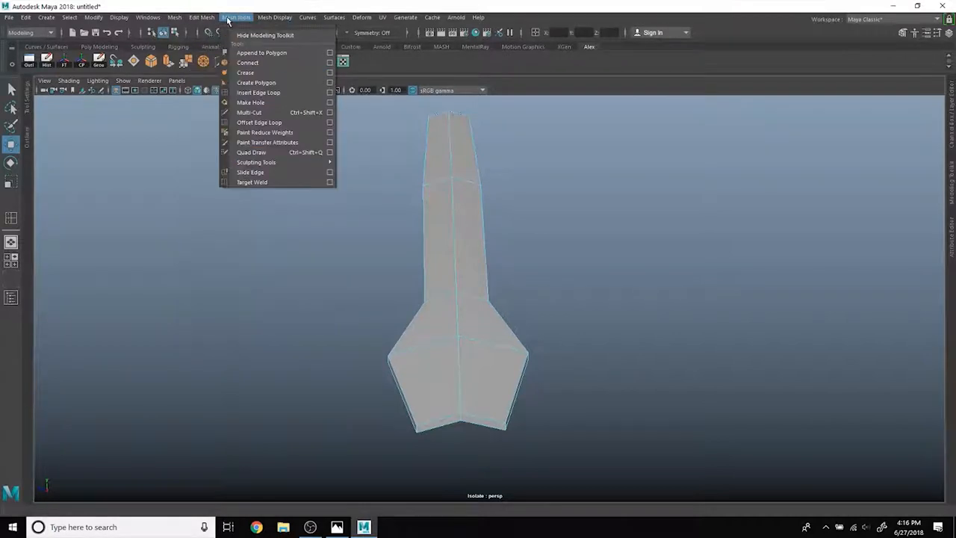
pyautogui.moveTo(275, 142)
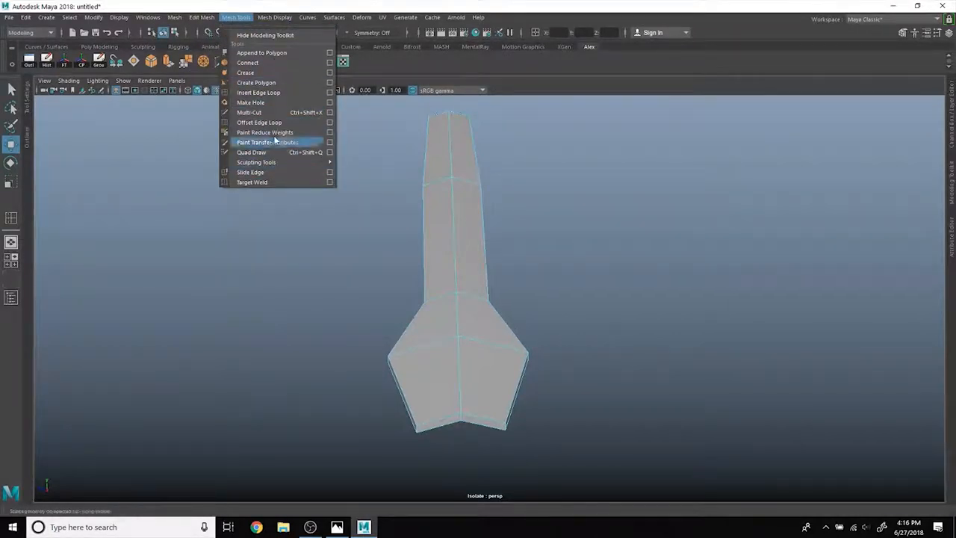
pyautogui.click(307, 17)
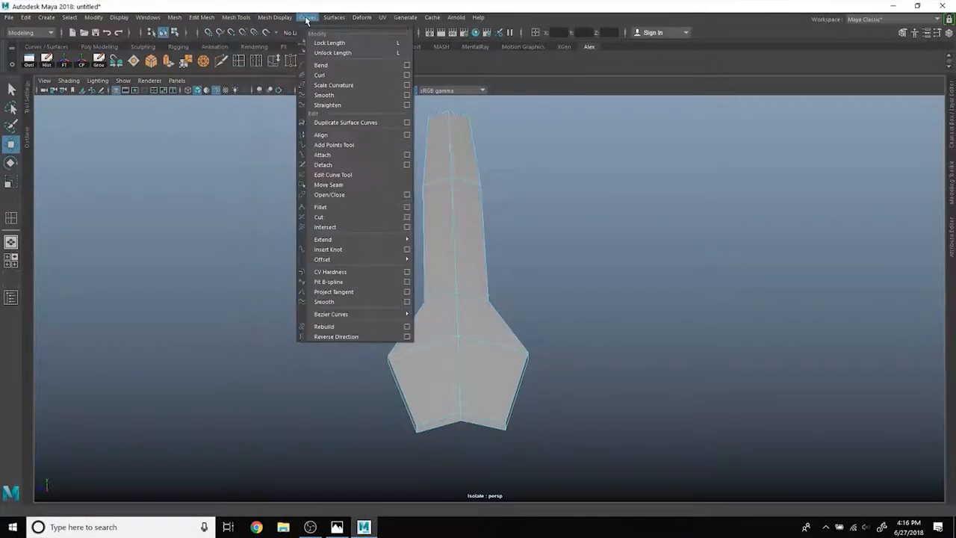
pyautogui.click(251, 18)
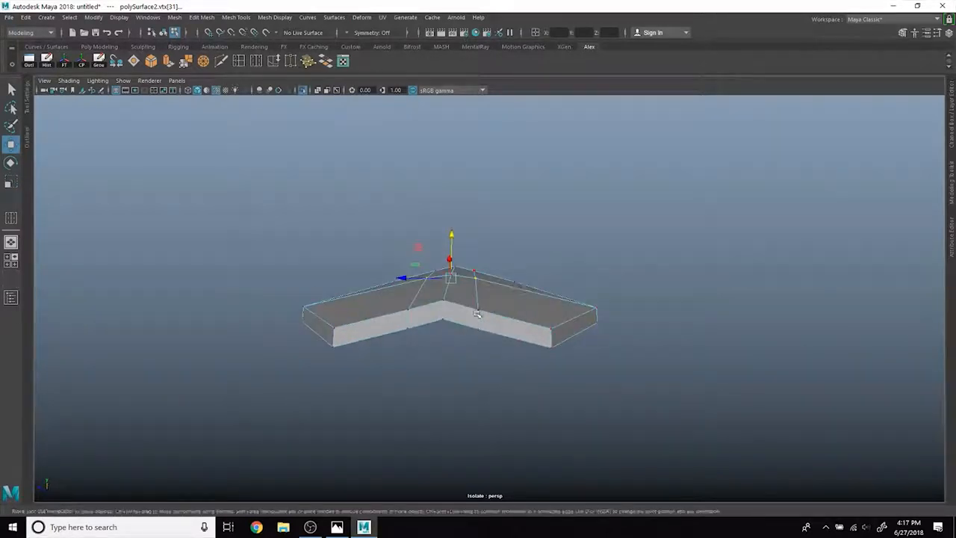
# Step: Pull a corner vertex on the mount base's V tip to reshape the point
pyautogui.moveTo(450, 276); pyautogui.dragTo(445, 261)
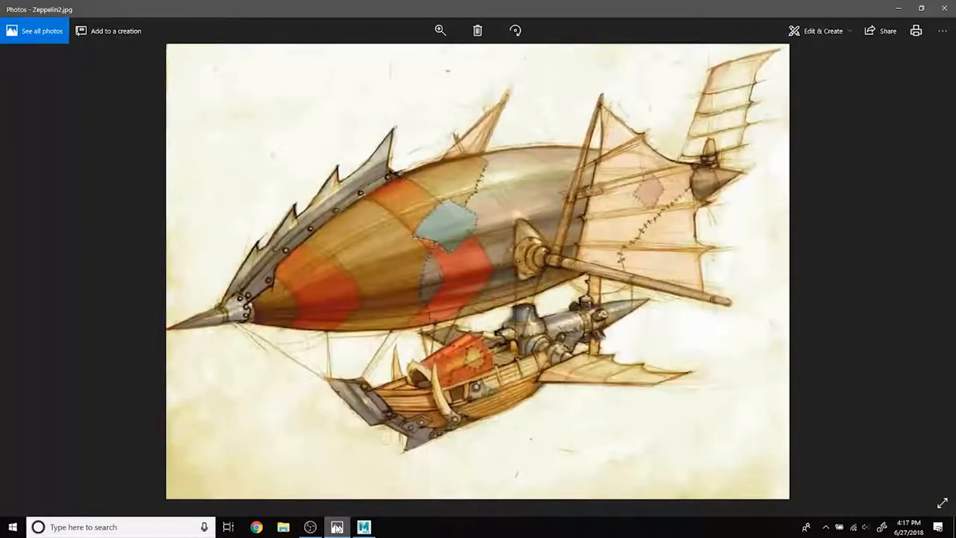
# Step: Return to the hull, orbit around the selected base-strip faces, and recheck the reference image
pyautogui.click(361, 525)
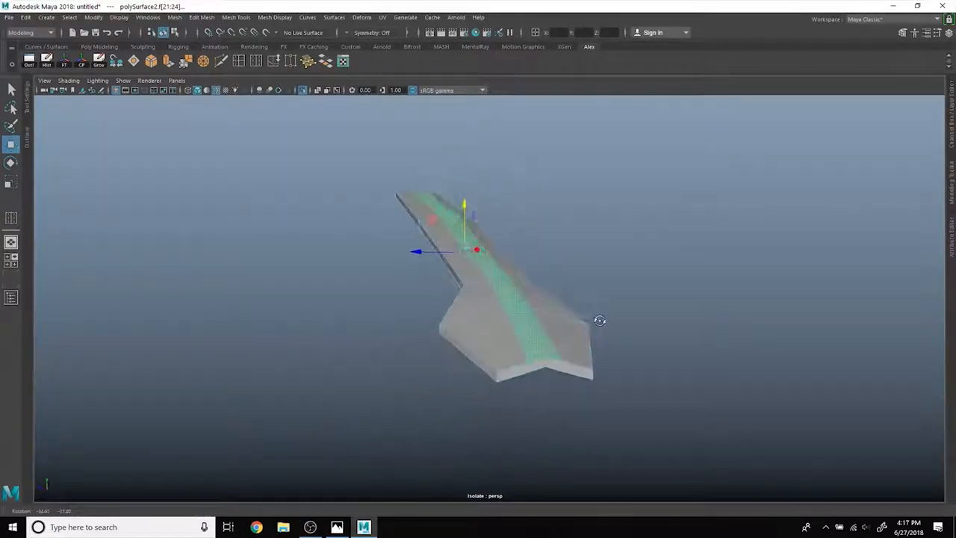
pyautogui.moveTo(600, 321); pyautogui.dragTo(513, 245)
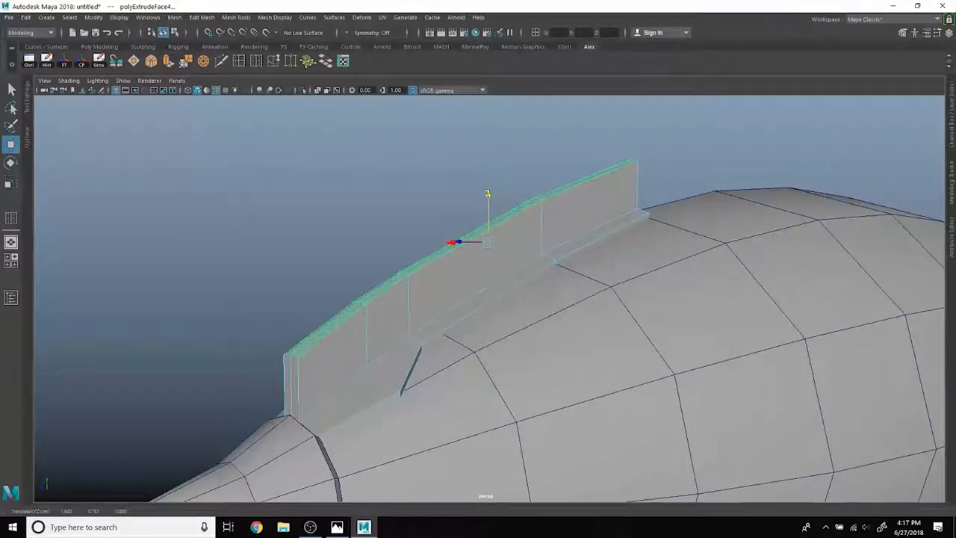
pyautogui.click(337, 527)
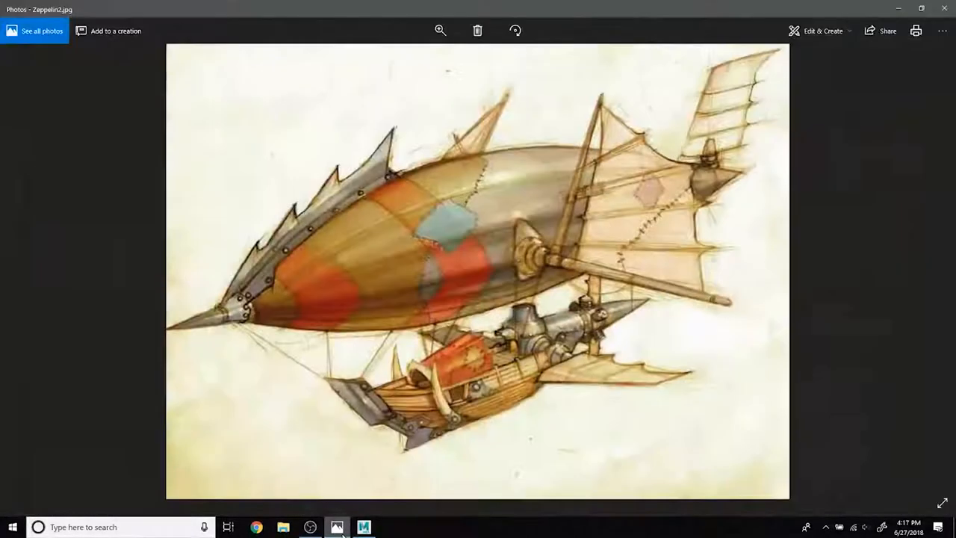
pyautogui.click(365, 524)
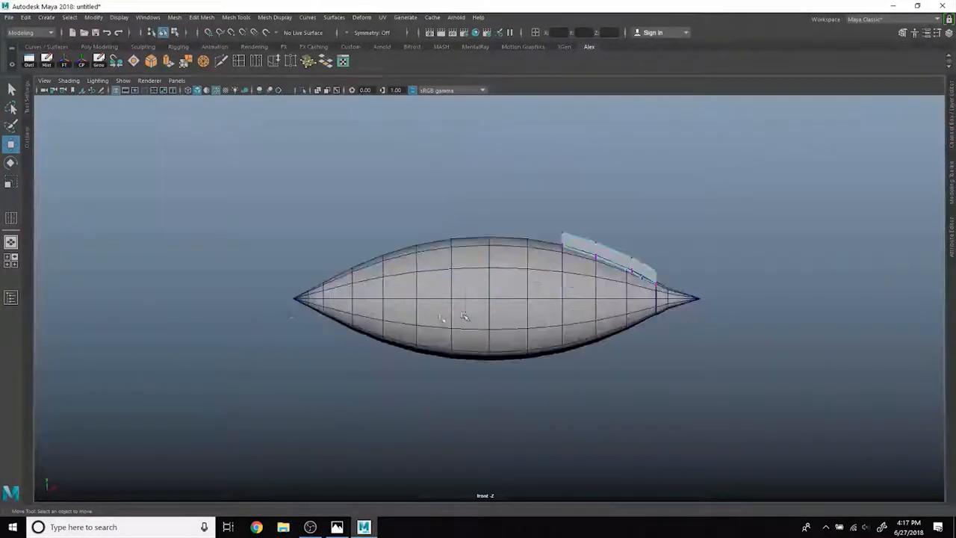
# Step: Toggle between four-view and full perspective layouts and compare with the zeppelin reference
pyautogui.press('space')
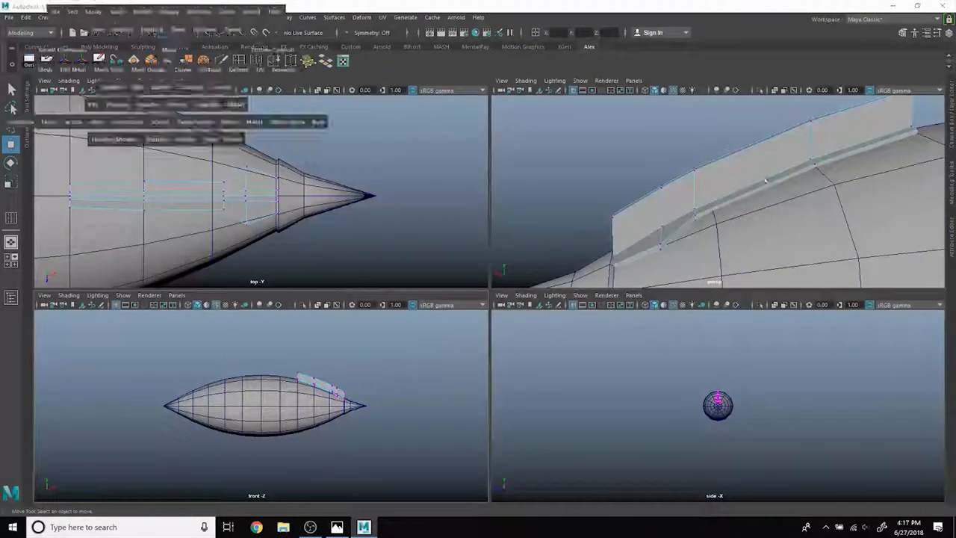
pyautogui.press('Space')
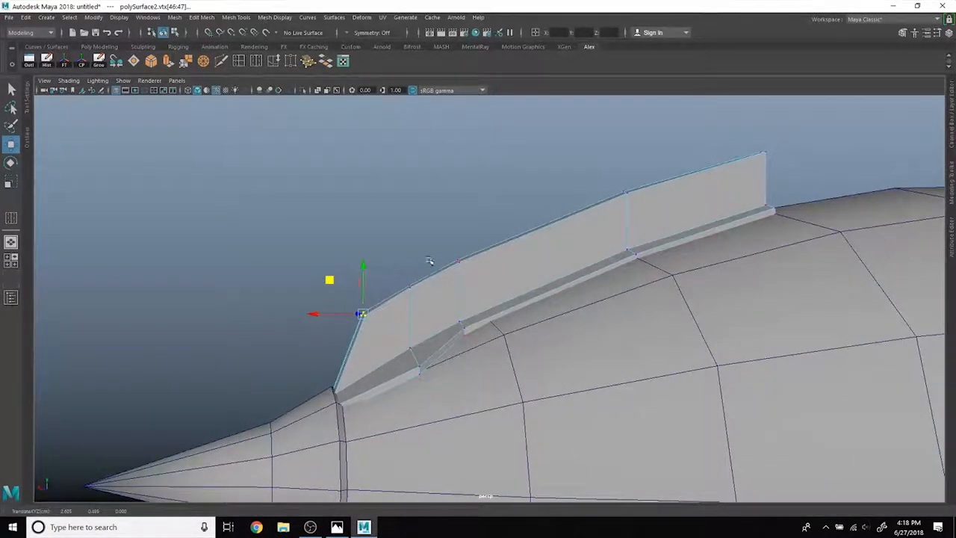
pyautogui.click(335, 525)
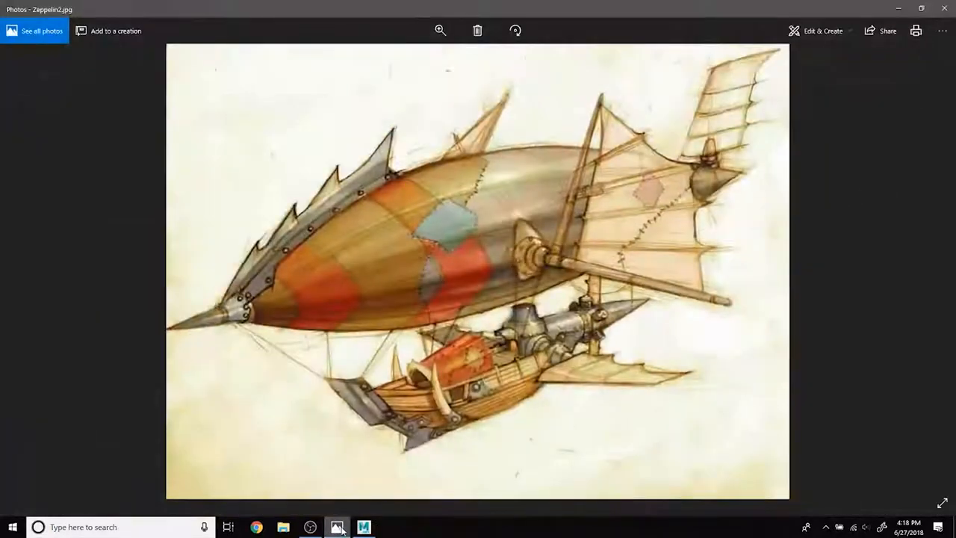
pyautogui.click(365, 525)
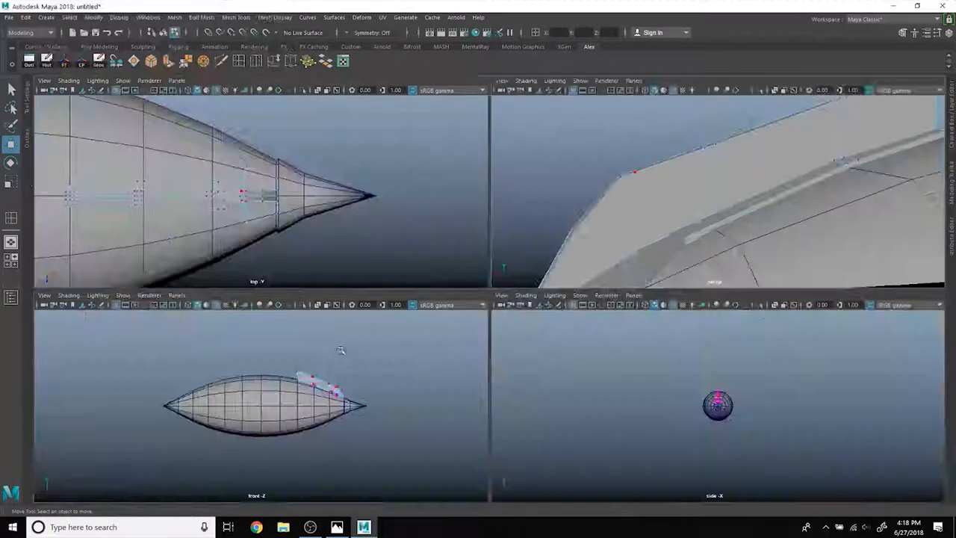
# Step: In the front view, pull top-edge vertices down to notch sharp spikes into the fin
pyautogui.press('space')
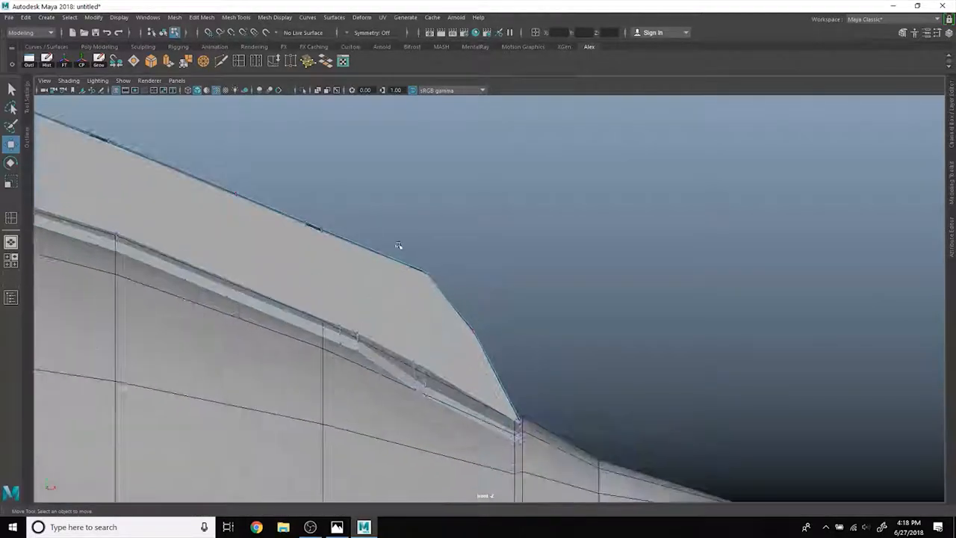
pyautogui.click(406, 271)
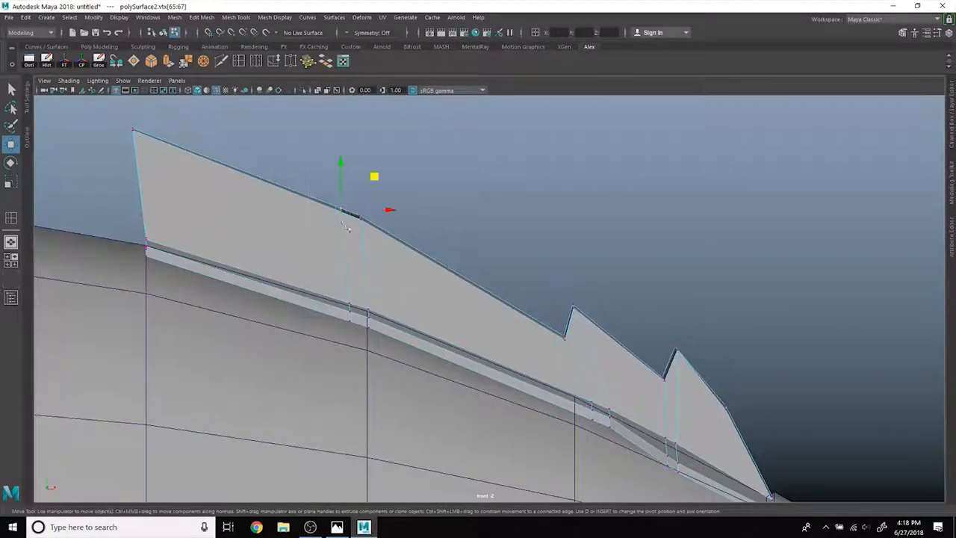
pyautogui.moveTo(373, 177); pyautogui.dragTo(381, 215)
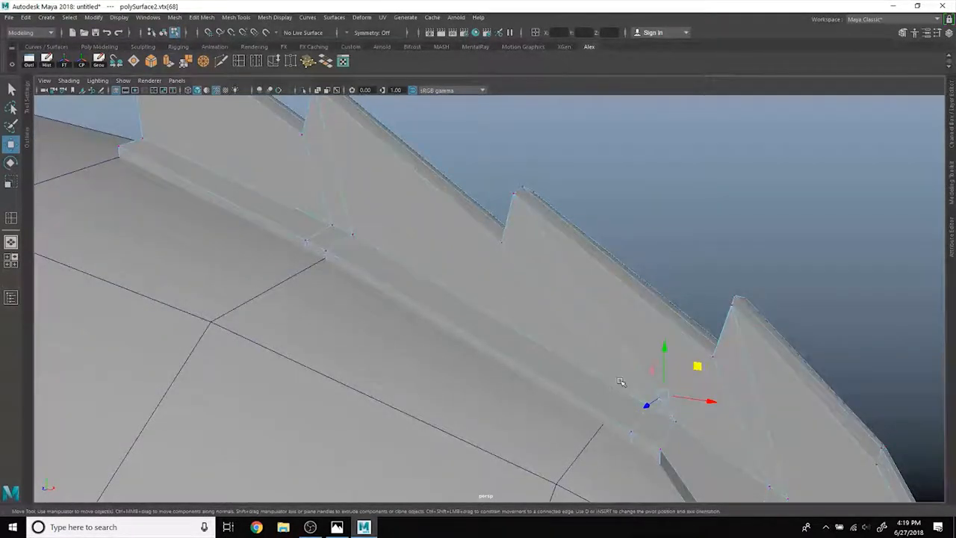
pyautogui.moveTo(620, 381); pyautogui.dragTo(564, 320)
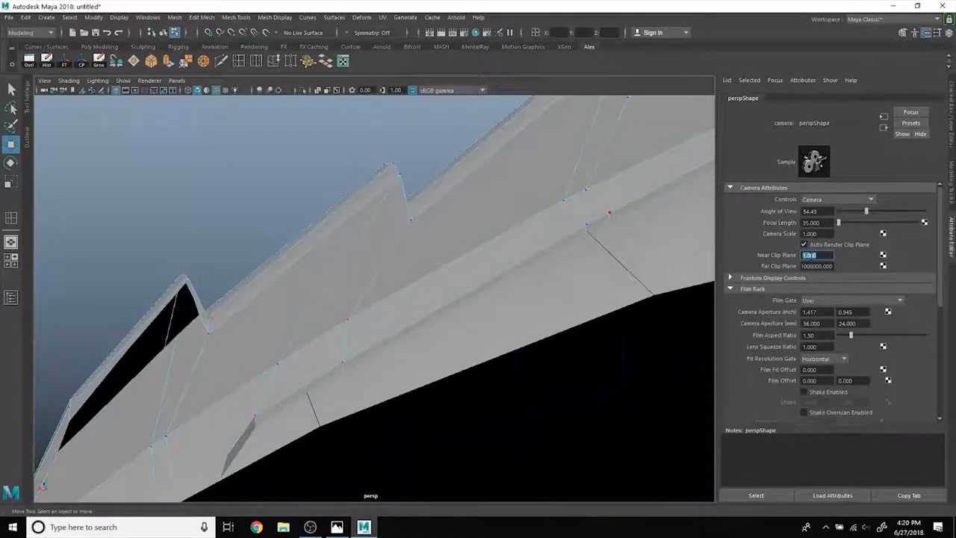
# Step: Set the near clip plane to 0.500, orbit around the spikes, and raise a base-strip vertex
pyautogui.write('0.500')
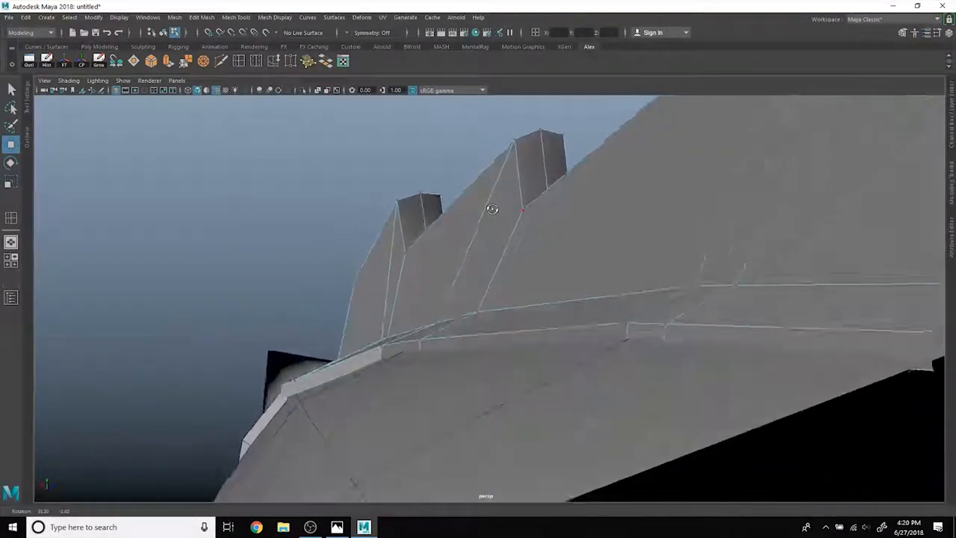
pyautogui.moveTo(492, 208); pyautogui.dragTo(553, 328)
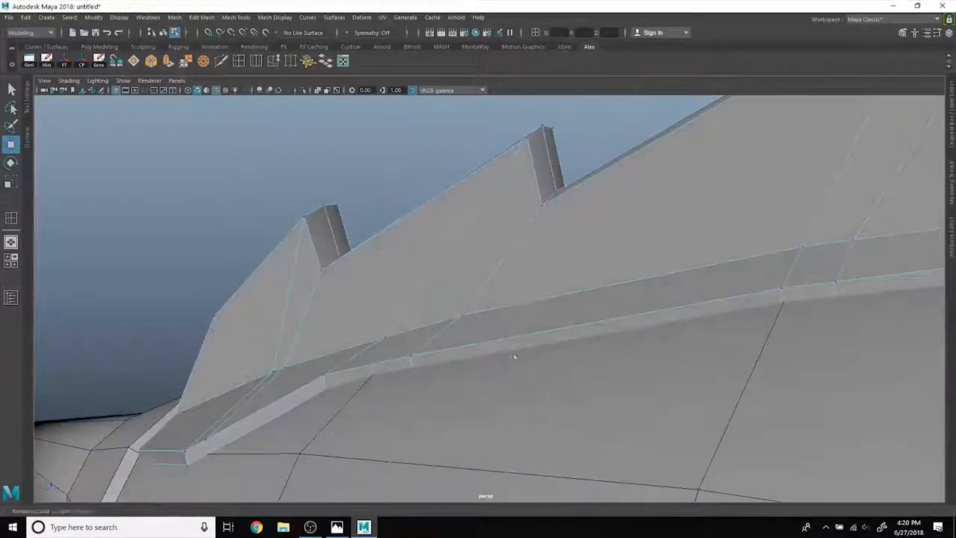
pyautogui.moveTo(514, 356); pyautogui.dragTo(640, 325)
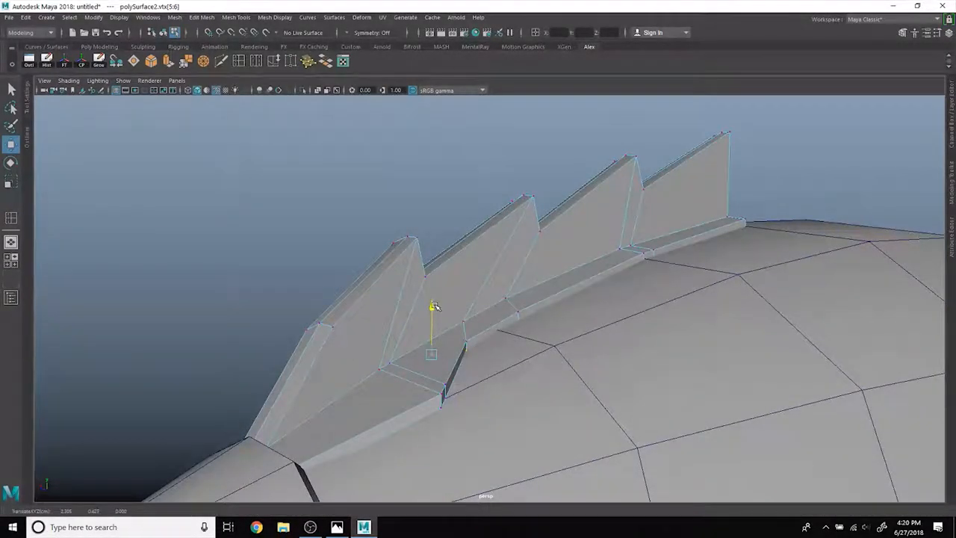
pyautogui.moveTo(436, 307); pyautogui.dragTo(467, 232)
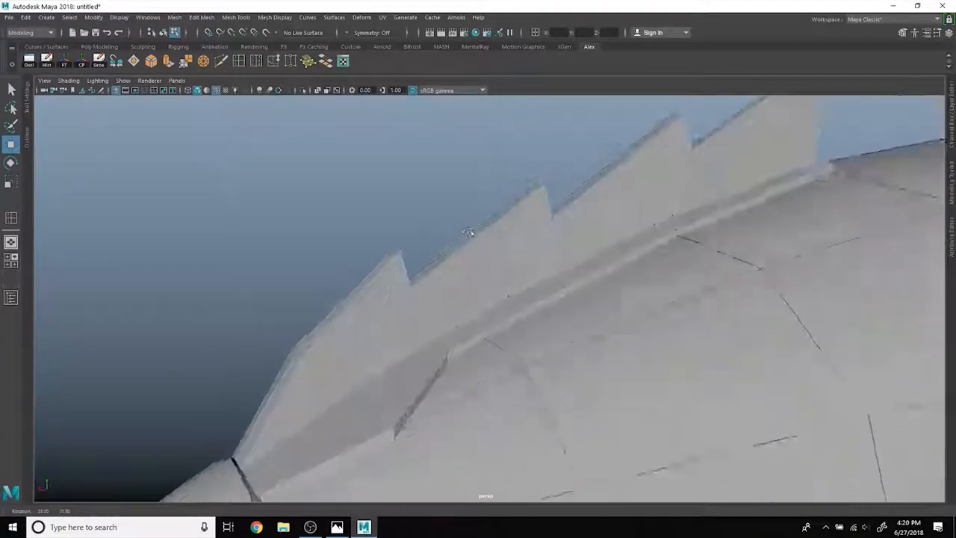
# Step: In Edge mode, scale and shift the fin's centre edge loop to narrow the base strip
pyautogui.rightClick(434, 230)
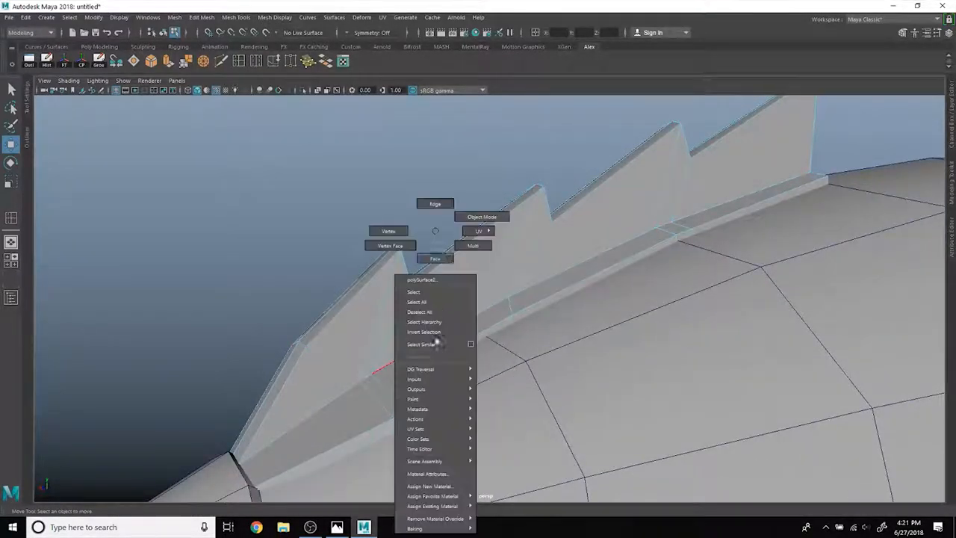
pyautogui.click(411, 292)
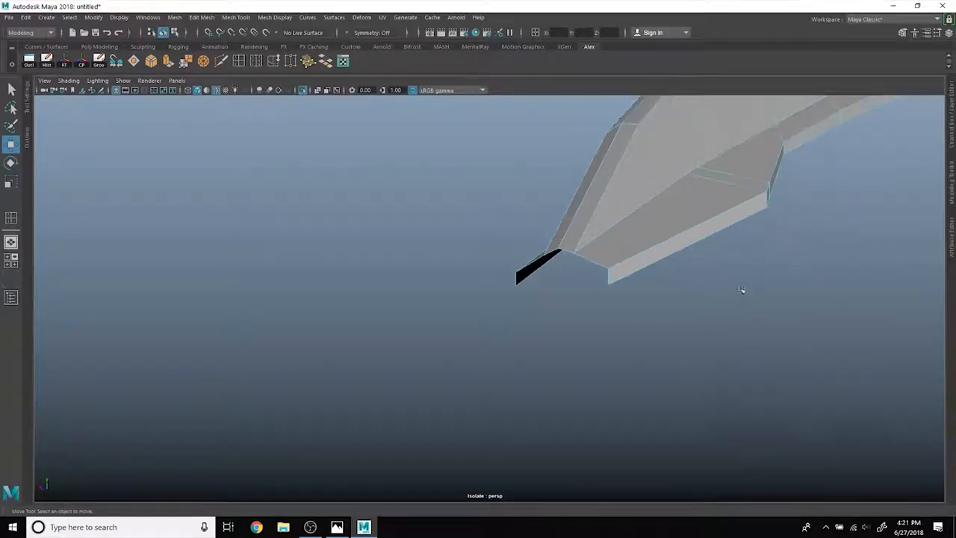
pyautogui.moveTo(740, 290); pyautogui.dragTo(725, 353)
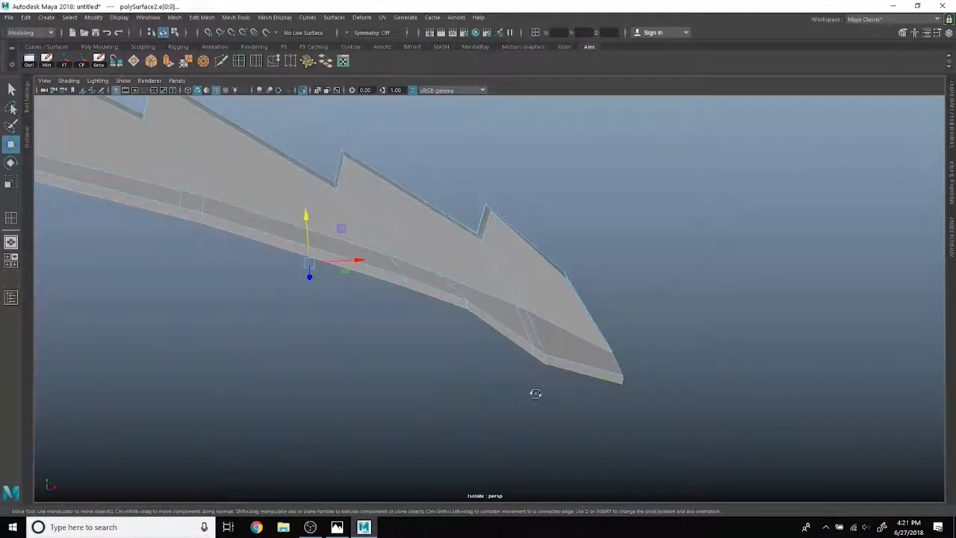
pyautogui.moveTo(535, 394); pyautogui.dragTo(406, 387)
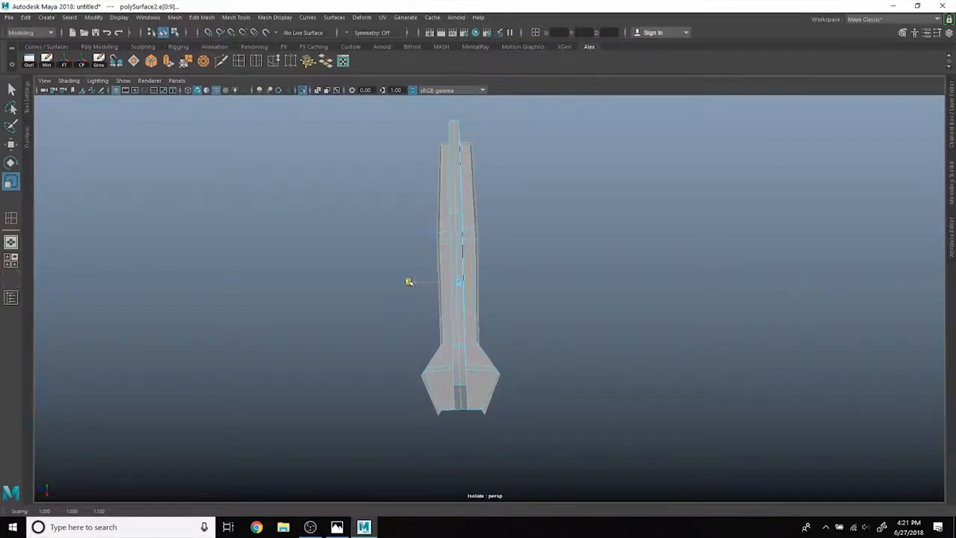
pyautogui.click(458, 281)
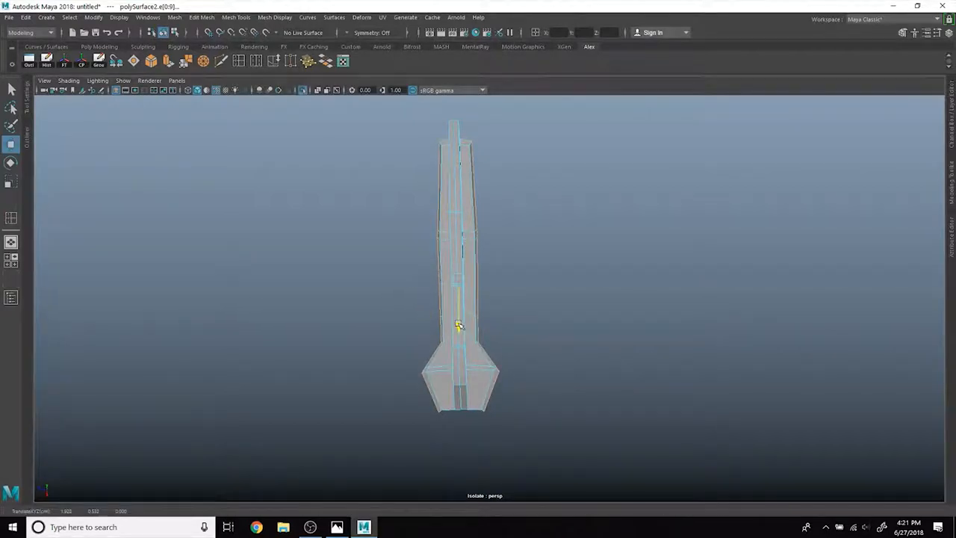
pyautogui.moveTo(459, 325); pyautogui.dragTo(493, 291)
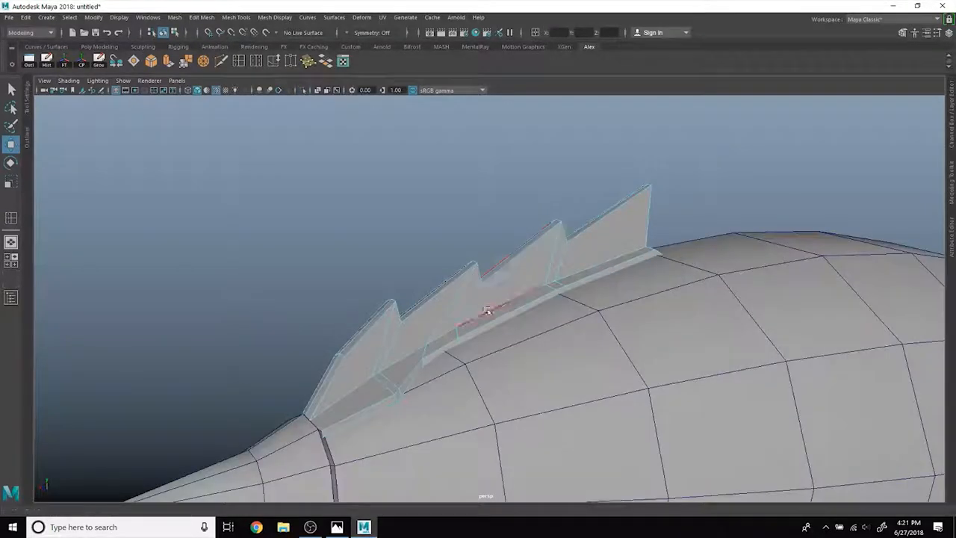
# Step: Orbit beneath the fin, cut a new edge across its base face, and move a base vertex
pyautogui.moveTo(486, 310); pyautogui.dragTo(382, 366)
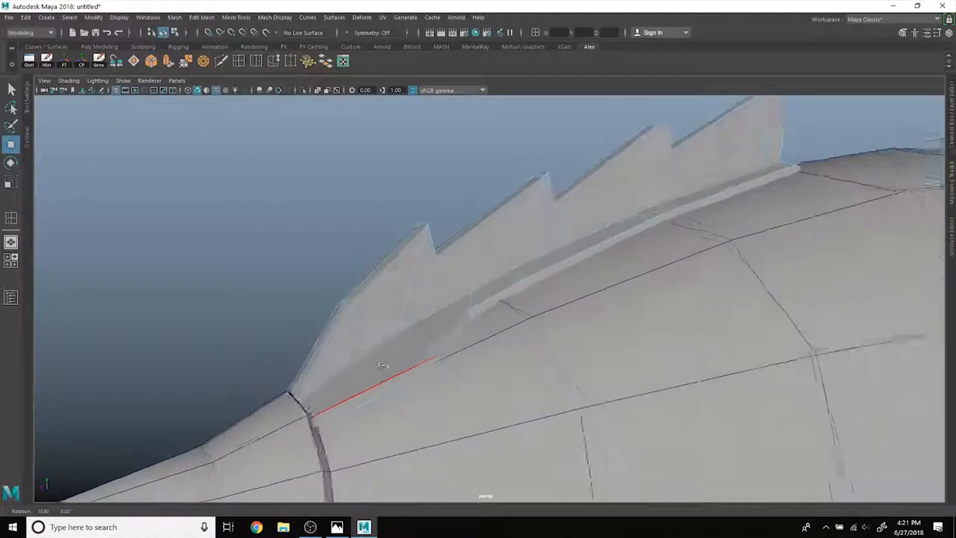
pyautogui.moveTo(382, 364); pyautogui.dragTo(305, 266)
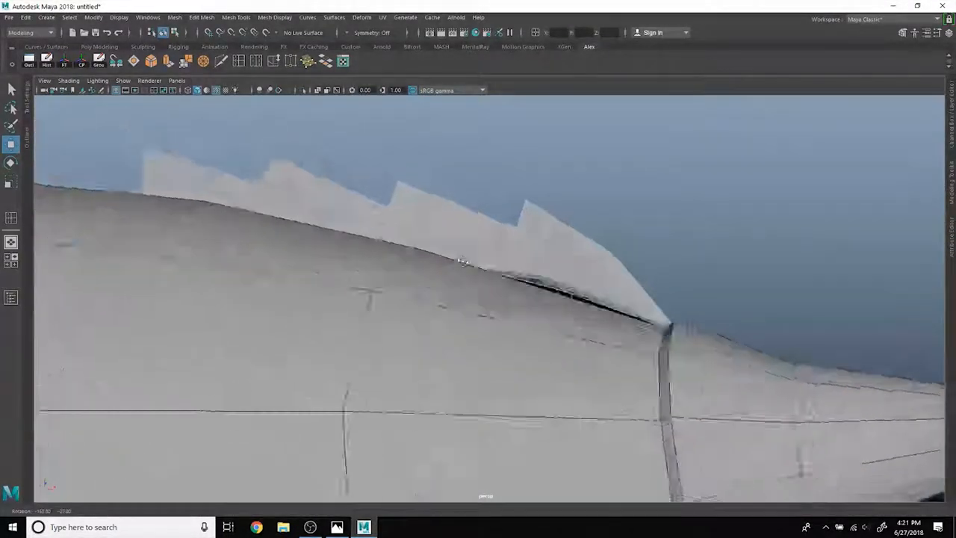
pyautogui.moveTo(464, 261); pyautogui.dragTo(345, 299)
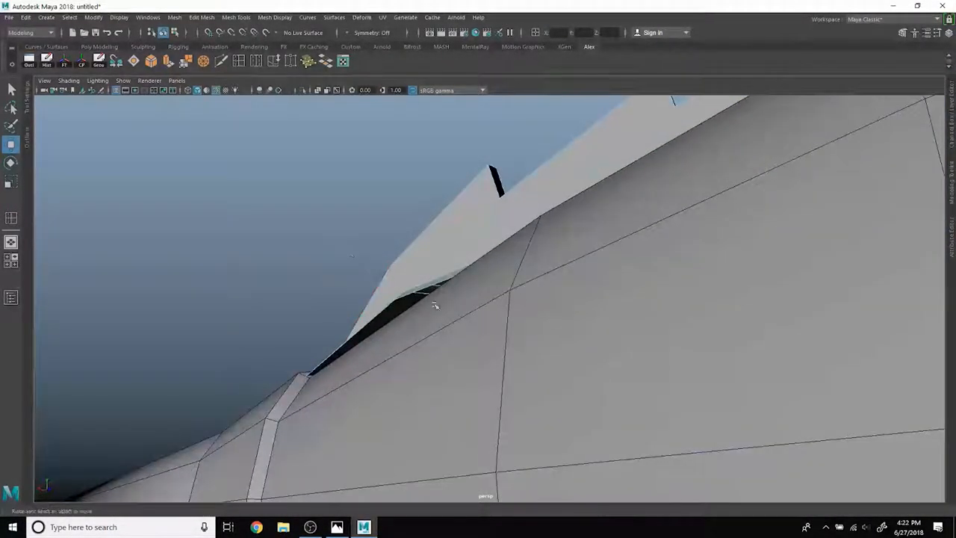
pyautogui.moveTo(436, 305); pyautogui.dragTo(472, 385)
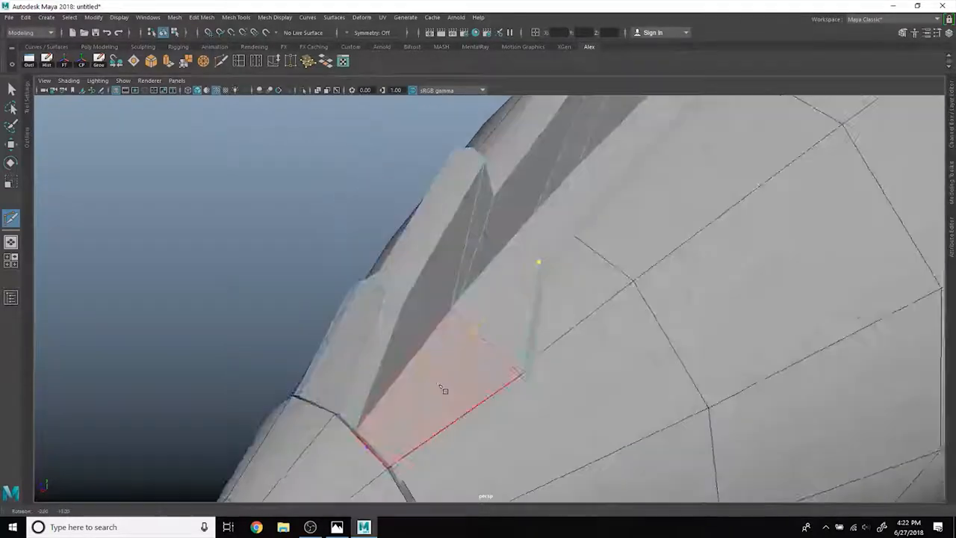
pyautogui.moveTo(444, 388); pyautogui.dragTo(601, 213)
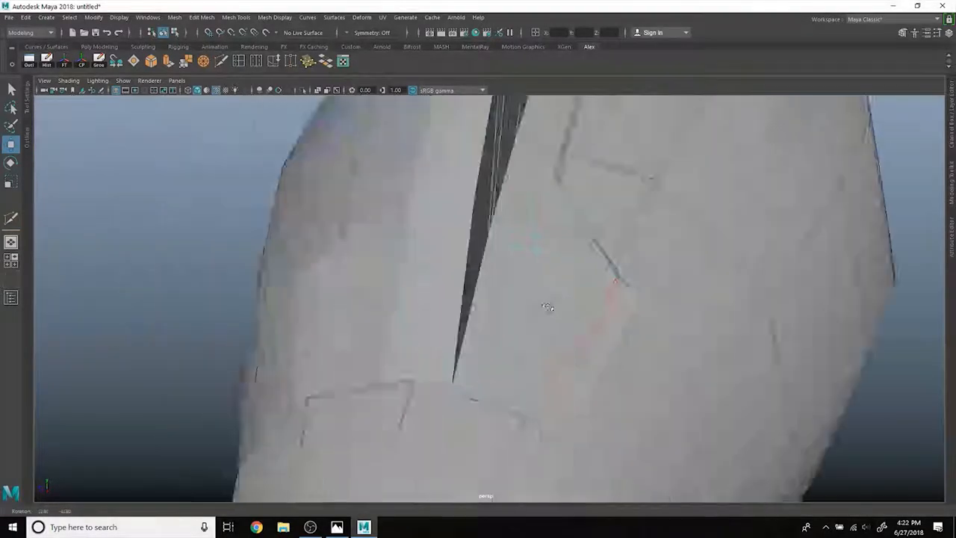
pyautogui.moveTo(549, 307); pyautogui.dragTo(659, 337)
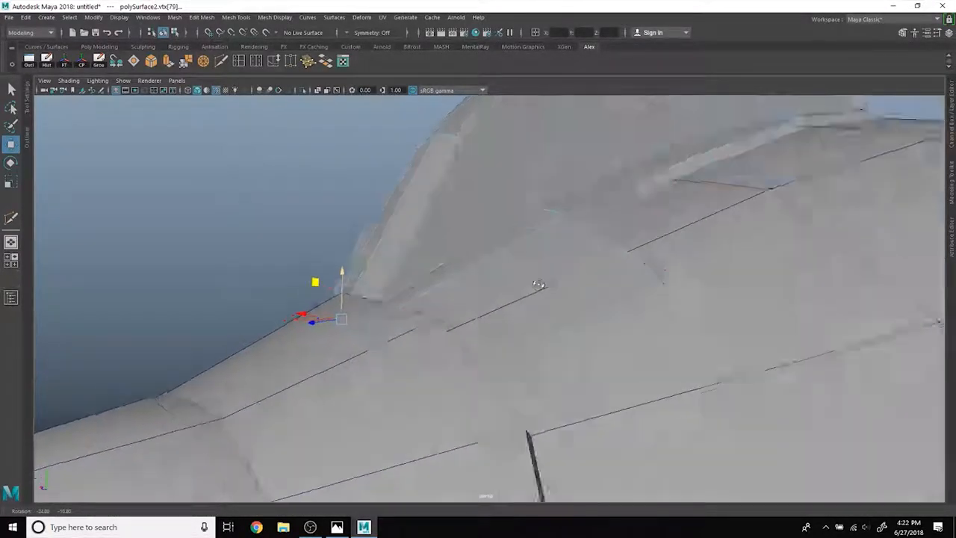
# Step: Move the panel vertices near the fin base, then scale them closer together
pyautogui.moveTo(538, 284); pyautogui.dragTo(624, 295)
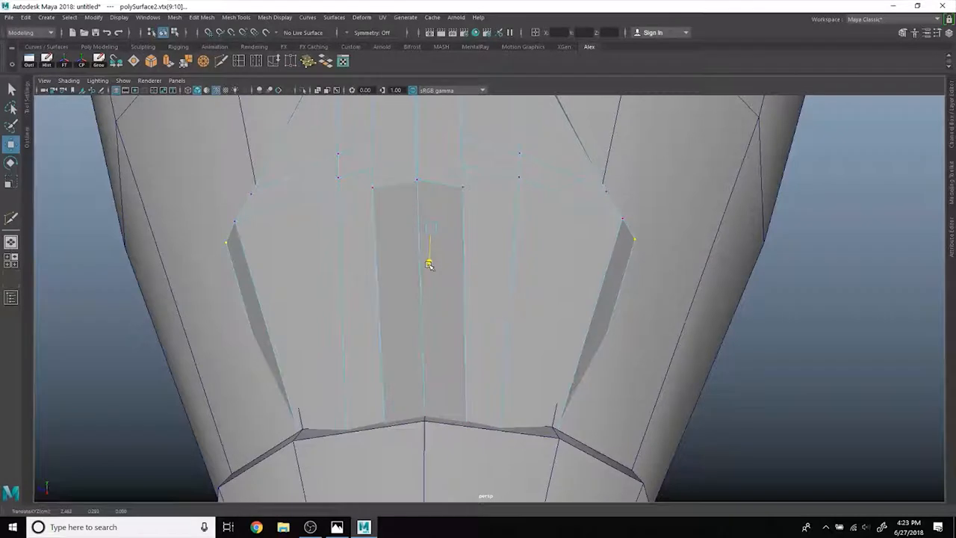
pyautogui.moveTo(429, 265); pyautogui.dragTo(398, 263)
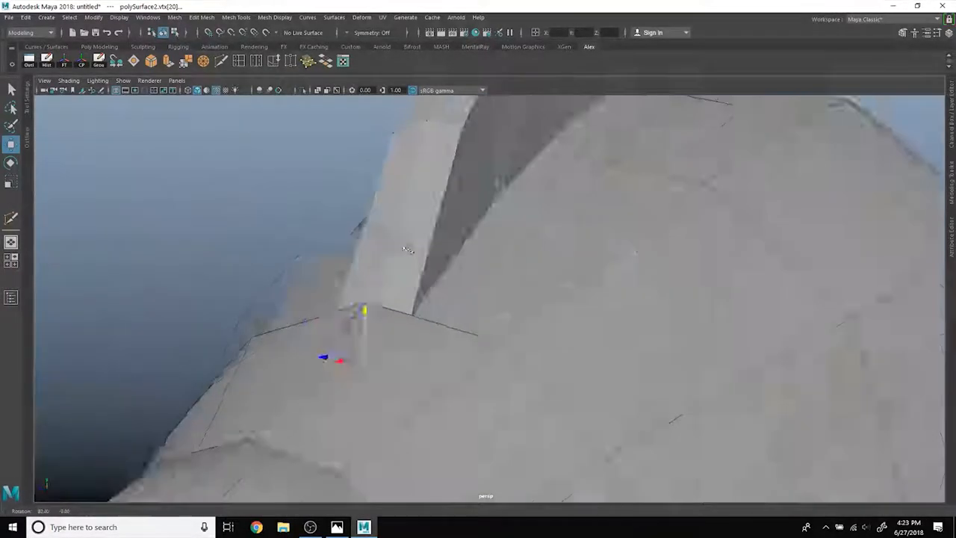
pyautogui.moveTo(407, 248); pyautogui.dragTo(544, 274)
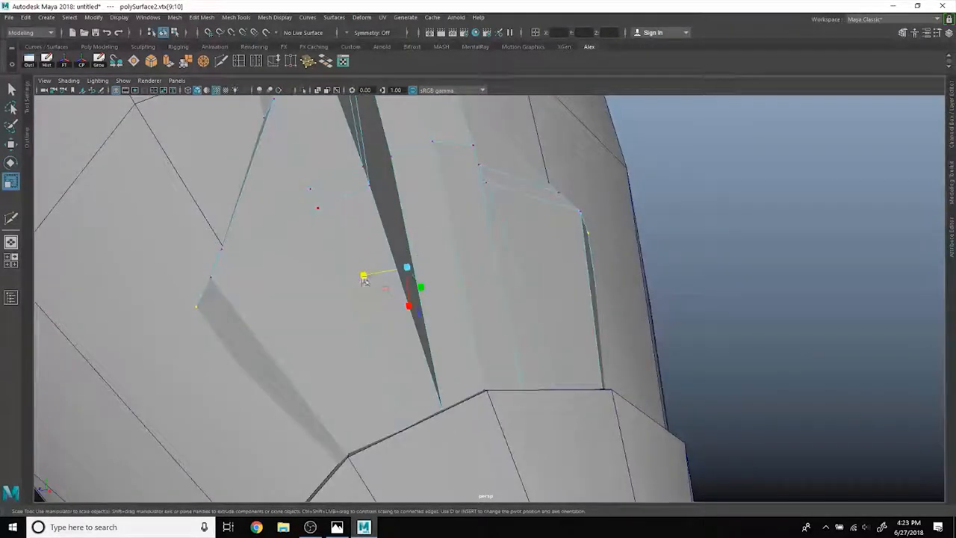
pyautogui.moveTo(362, 275); pyautogui.dragTo(366, 273)
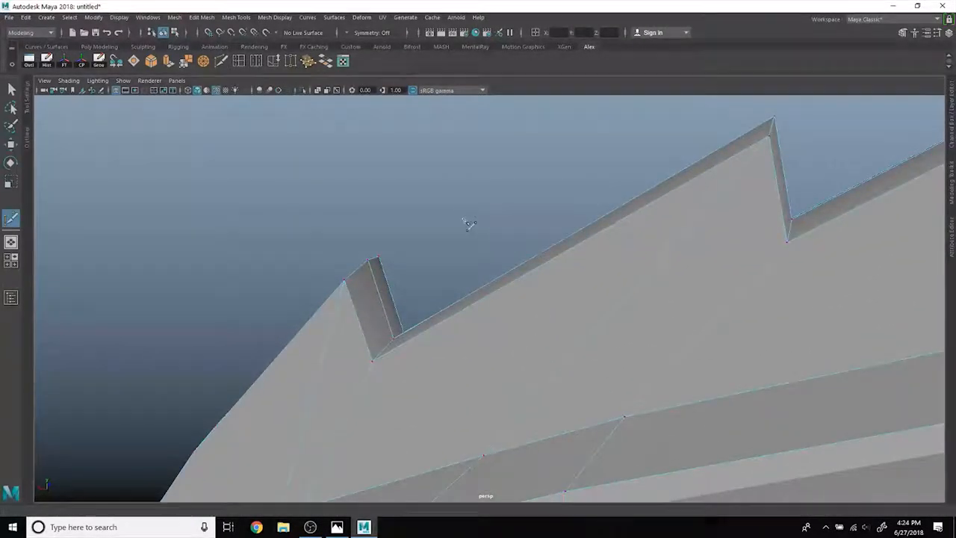
# Step: Zoom in on a spike tip and slice edges across its face and down its side
pyautogui.moveTo(466, 224); pyautogui.dragTo(384, 247)
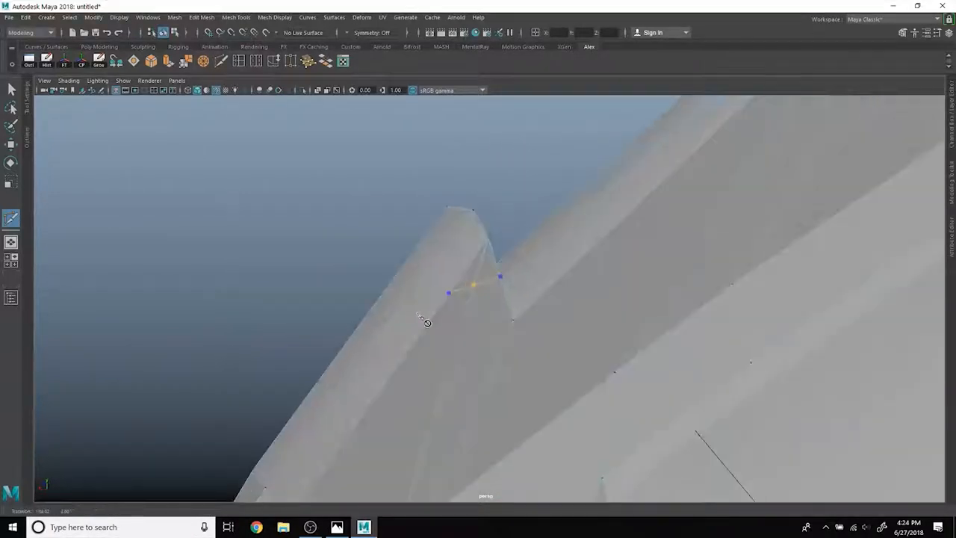
pyautogui.moveTo(425, 321); pyautogui.dragTo(486, 340)
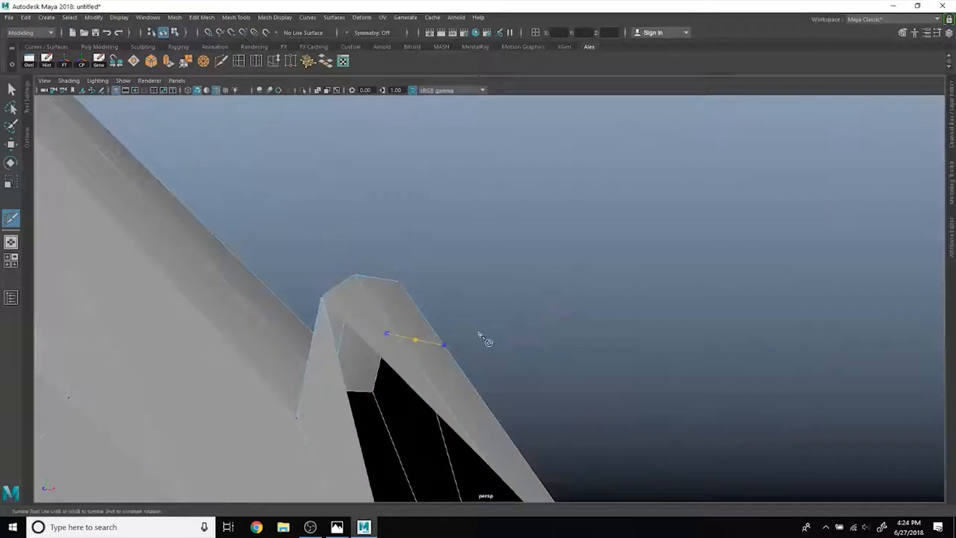
pyautogui.moveTo(481, 340); pyautogui.dragTo(534, 384)
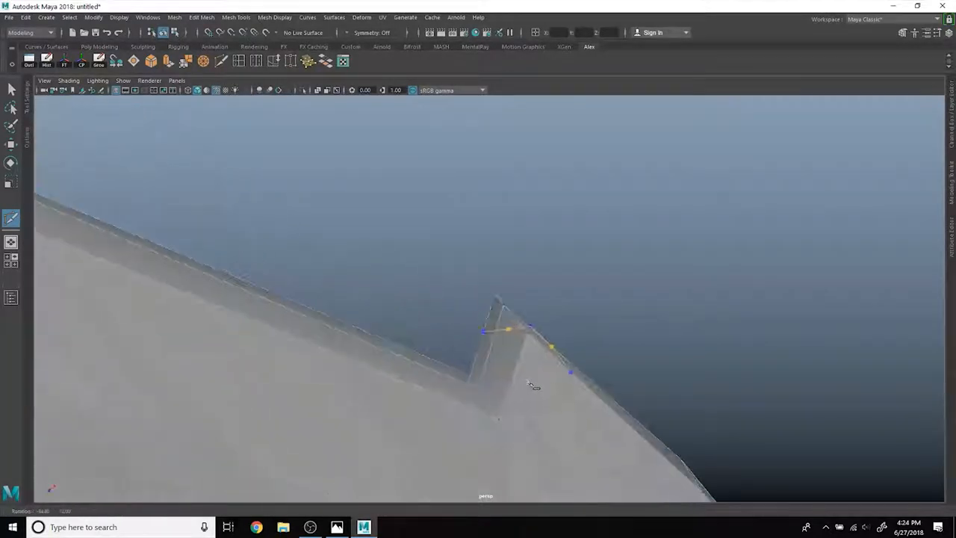
pyautogui.moveTo(531, 385); pyautogui.dragTo(582, 362)
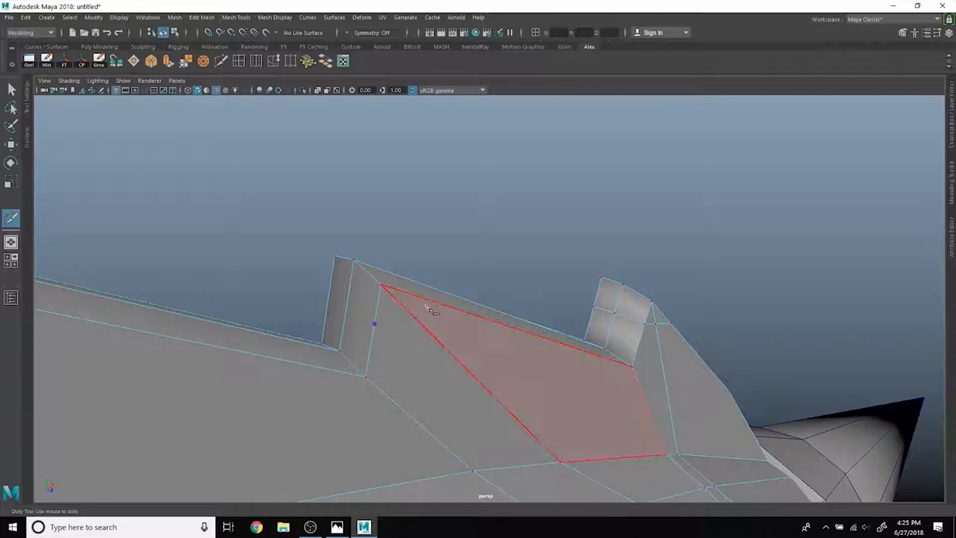
pyautogui.moveTo(429, 310); pyautogui.dragTo(325, 260)
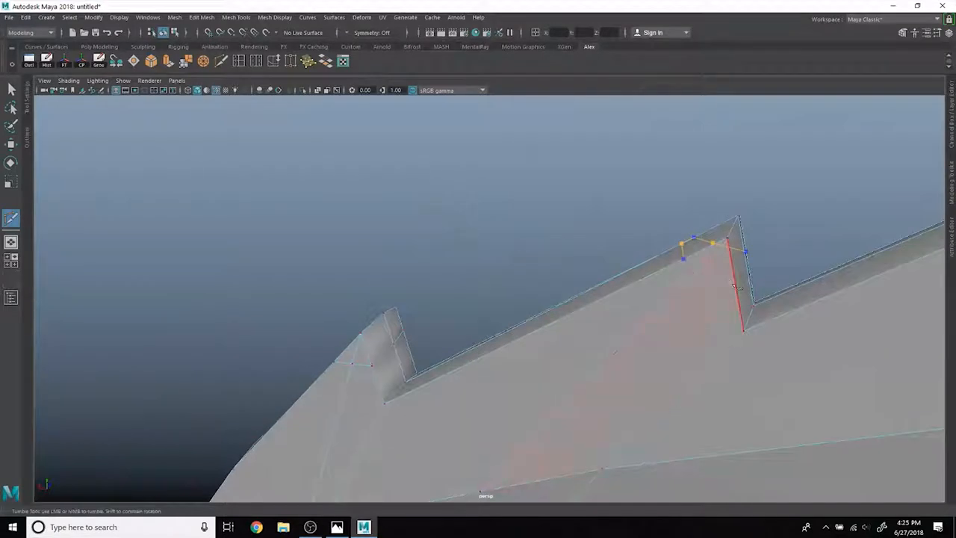
pyautogui.moveTo(736, 288); pyautogui.dragTo(843, 379)
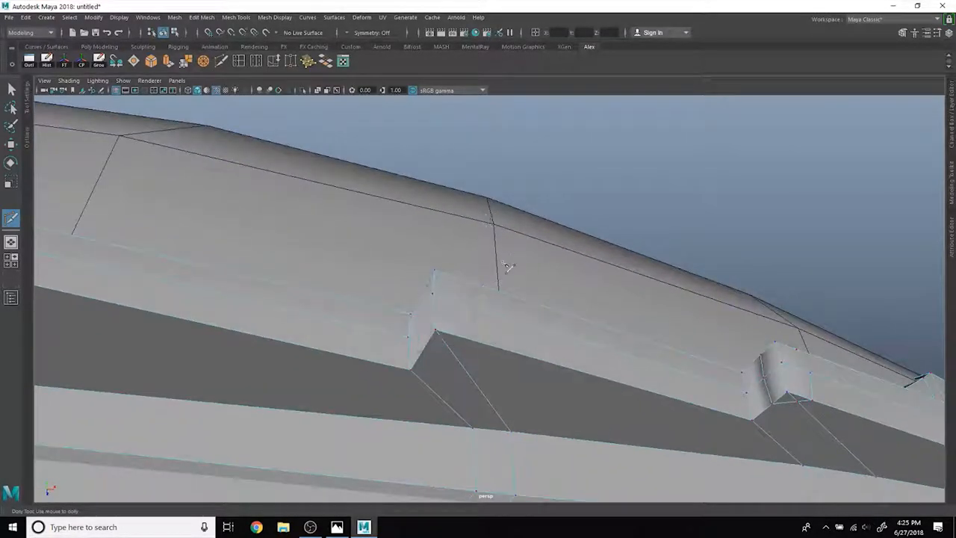
# Step: Slice across another spike tip of the fin with Multi-Cut, then orbit to inspect
pyautogui.click(33, 18)
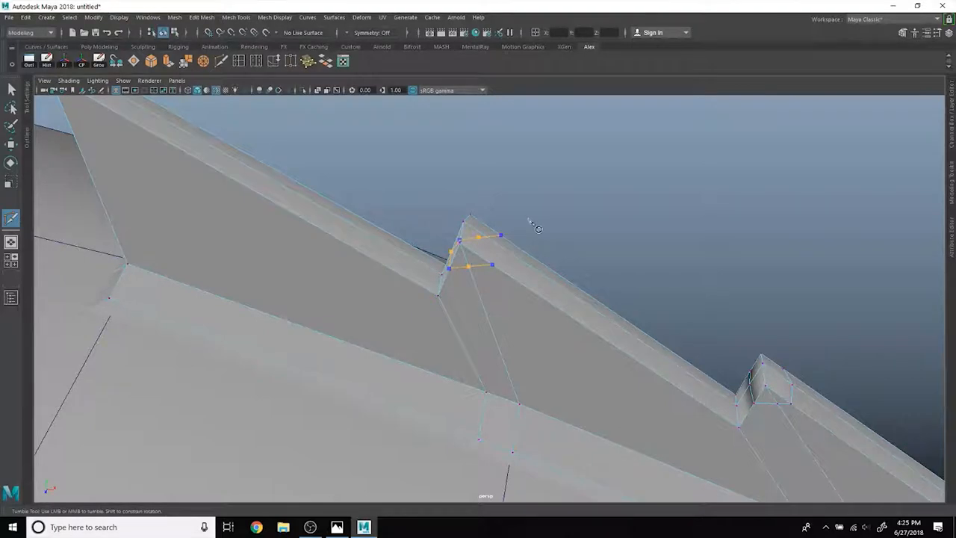
pyautogui.moveTo(531, 224); pyautogui.dragTo(516, 243)
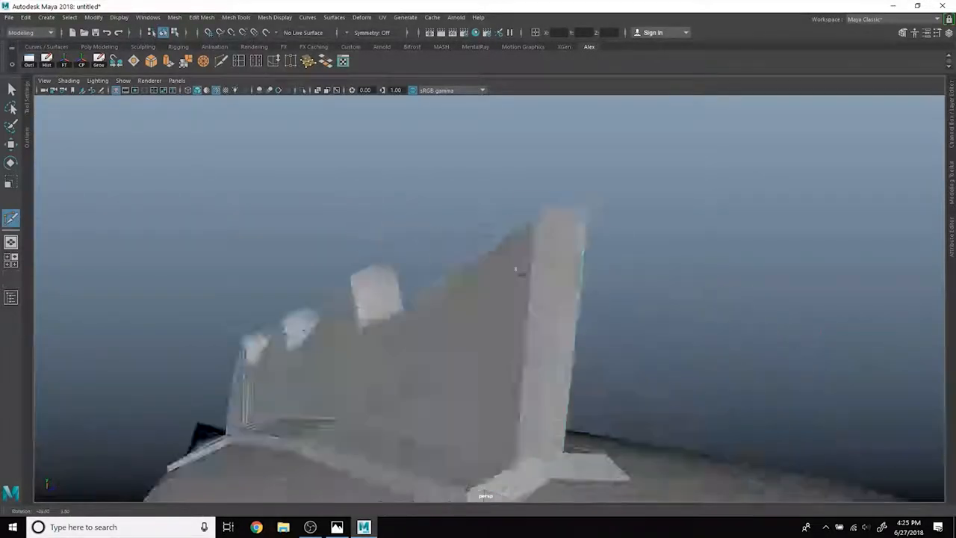
# Step: Check the Zeppelin2.jpg concept art in Photos, then return to Maya
pyautogui.click(340, 528)
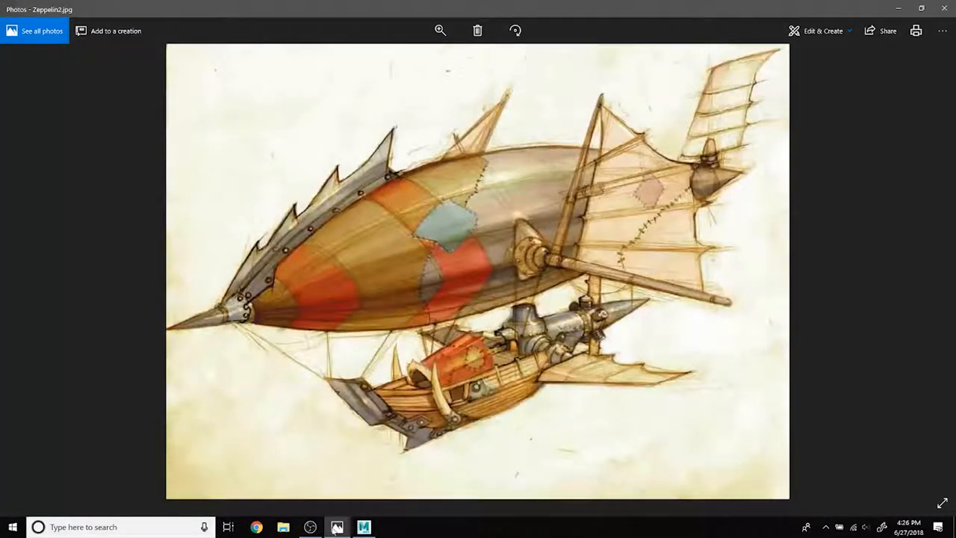
pyautogui.click(364, 525)
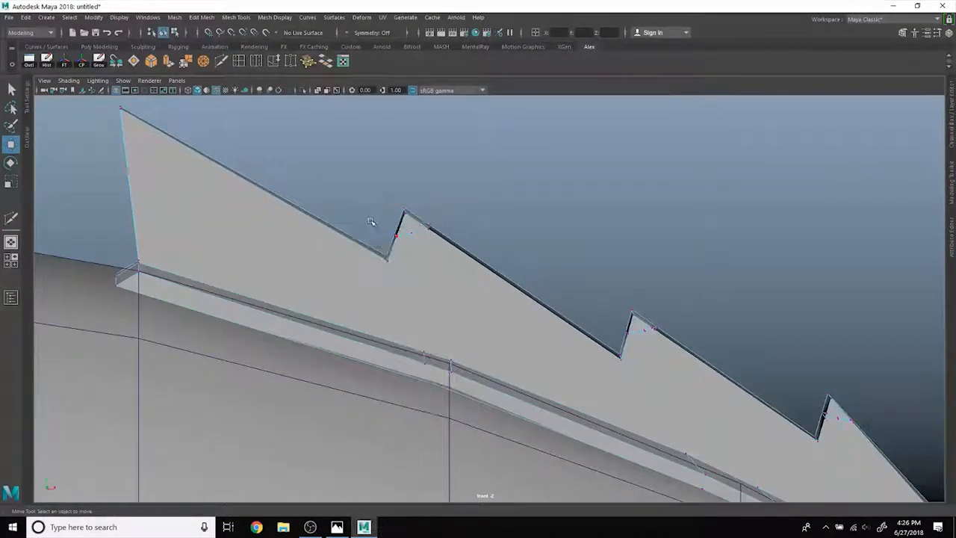
# Step: Move the vertices of two fin spike tips into sharper points, then clear the selection
pyautogui.click(395, 236)
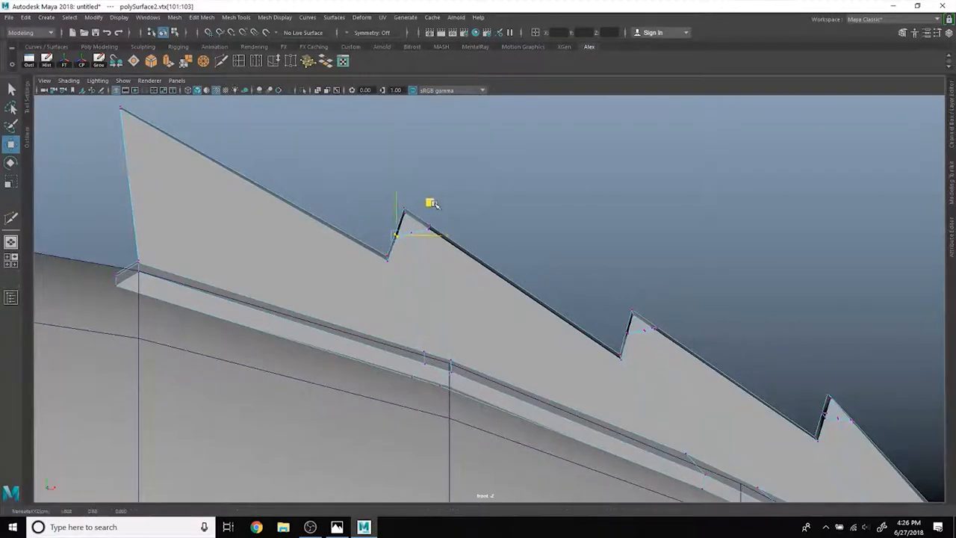
pyautogui.moveTo(430, 203); pyautogui.dragTo(437, 207)
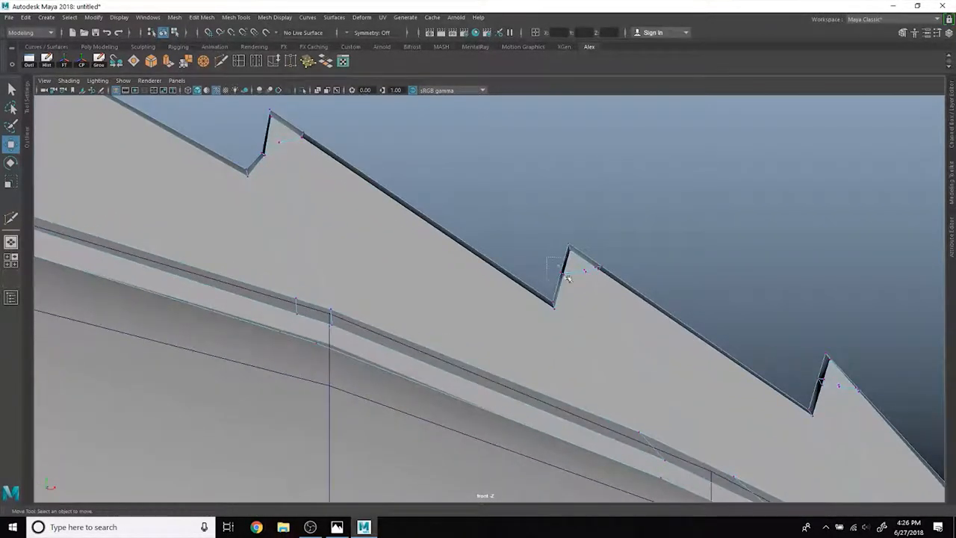
pyautogui.click(567, 281)
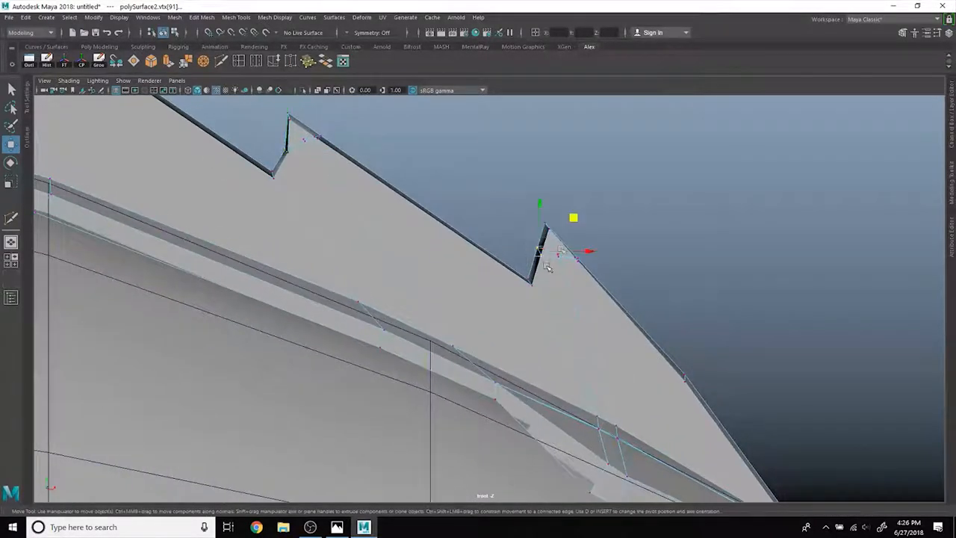
pyautogui.moveTo(573, 218); pyautogui.dragTo(578, 230)
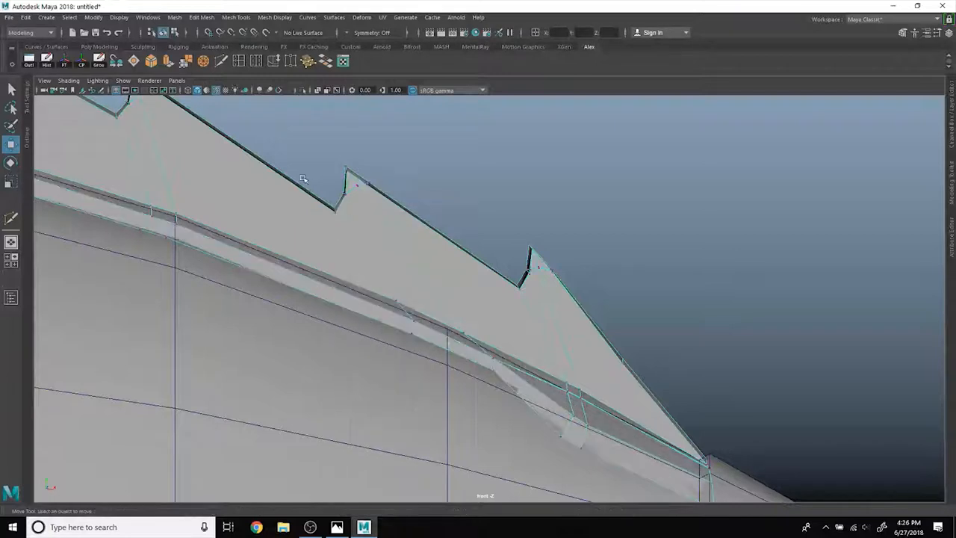
pyautogui.click(346, 209)
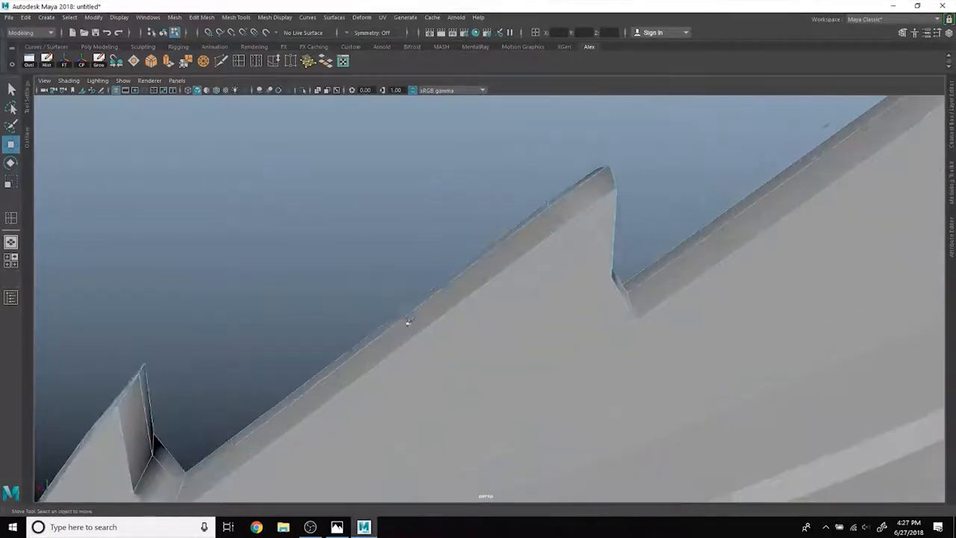
# Step: Orbit in on a spike notch and start Target Weld to merge its vertices
pyautogui.moveTo(409, 321); pyautogui.dragTo(502, 205)
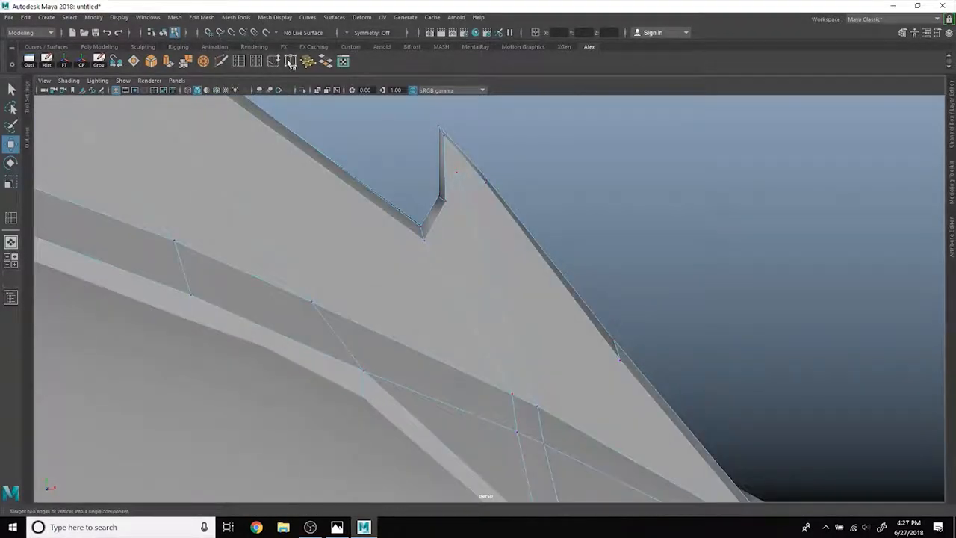
pyautogui.moveTo(287, 61)
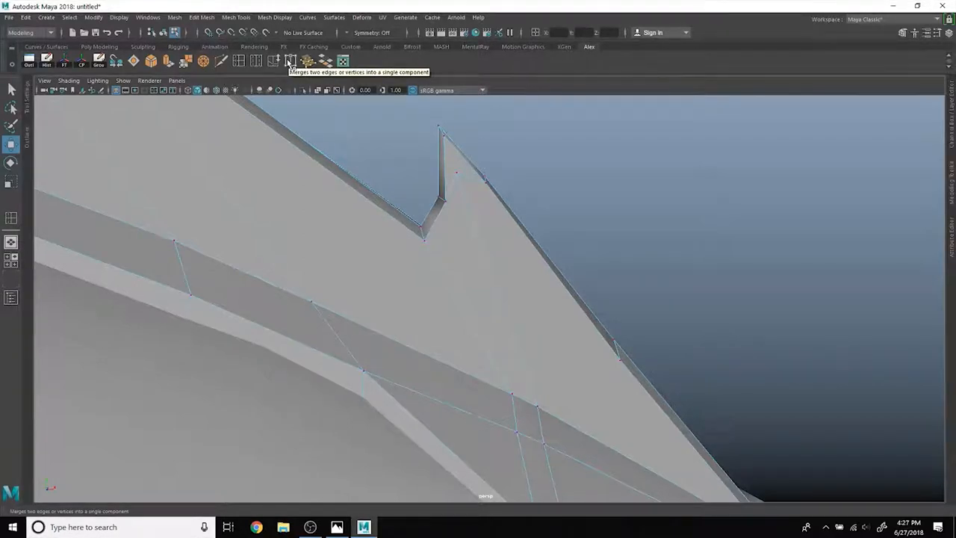
pyautogui.click(278, 61)
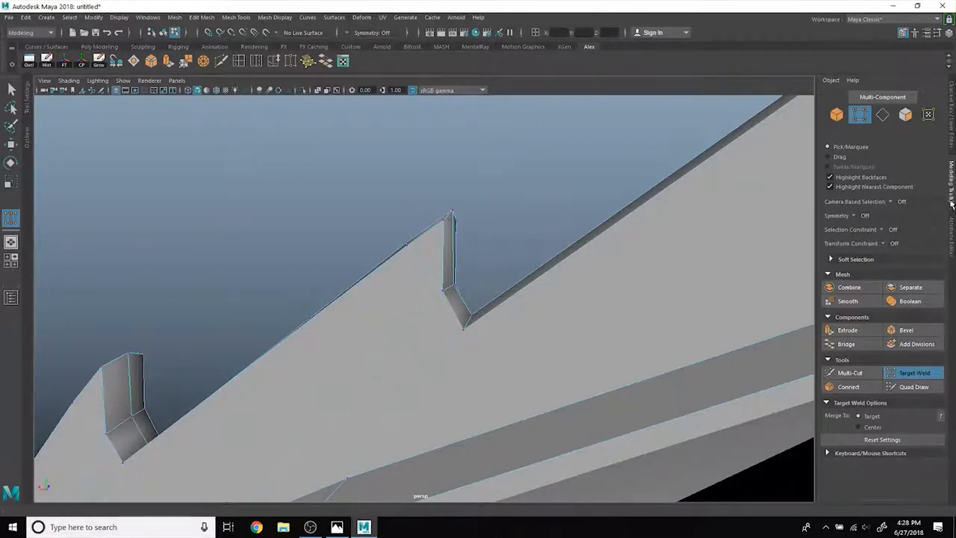
# Step: Open the Mesh menu, then the Mesh Tools menu, and pick an entry
pyautogui.click(178, 17)
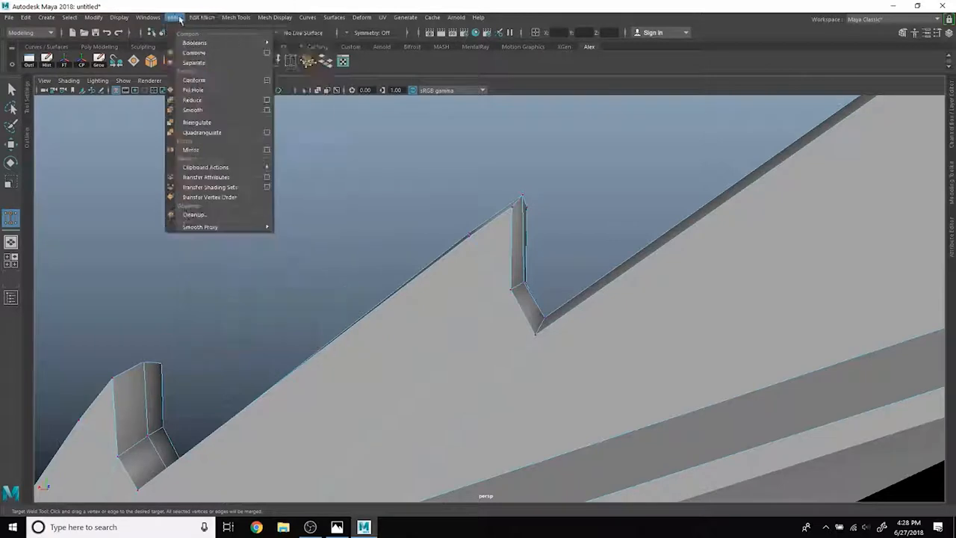
pyautogui.click(238, 17)
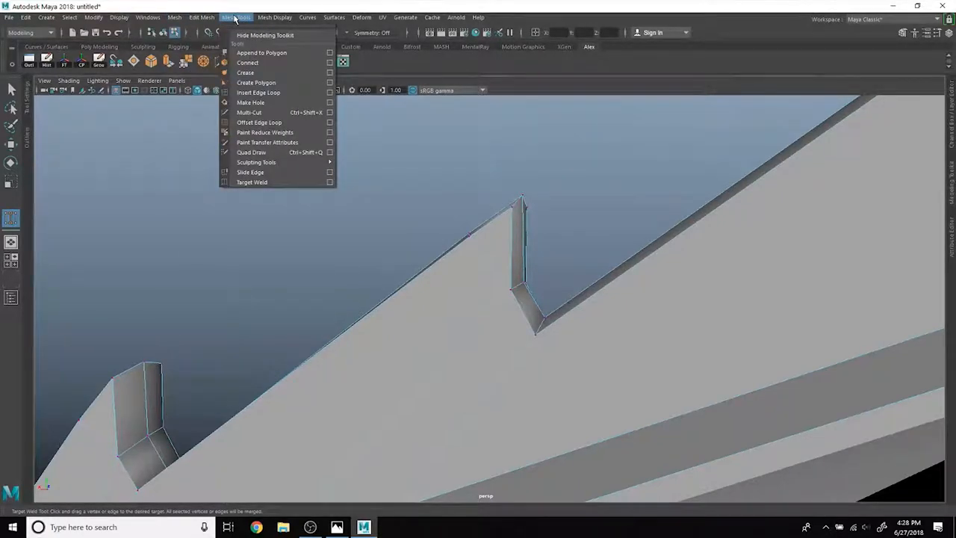
pyautogui.click(251, 182)
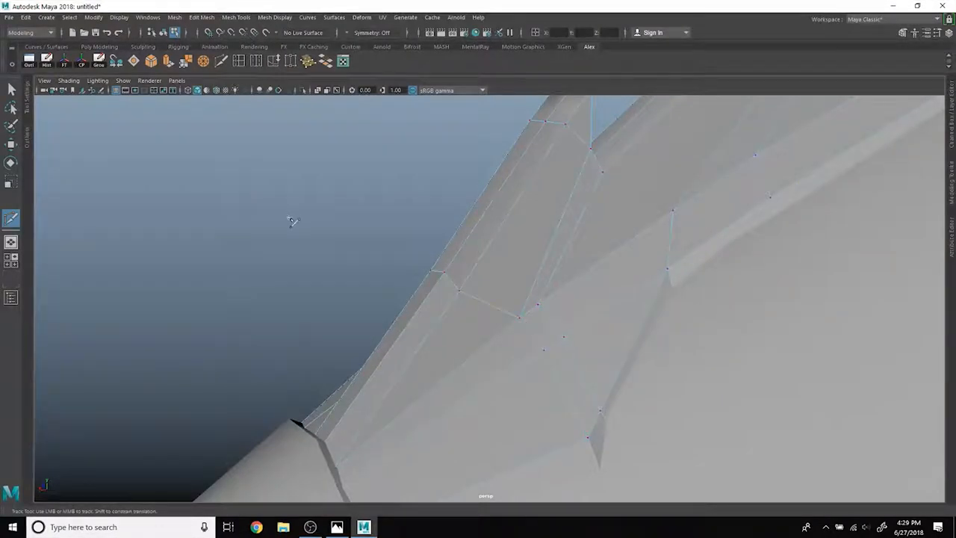
pyautogui.moveTo(291, 220); pyautogui.dragTo(573, 240)
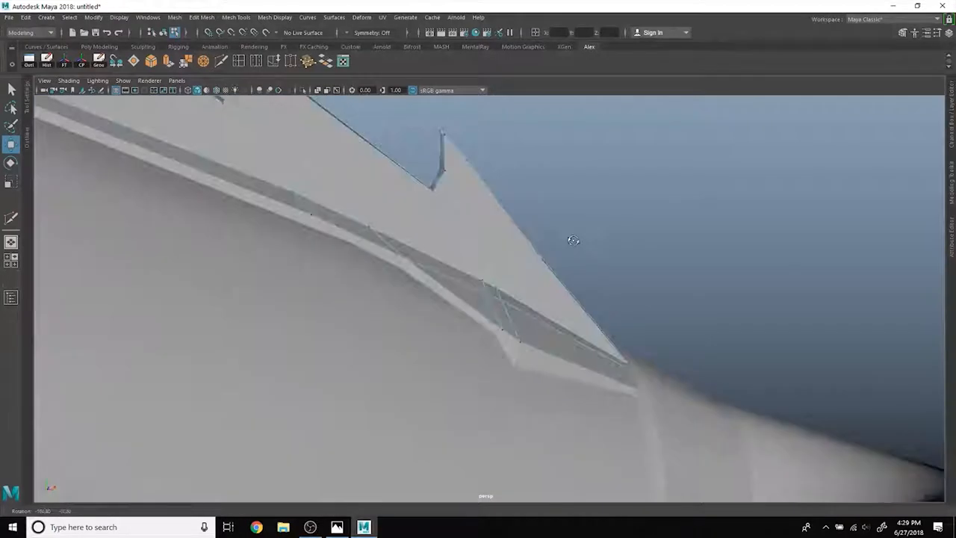
pyautogui.moveTo(573, 240); pyautogui.dragTo(440, 270)
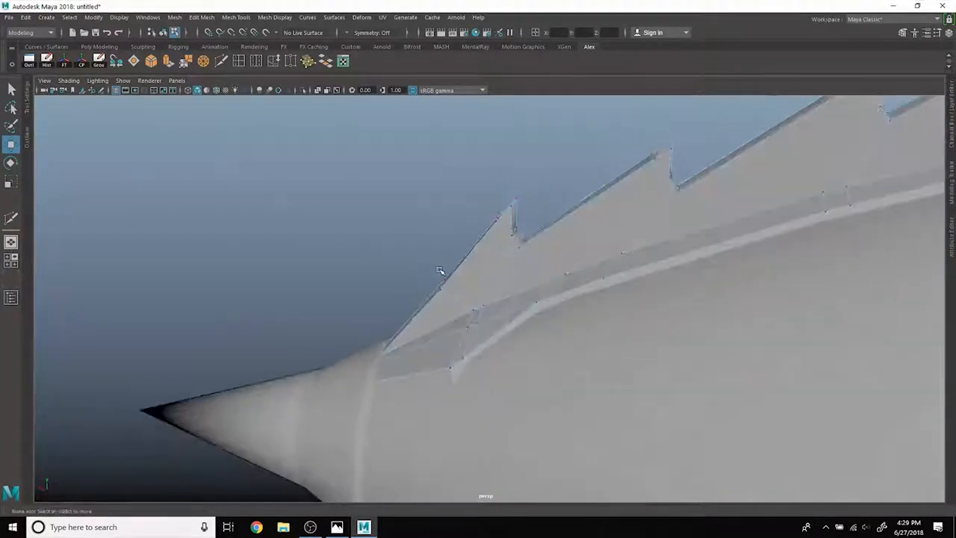
pyautogui.moveTo(441, 270); pyautogui.dragTo(588, 329)
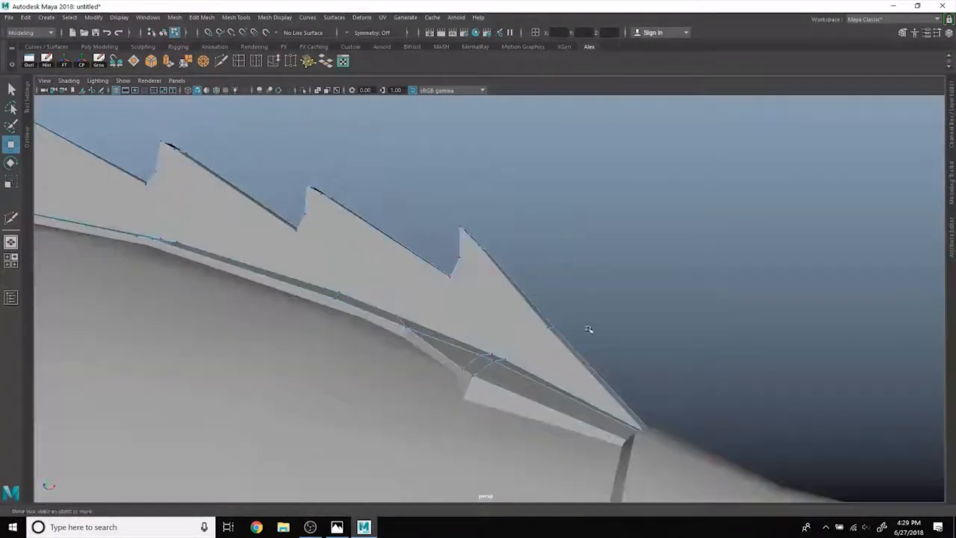
pyautogui.moveTo(589, 329); pyautogui.dragTo(444, 296)
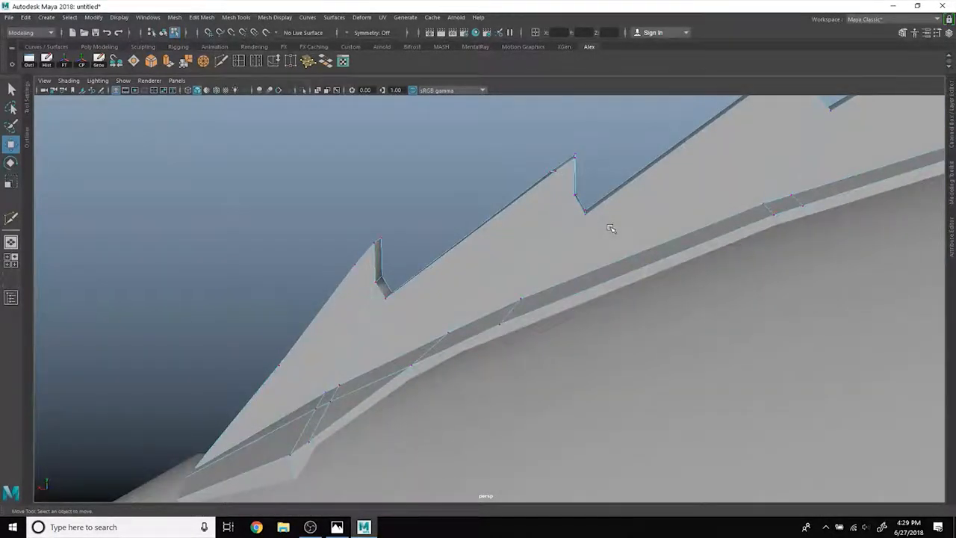
pyautogui.moveTo(611, 228); pyautogui.dragTo(689, 216)
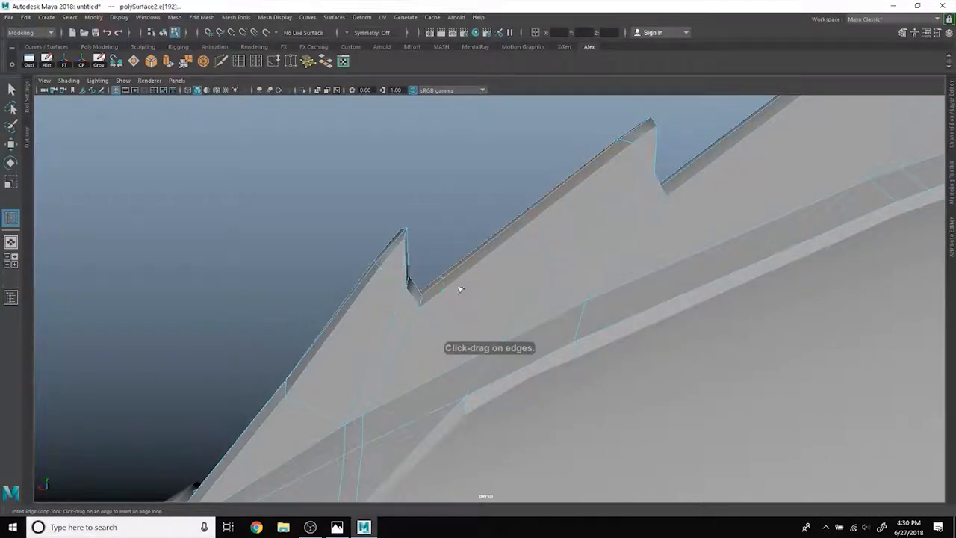
# Step: Insert an edge loop across the fin near its notches and orbit over the spike tips
pyautogui.moveTo(459, 289); pyautogui.dragTo(619, 240)
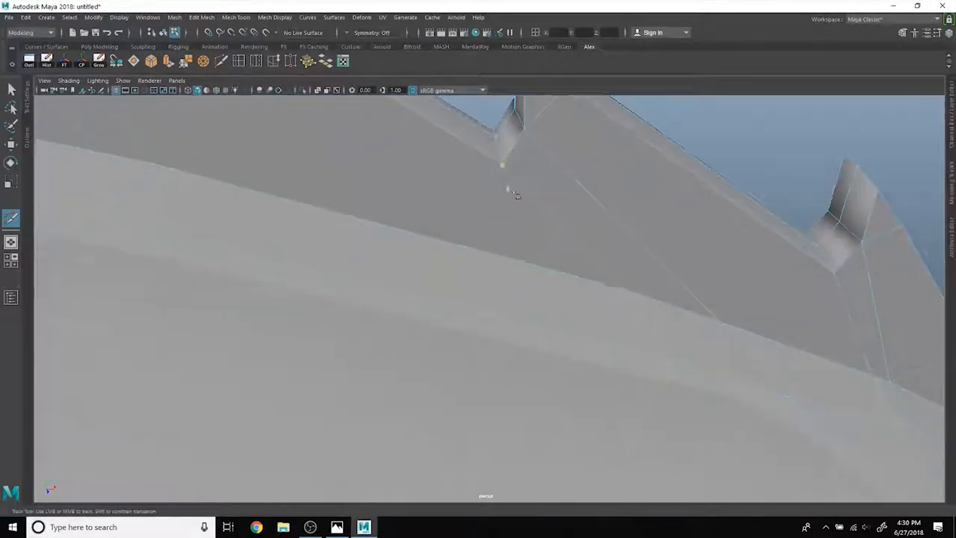
pyautogui.moveTo(512, 190); pyautogui.dragTo(594, 306)
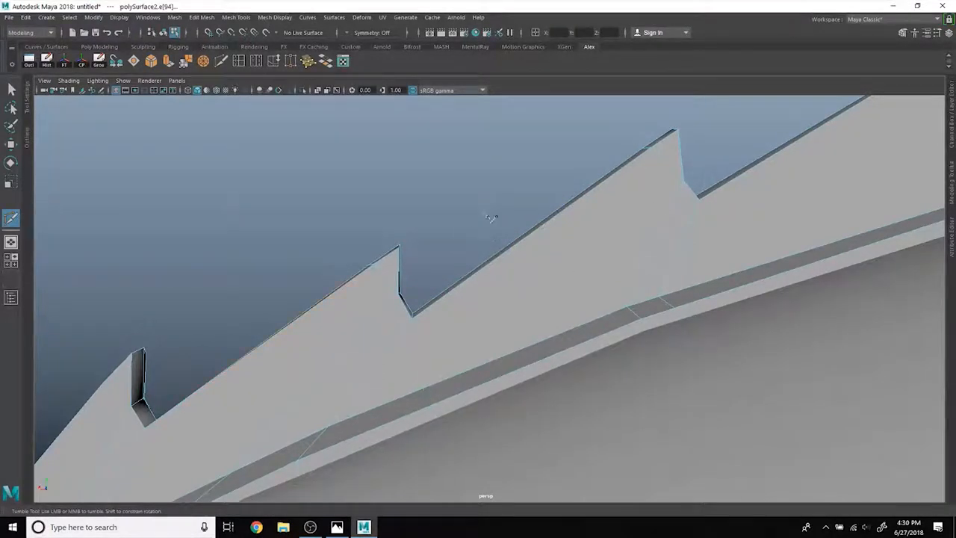
pyautogui.click(31, 17)
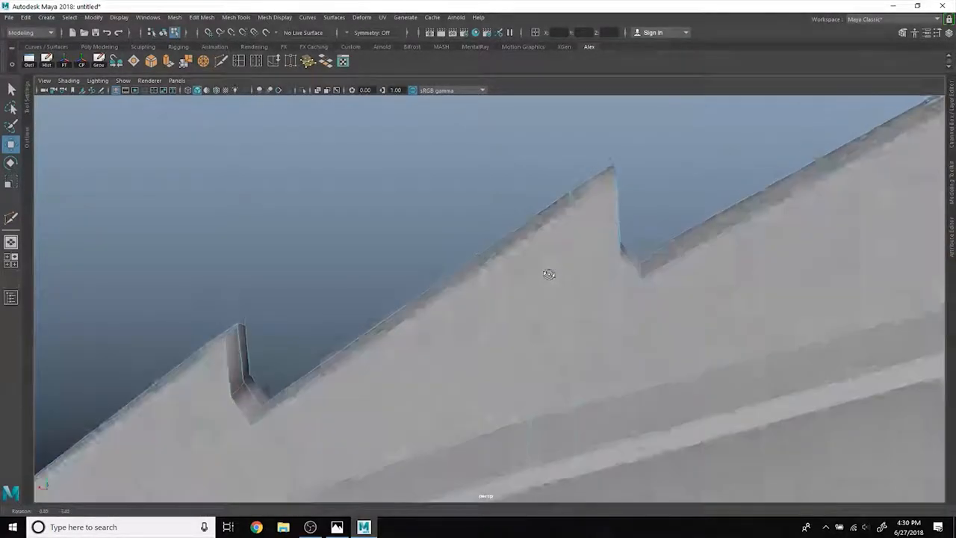
pyautogui.moveTo(549, 274); pyautogui.dragTo(602, 263)
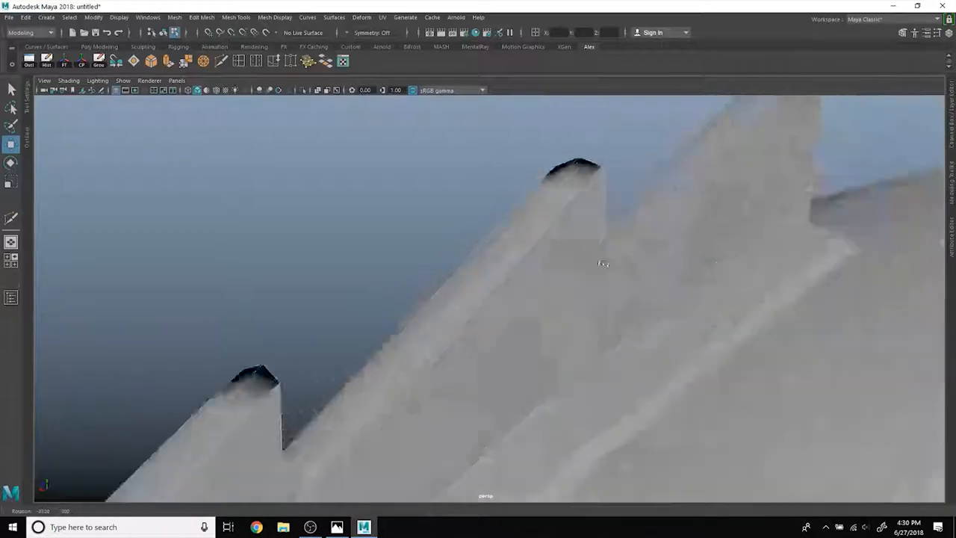
pyautogui.moveTo(603, 263); pyautogui.dragTo(551, 252)
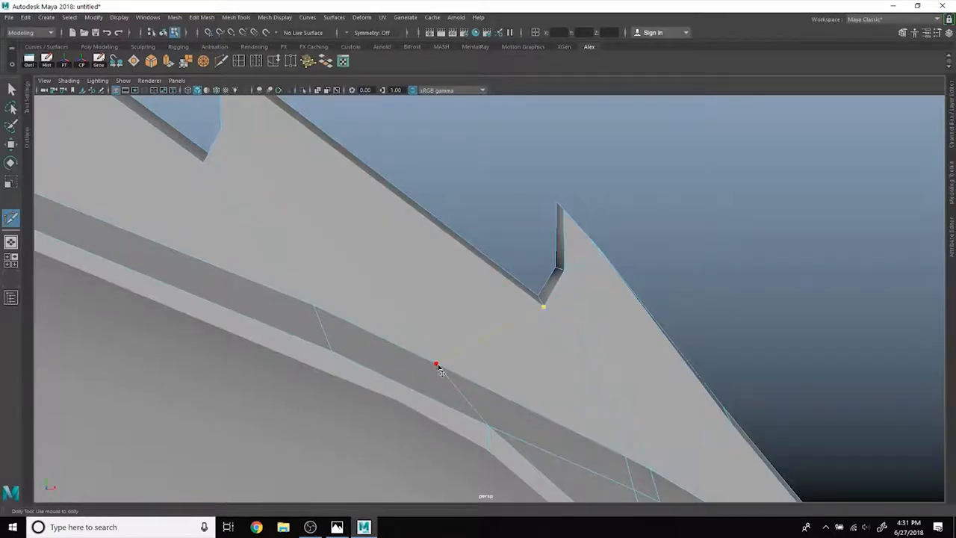
# Step: Close in on the fin's spike notches and select part of the fin in front view
pyautogui.moveTo(437, 366); pyautogui.dragTo(669, 344)
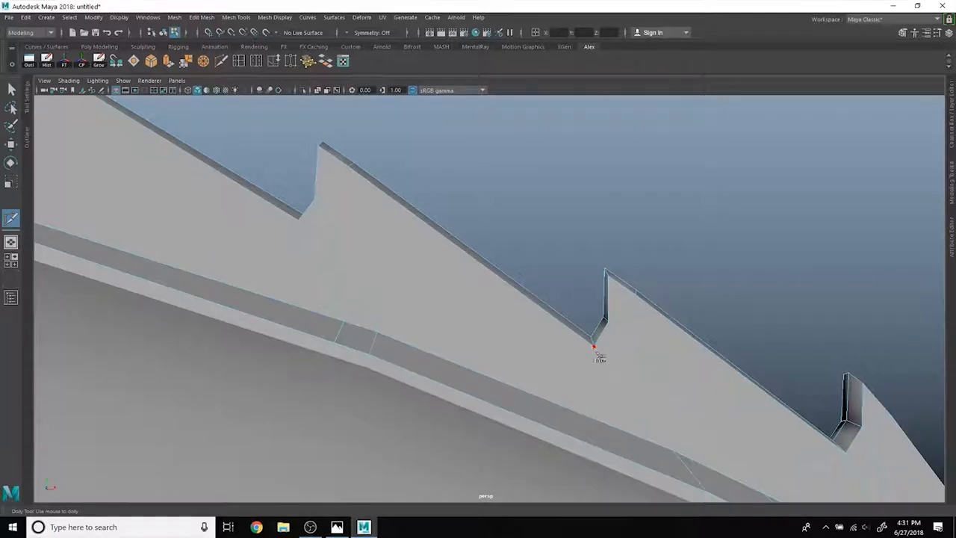
pyautogui.moveTo(594, 346); pyautogui.dragTo(377, 332)
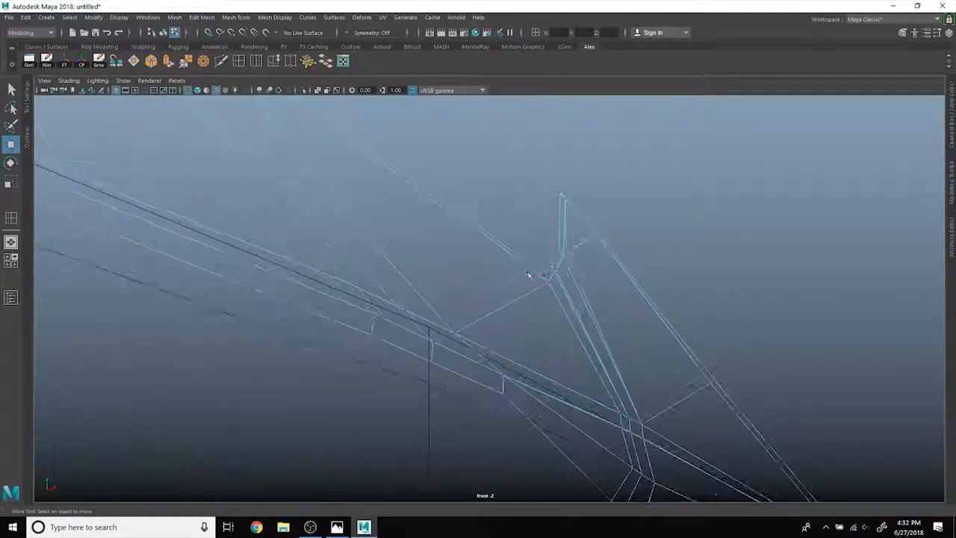
pyautogui.click(544, 274)
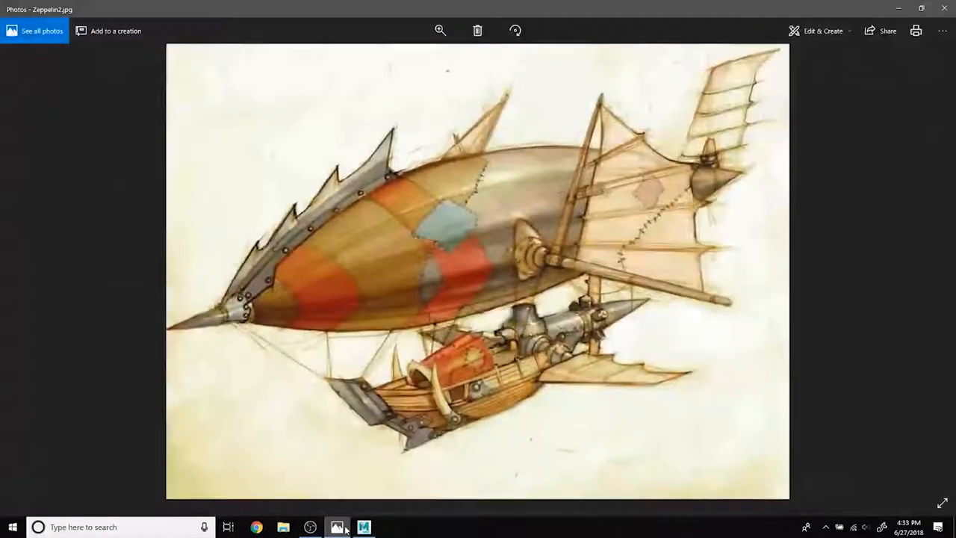
pyautogui.click(366, 525)
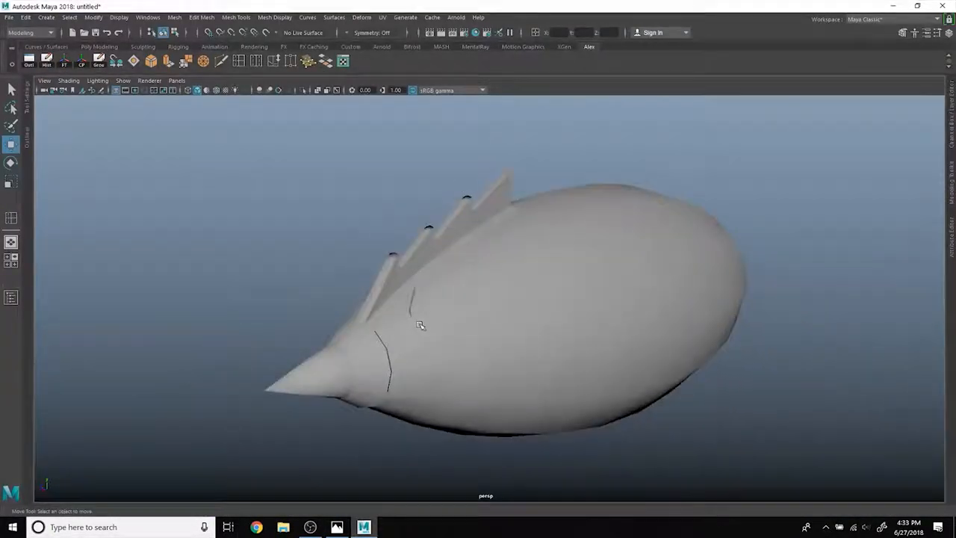
pyautogui.click(336, 527)
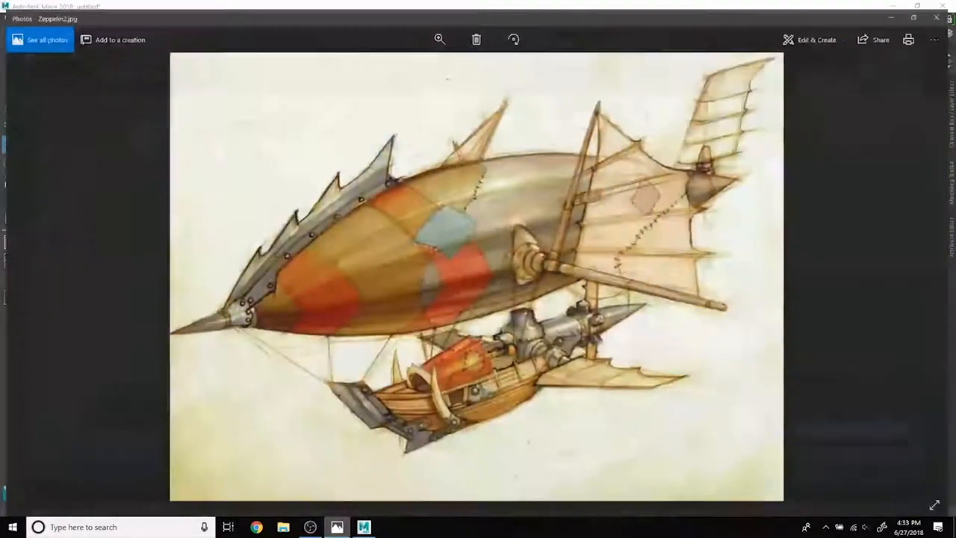
pyautogui.click(364, 524)
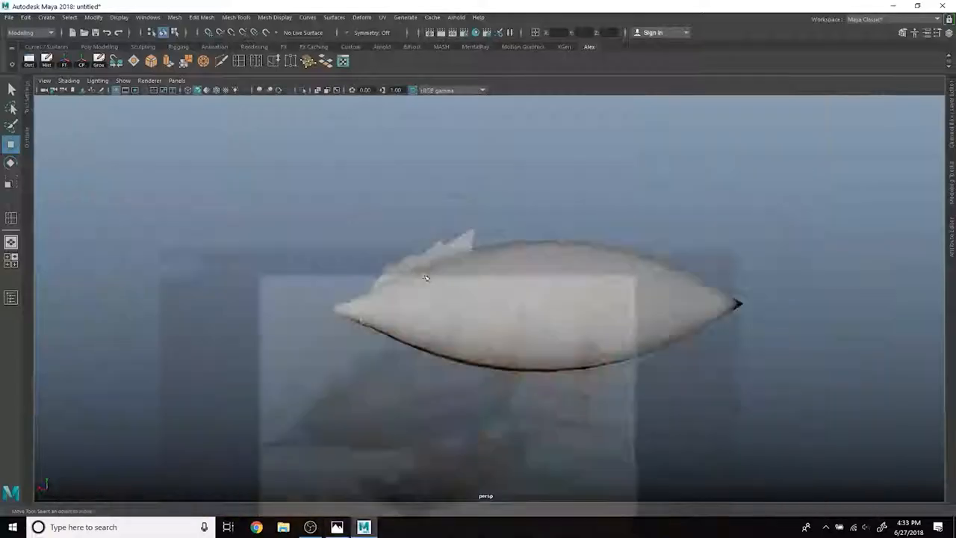
# Step: Move a fin point to reshape its spike in the four-view layout, comparing with the concept art
pyautogui.press('space')
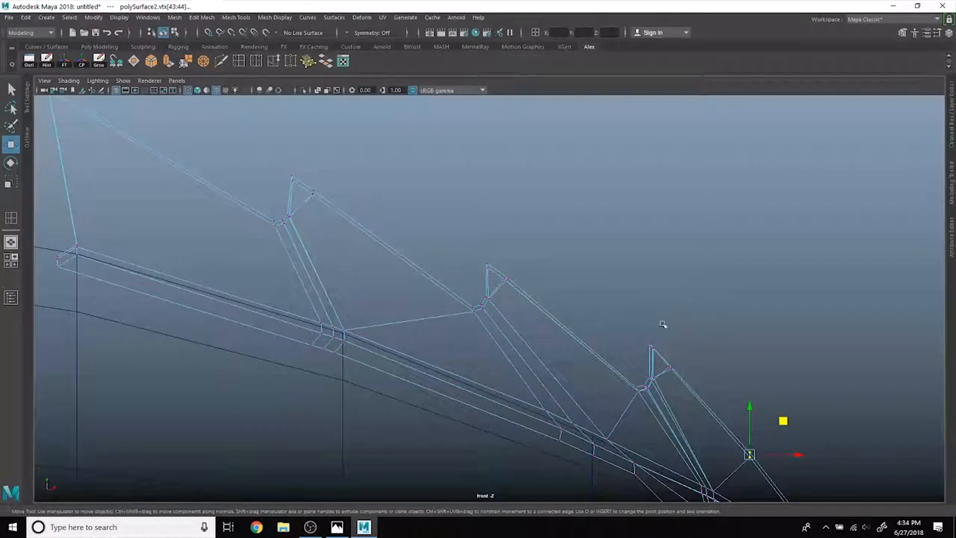
pyautogui.moveTo(749, 454); pyautogui.dragTo(647, 350)
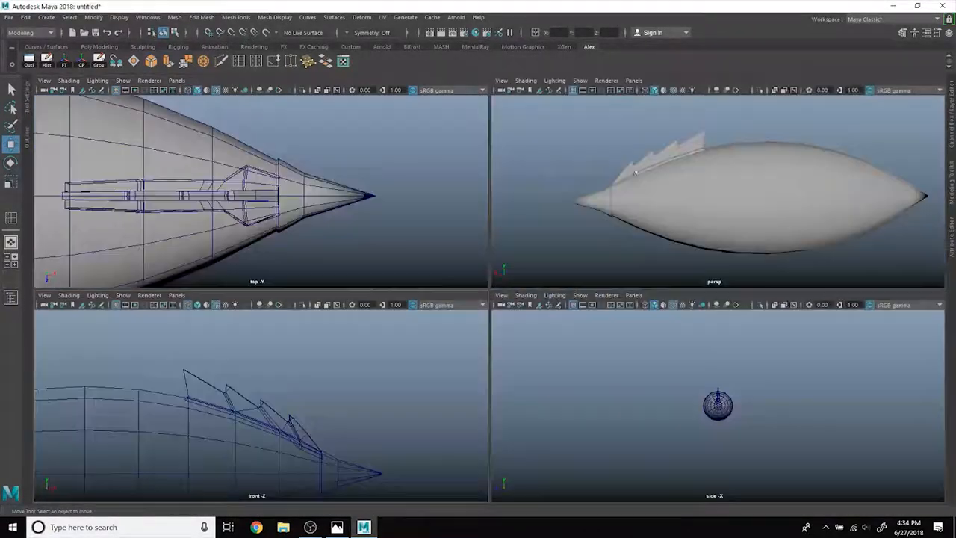
pyautogui.click(337, 526)
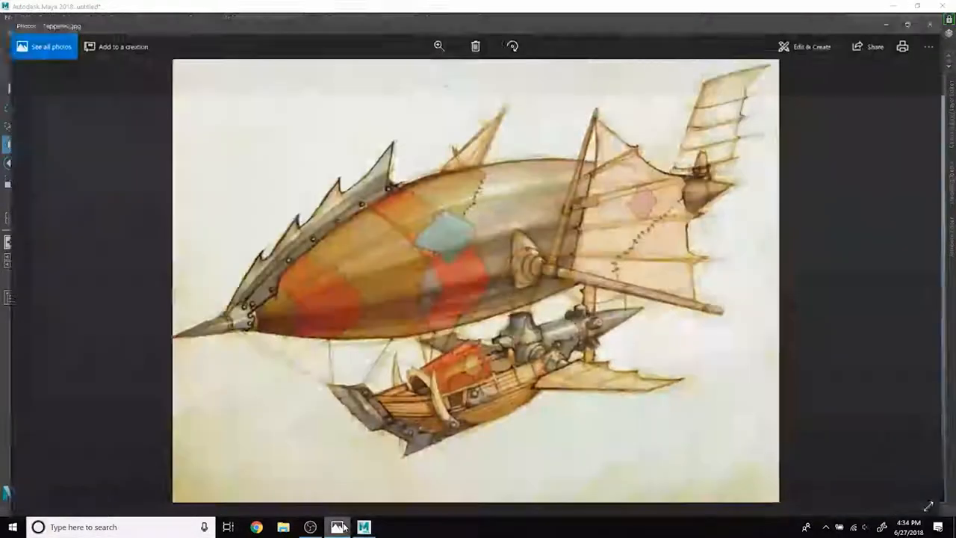
pyautogui.click(339, 526)
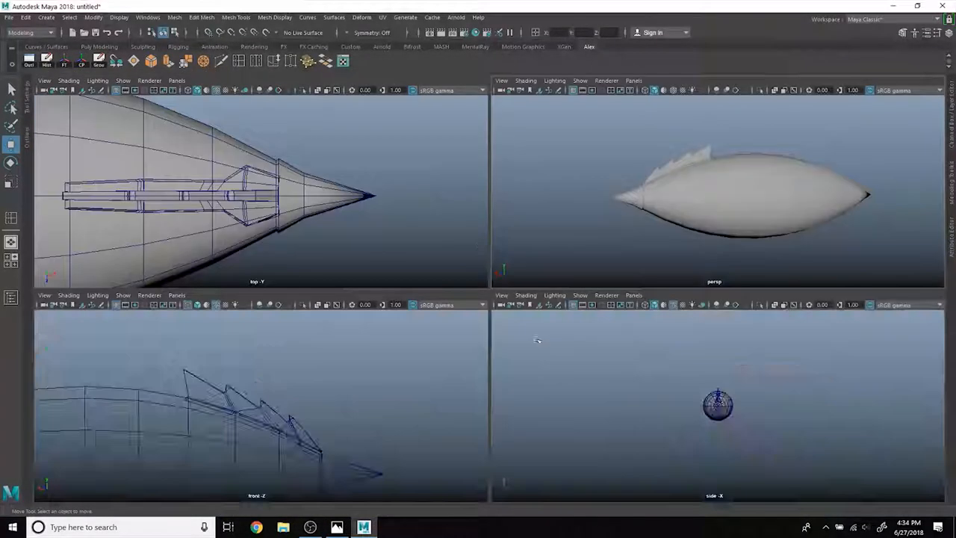
# Step: Maximize the front view and drag the front spike's tip upward to make it taller
pyautogui.press('space')
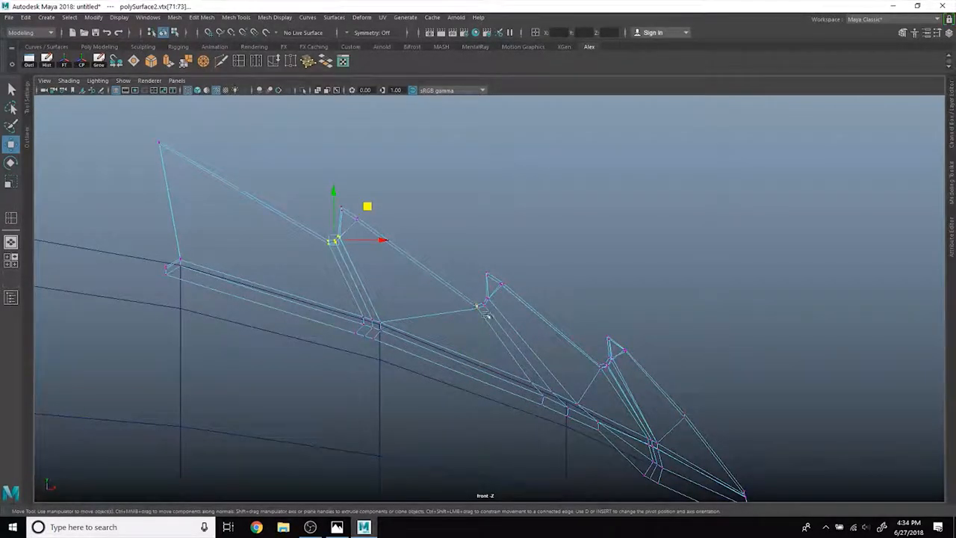
pyautogui.moveTo(336, 239); pyautogui.dragTo(478, 303)
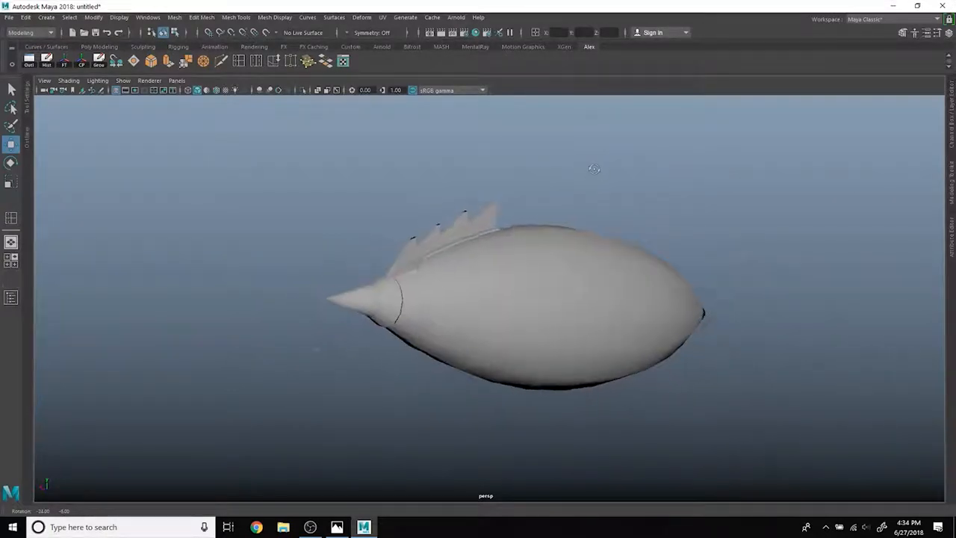
pyautogui.moveTo(594, 168); pyautogui.dragTo(527, 231)
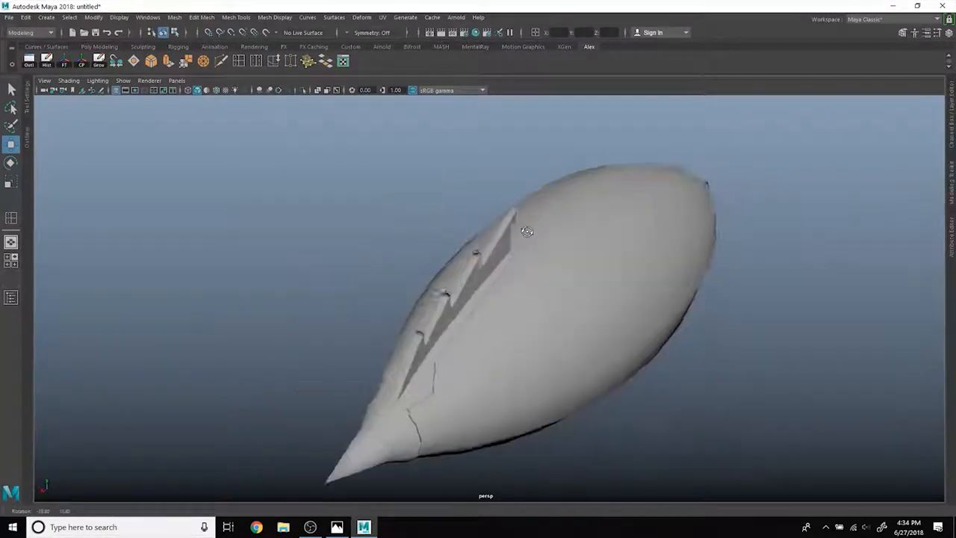
pyautogui.click(279, 18)
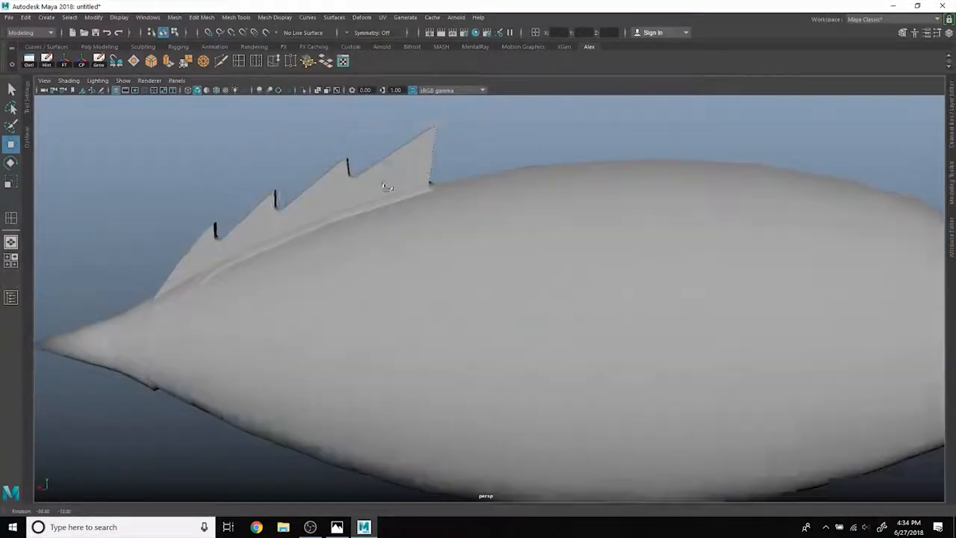
# Step: Select the spiked fin and soften its edges by angle with Soften/Harden Edges
pyautogui.moveTo(388, 186); pyautogui.dragTo(344, 209)
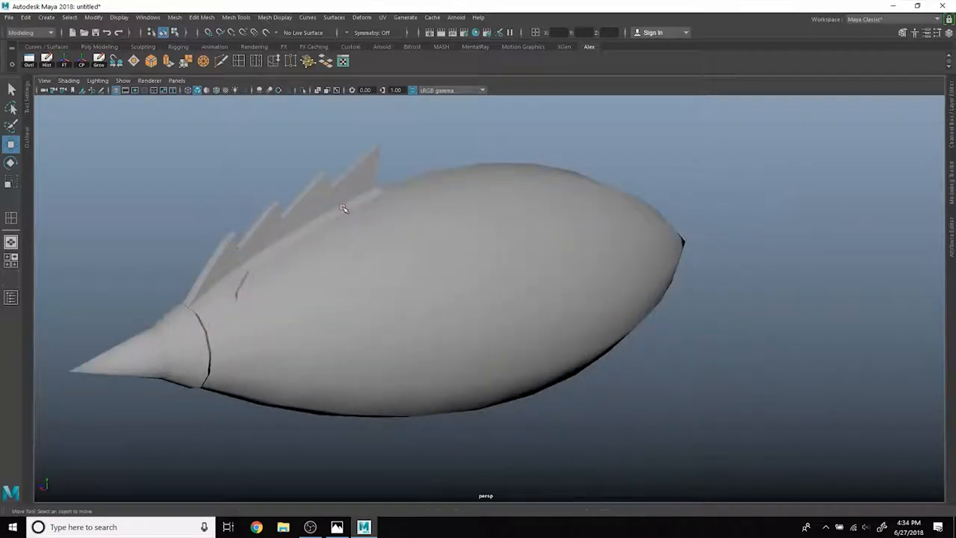
pyautogui.click(344, 209)
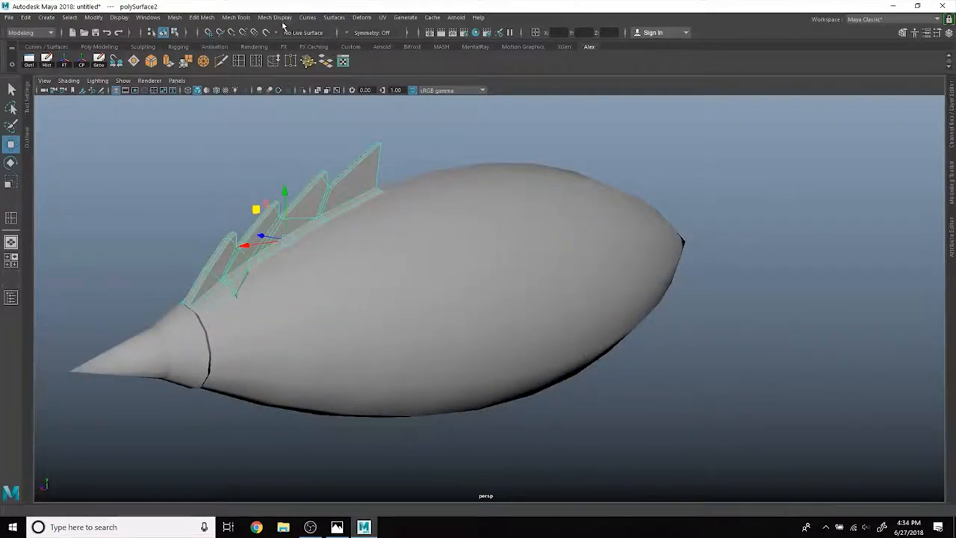
pyautogui.click(283, 17)
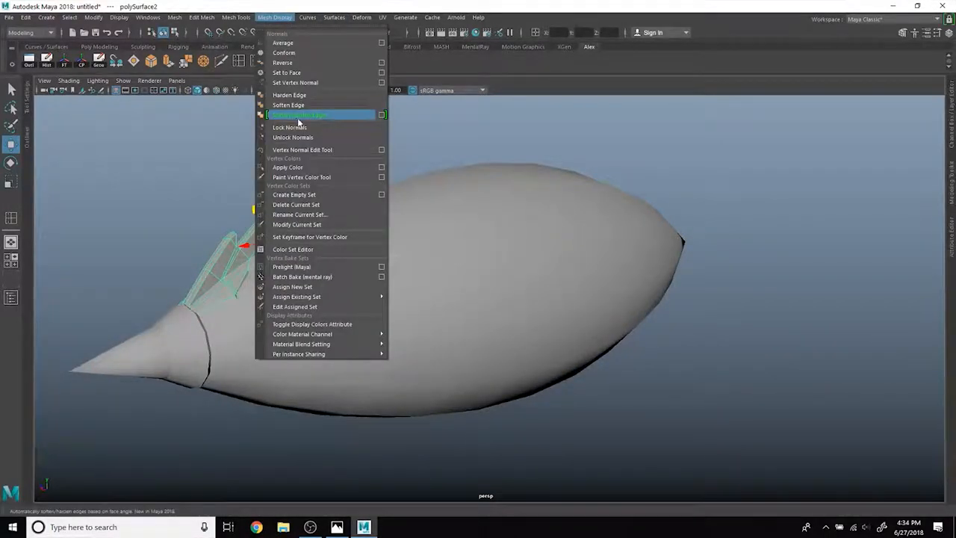
pyautogui.click(382, 115)
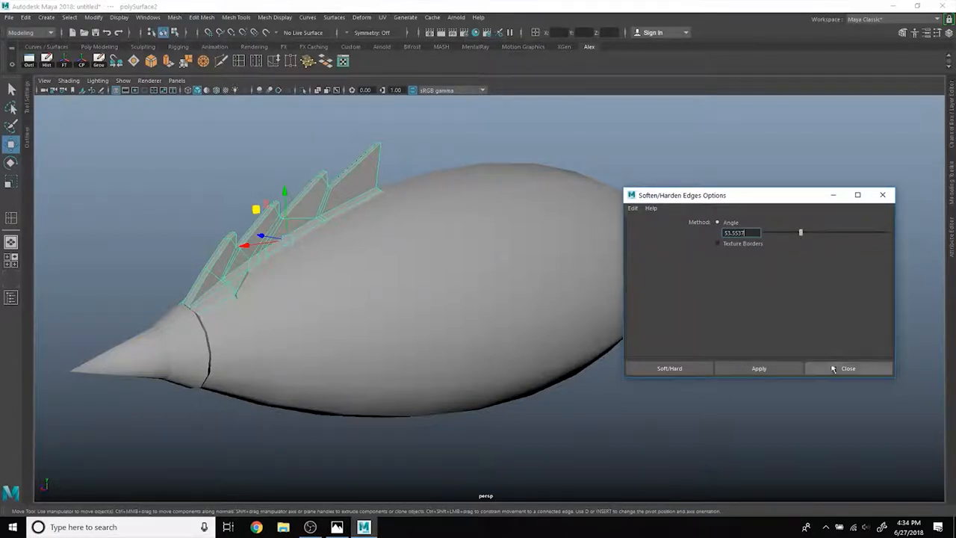
pyautogui.click(847, 368)
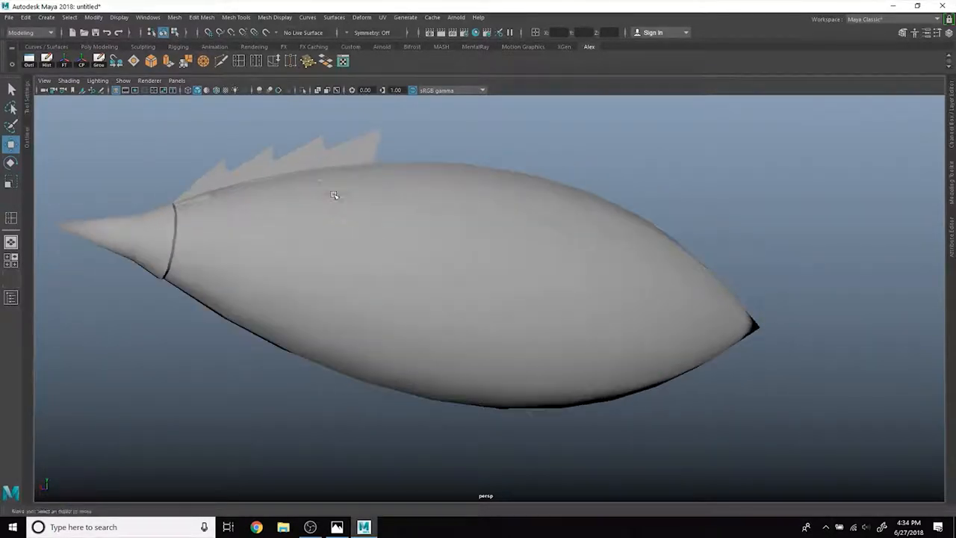
pyautogui.moveTo(334, 195); pyautogui.dragTo(427, 232)
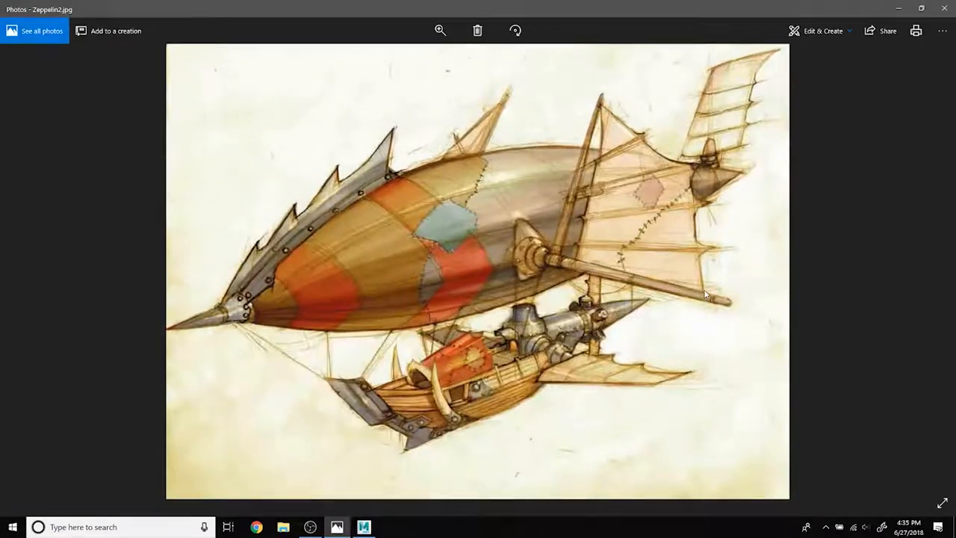
pyautogui.moveTo(566, 271)
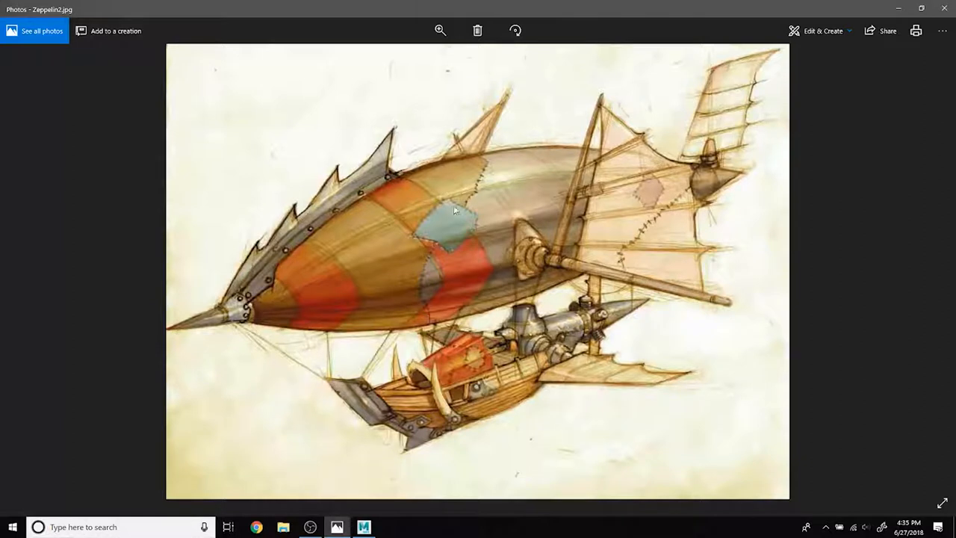
pyautogui.moveTo(337, 527)
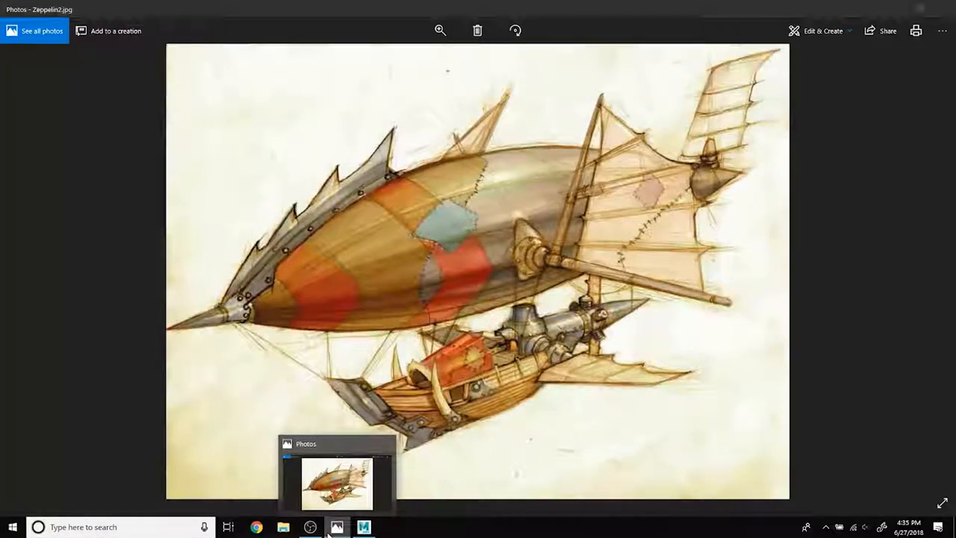
pyautogui.click(339, 525)
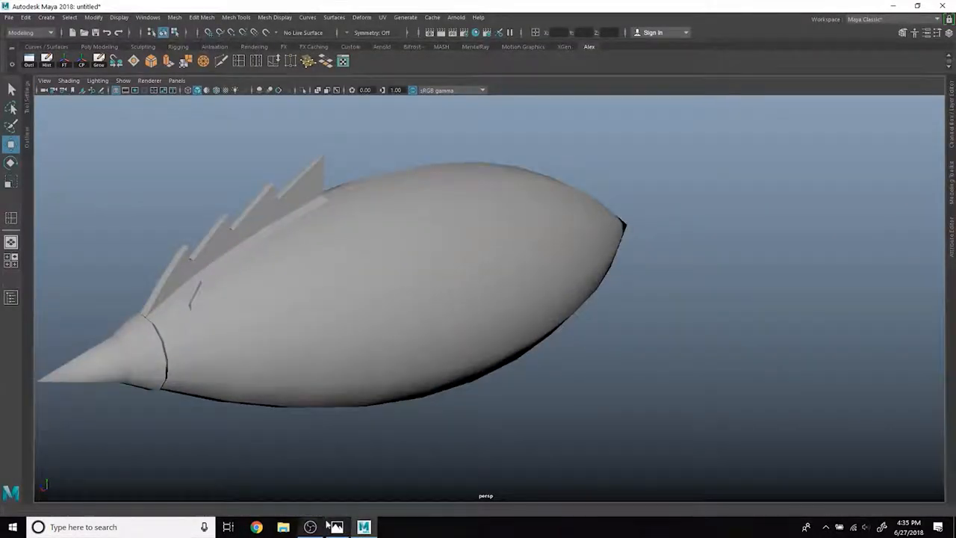
pyautogui.click(341, 526)
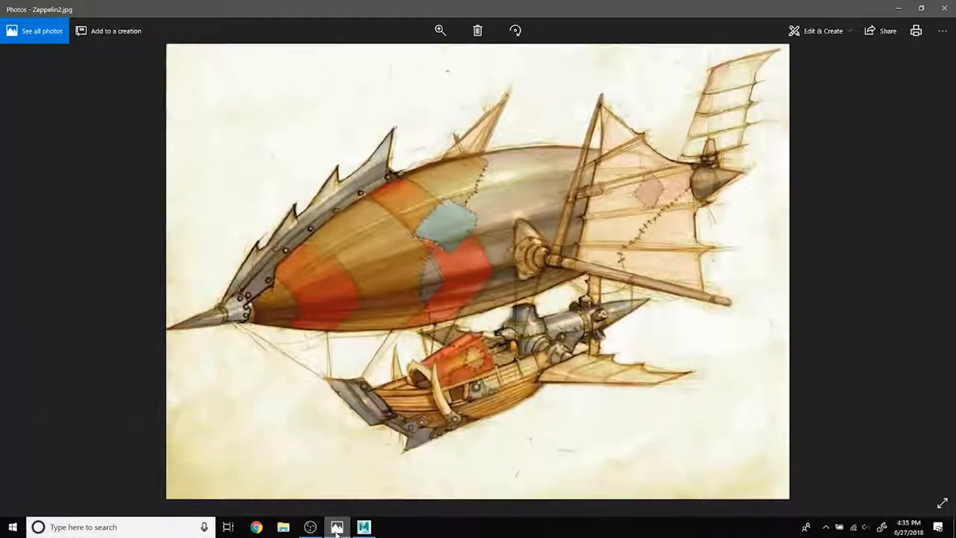
pyautogui.click(362, 525)
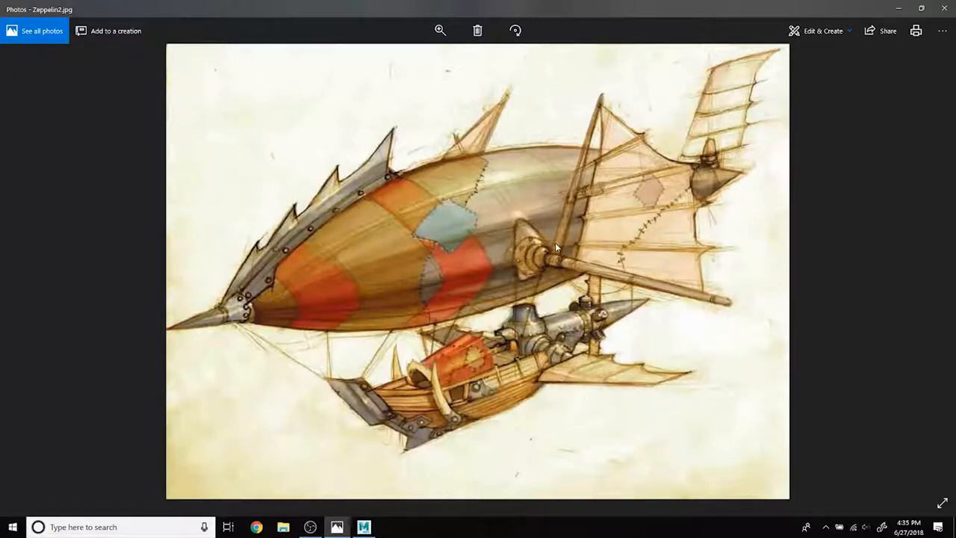
pyautogui.moveTo(525, 273)
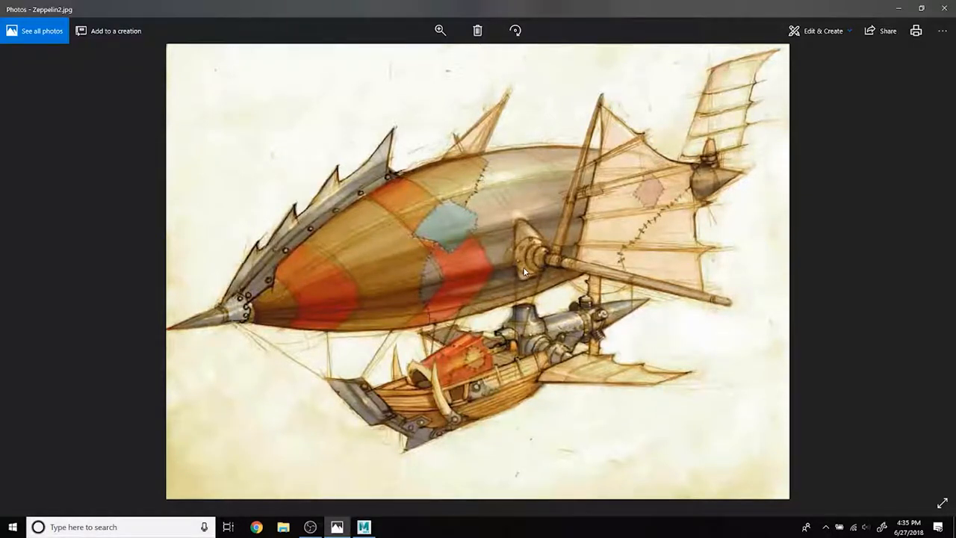
pyautogui.moveTo(551, 218)
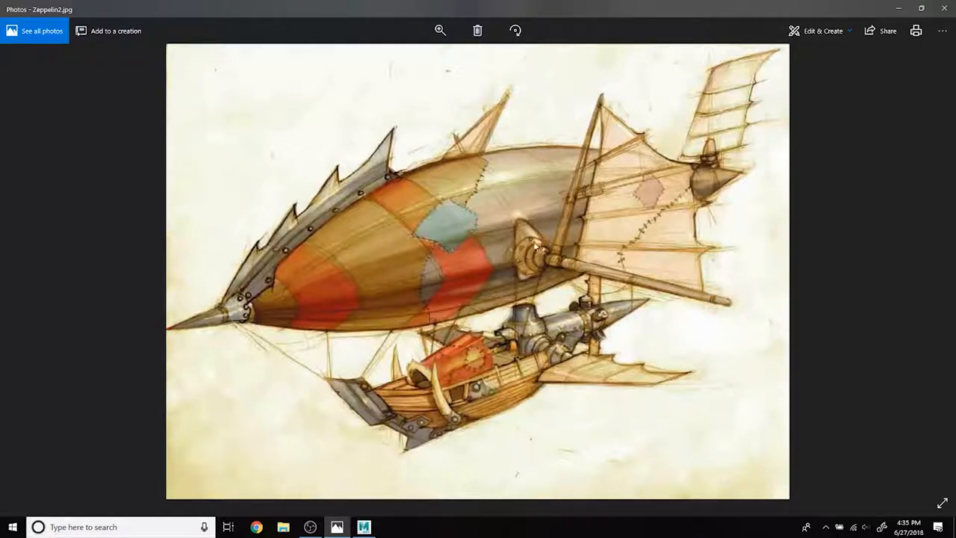
pyautogui.moveTo(554, 258)
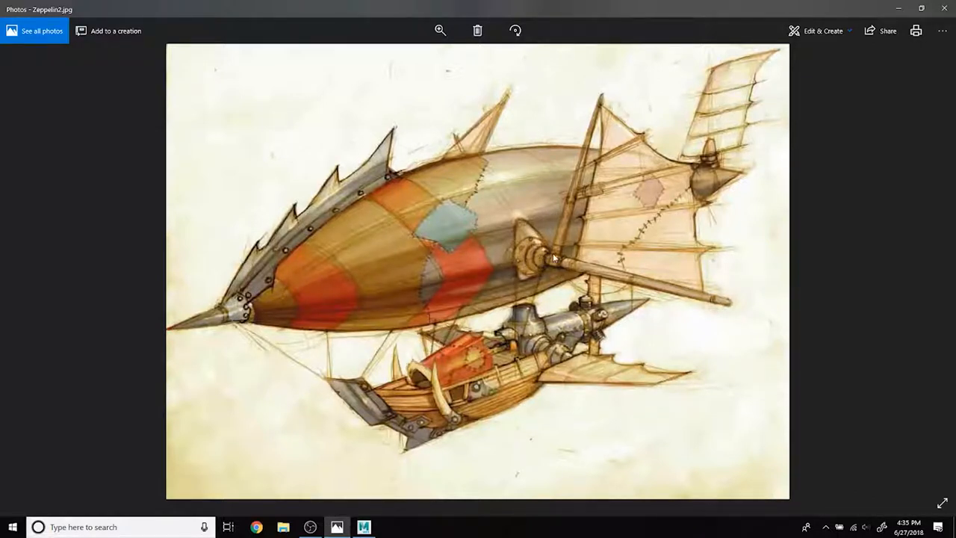
pyautogui.moveTo(538, 271)
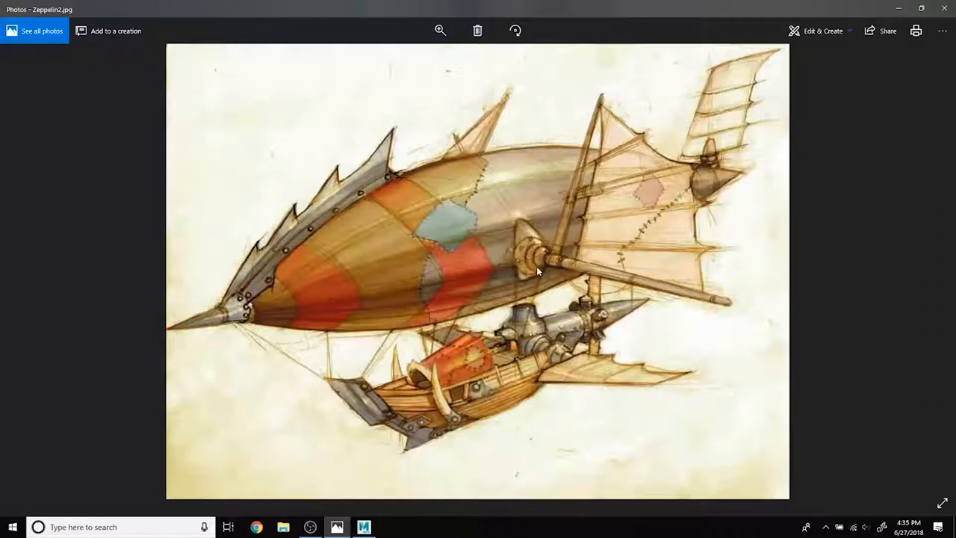
pyautogui.moveTo(527, 224)
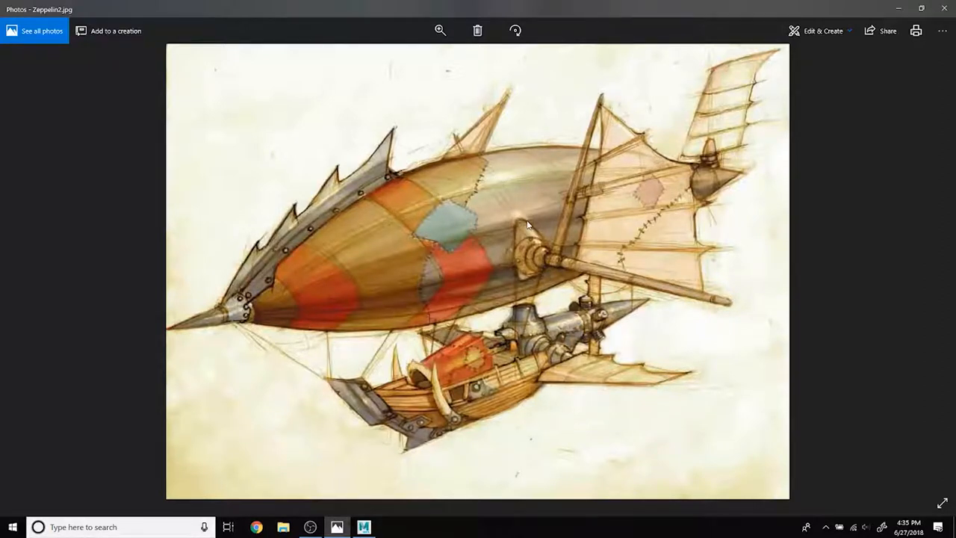
pyautogui.moveTo(521, 236)
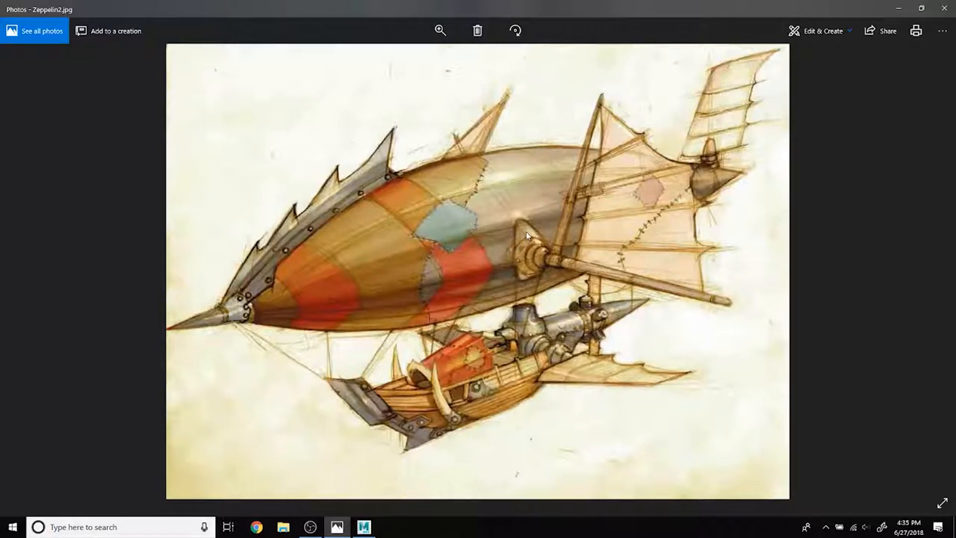
pyautogui.moveTo(572, 179)
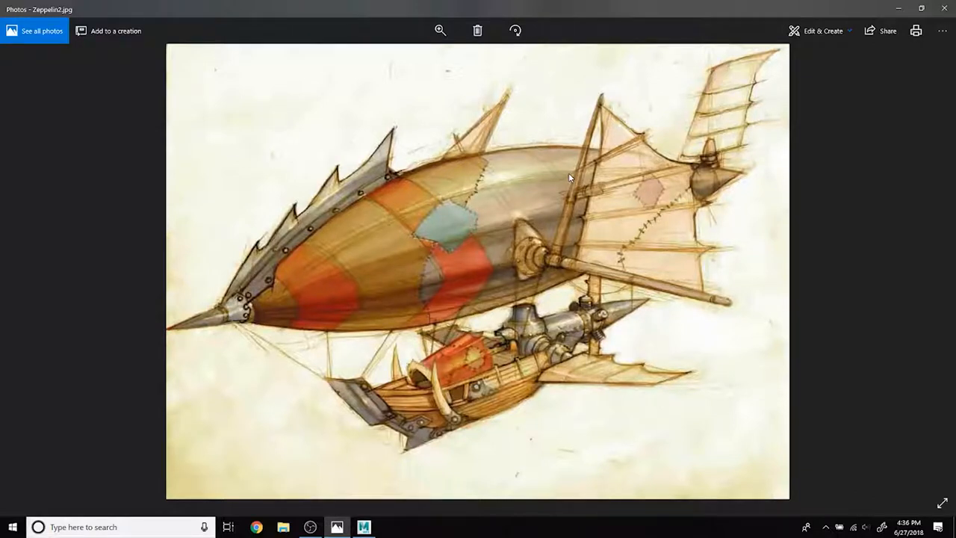
pyautogui.moveTo(570, 172)
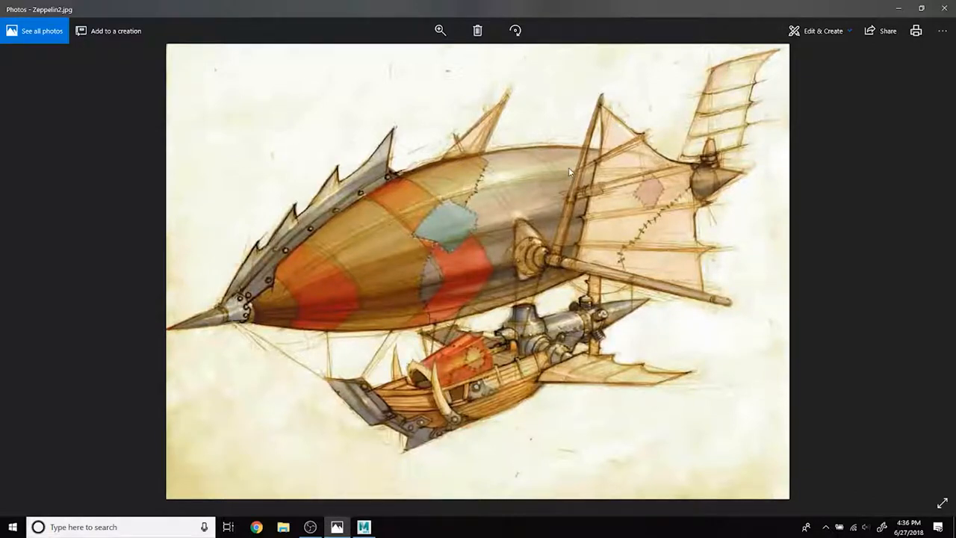
pyautogui.moveTo(540, 244)
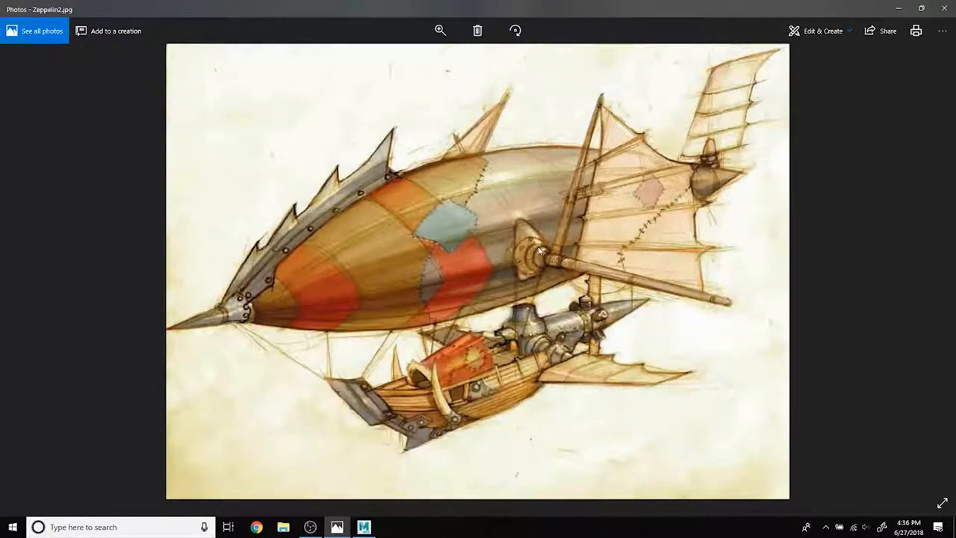
pyautogui.moveTo(553, 223)
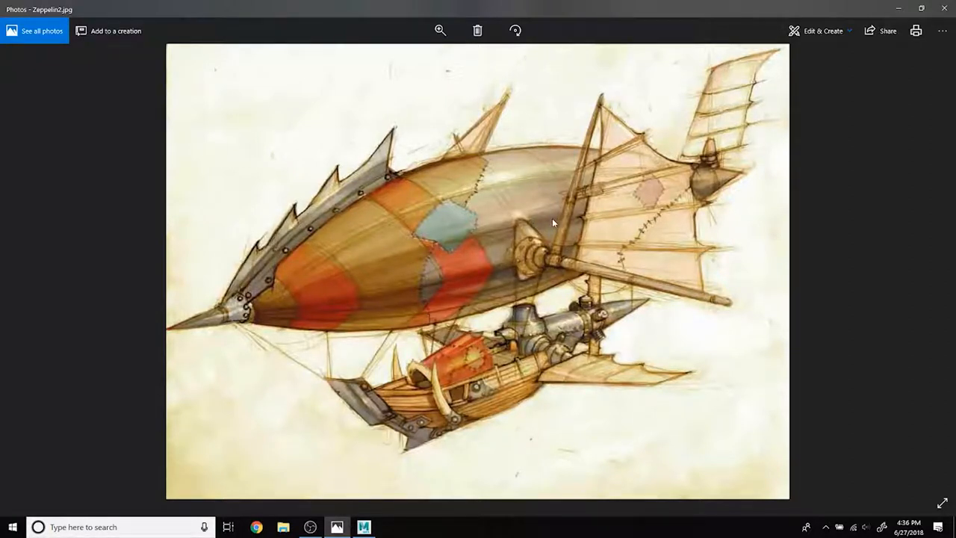
pyautogui.moveTo(548, 275)
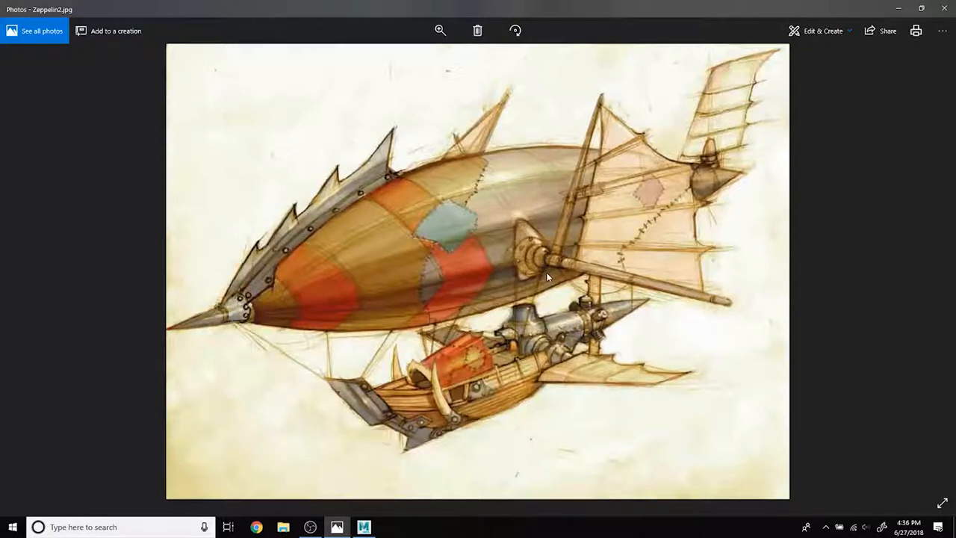
pyautogui.moveTo(546, 232)
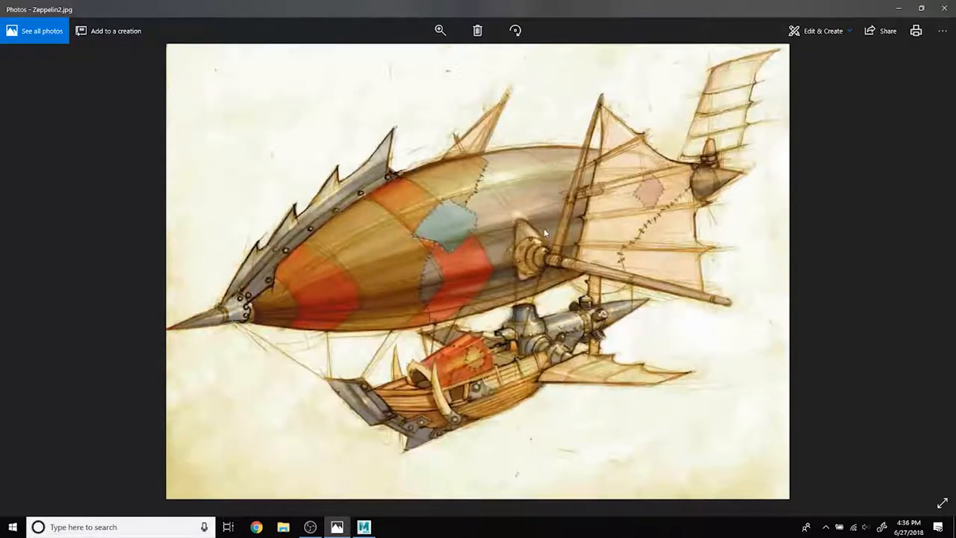
pyautogui.moveTo(564, 222)
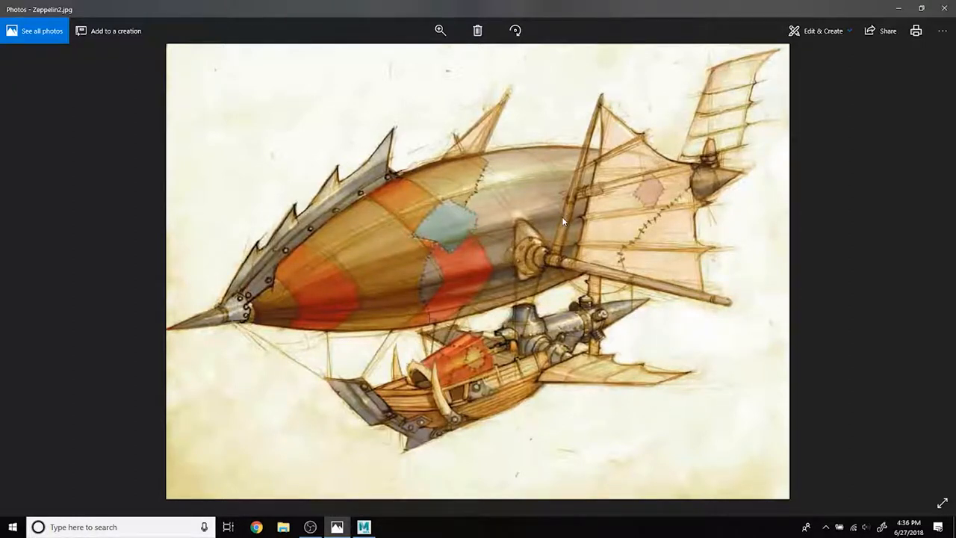
pyautogui.moveTo(565, 197)
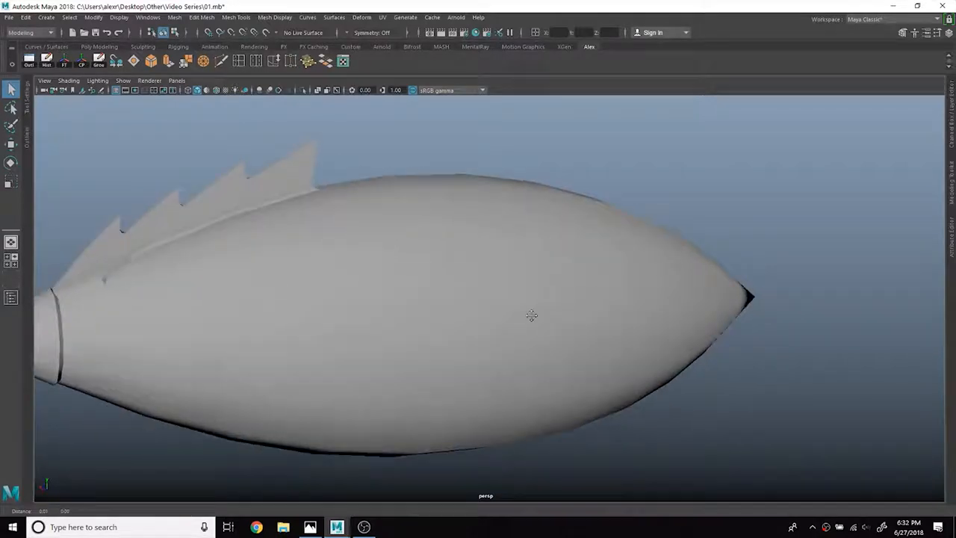
# Step: Compare the balloon with the zeppelin concept art, then marquee-select a patch of side hull faces
pyautogui.click(309, 526)
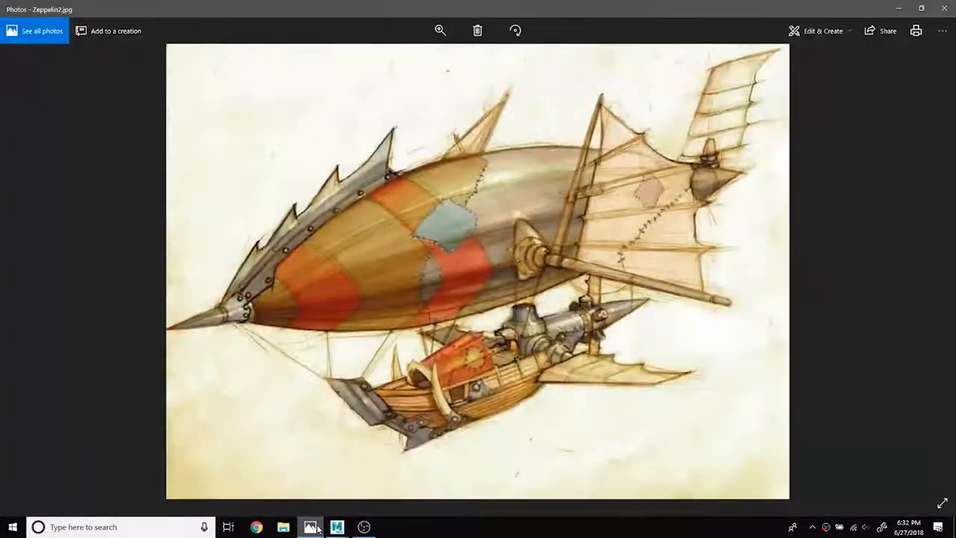
pyautogui.click(333, 527)
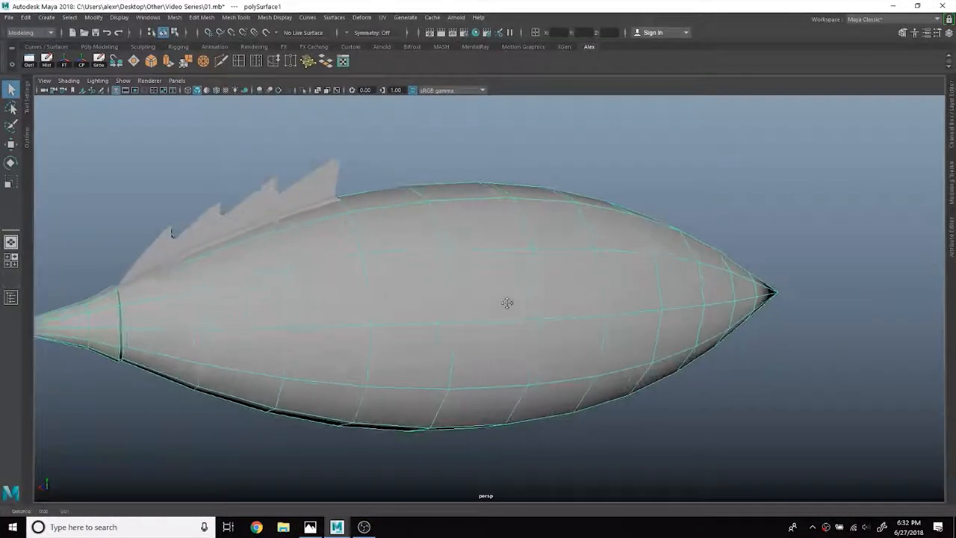
pyautogui.click(307, 526)
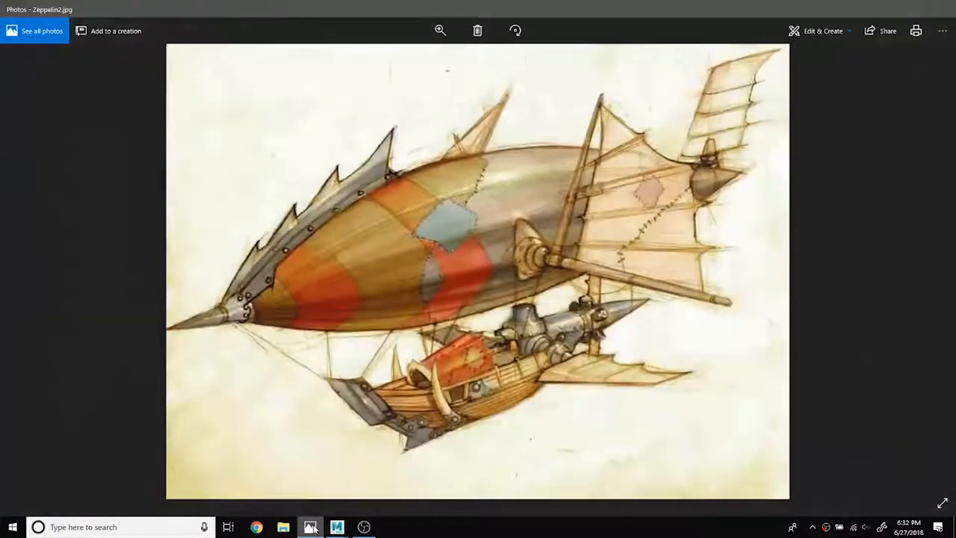
pyautogui.click(336, 527)
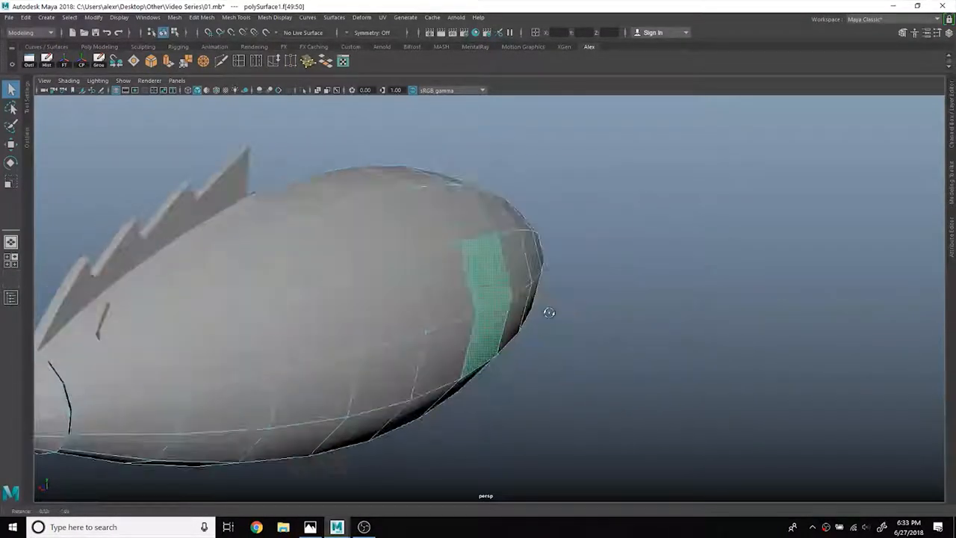
pyautogui.moveTo(550, 312); pyautogui.dragTo(372, 302)
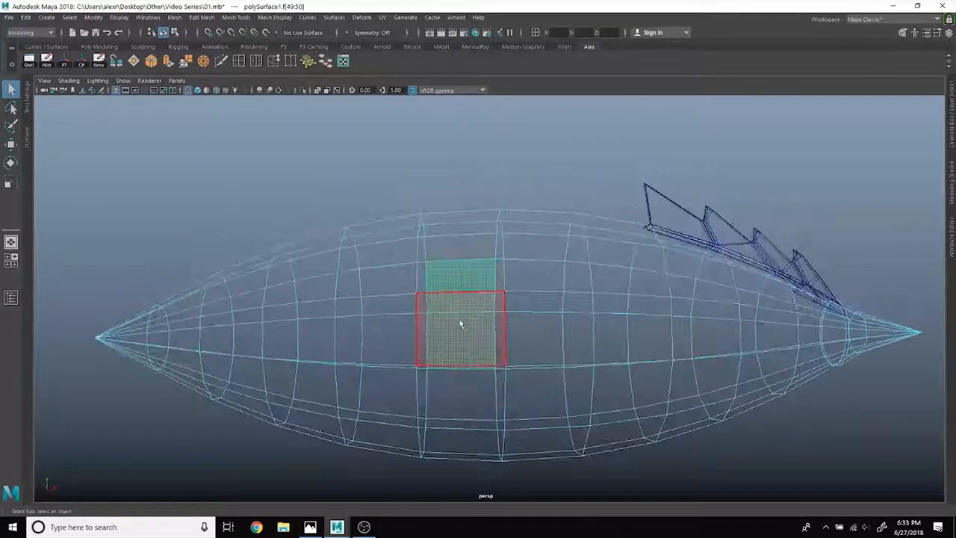
pyautogui.moveTo(459, 321); pyautogui.dragTo(438, 250)
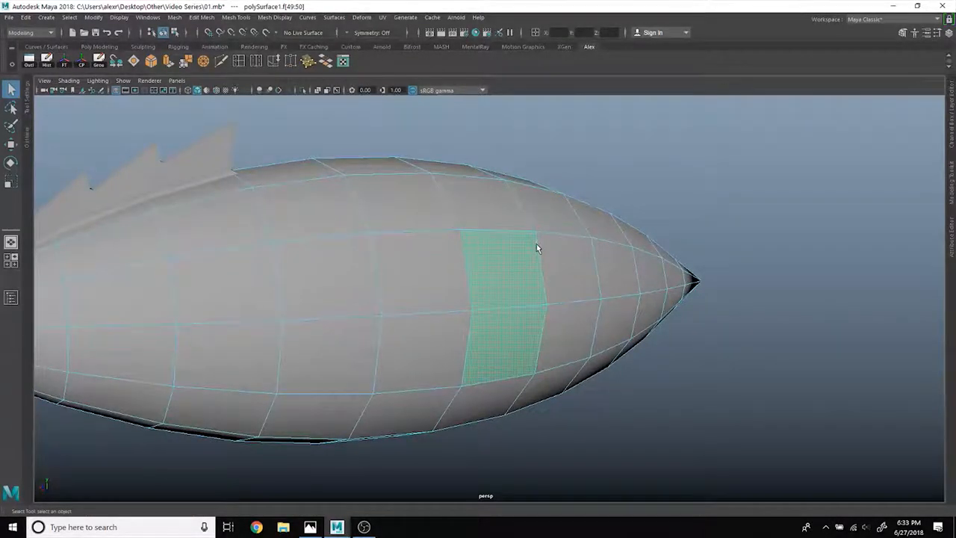
# Step: Duplicate the selected side faces into a separate mesh with Edit Mesh > Duplicate
pyautogui.click(212, 18)
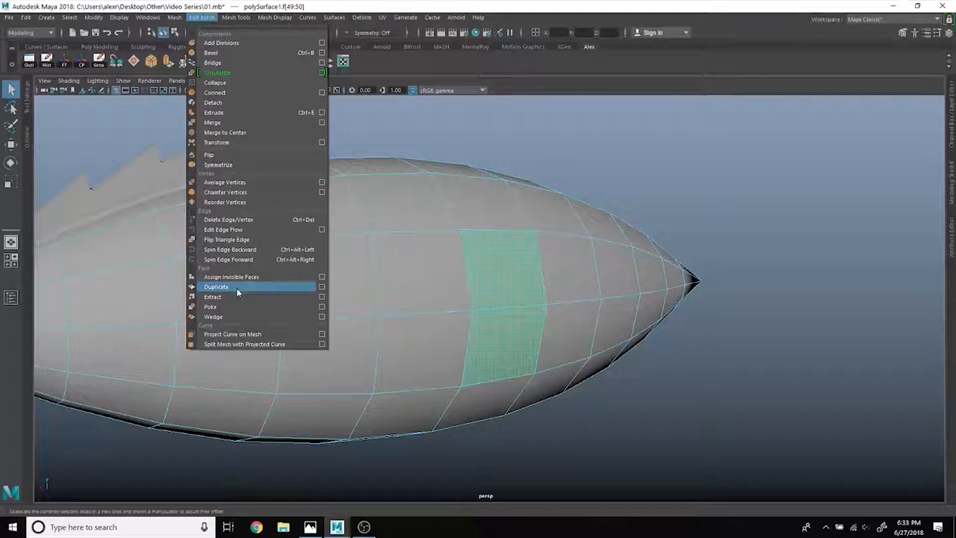
pyautogui.click(216, 286)
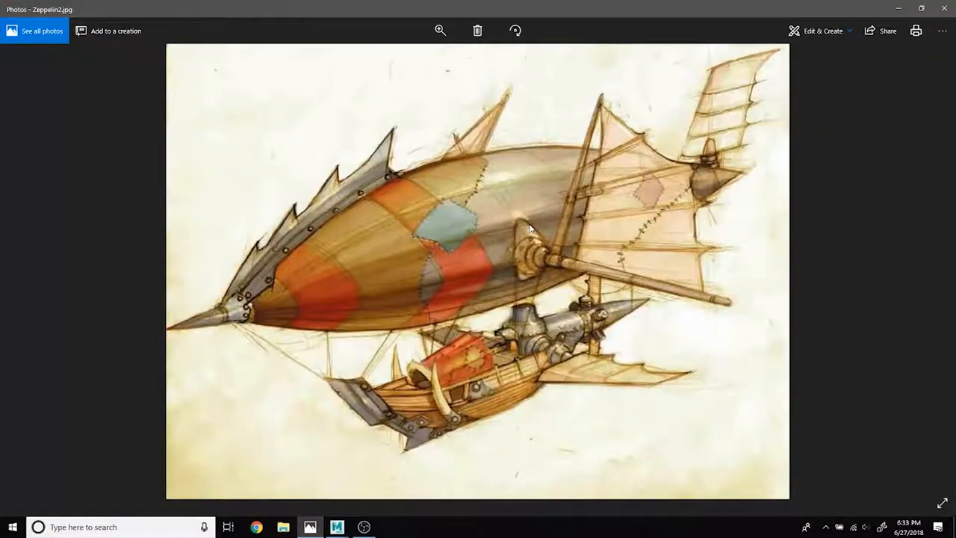
pyautogui.moveTo(493, 263)
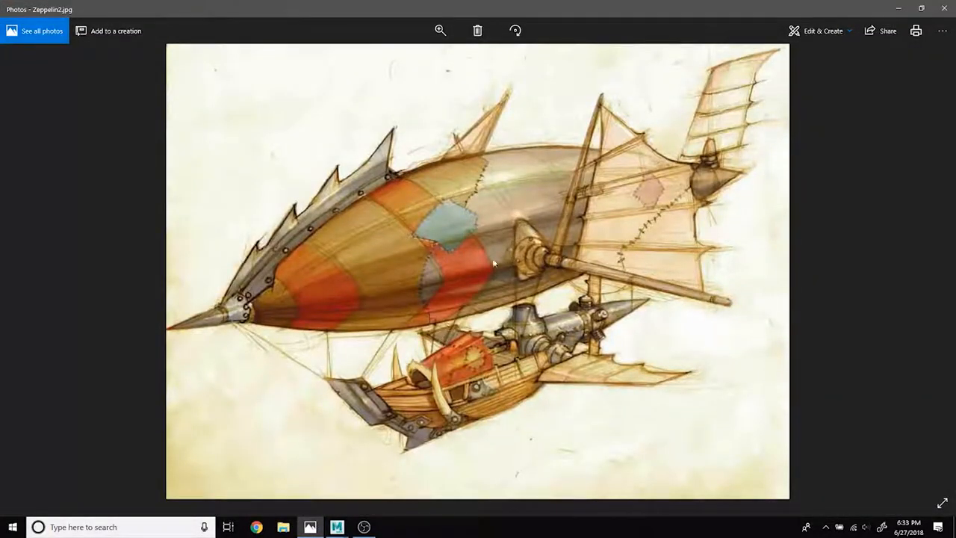
pyautogui.moveTo(309, 527)
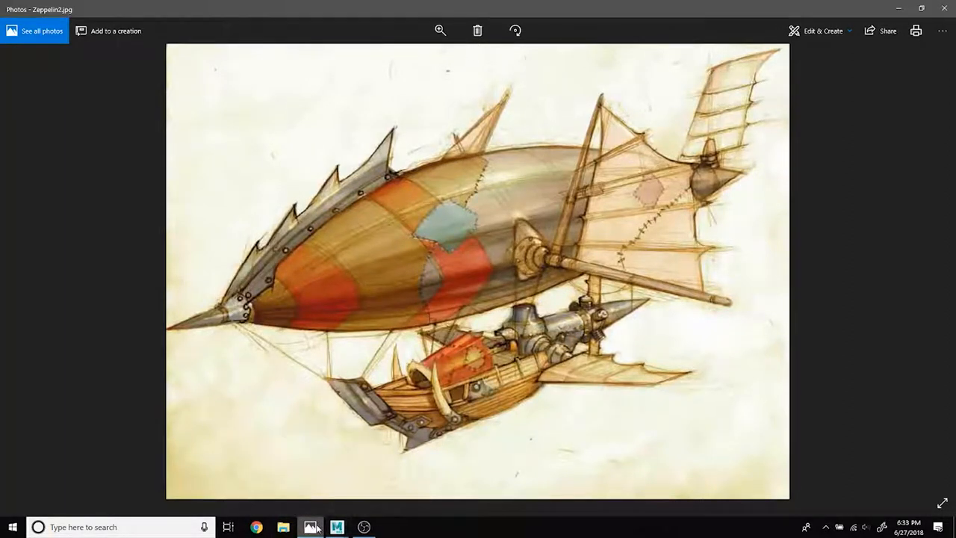
# Step: Inspect the thick extruded side slab from another angle and recheck the concept art
pyautogui.click(336, 527)
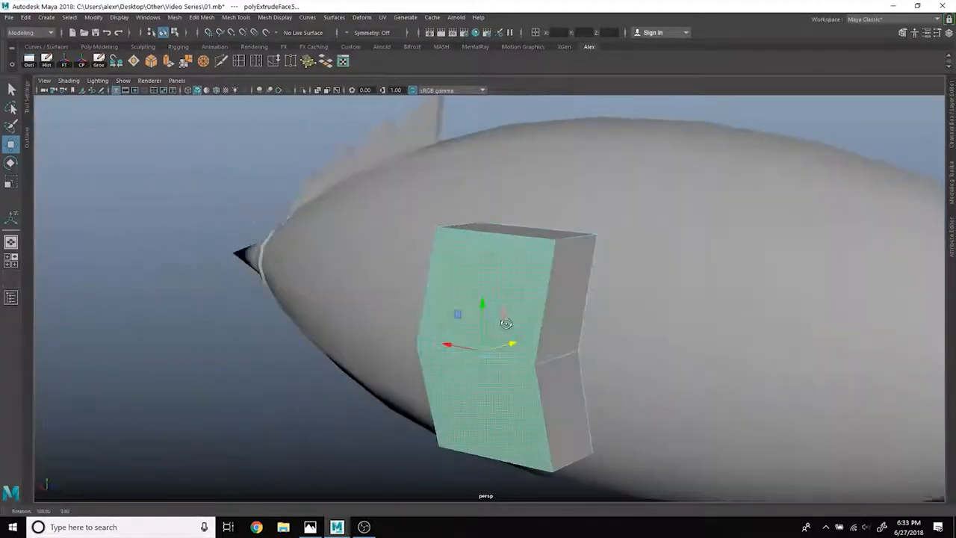
pyautogui.moveTo(507, 323); pyautogui.dragTo(629, 322)
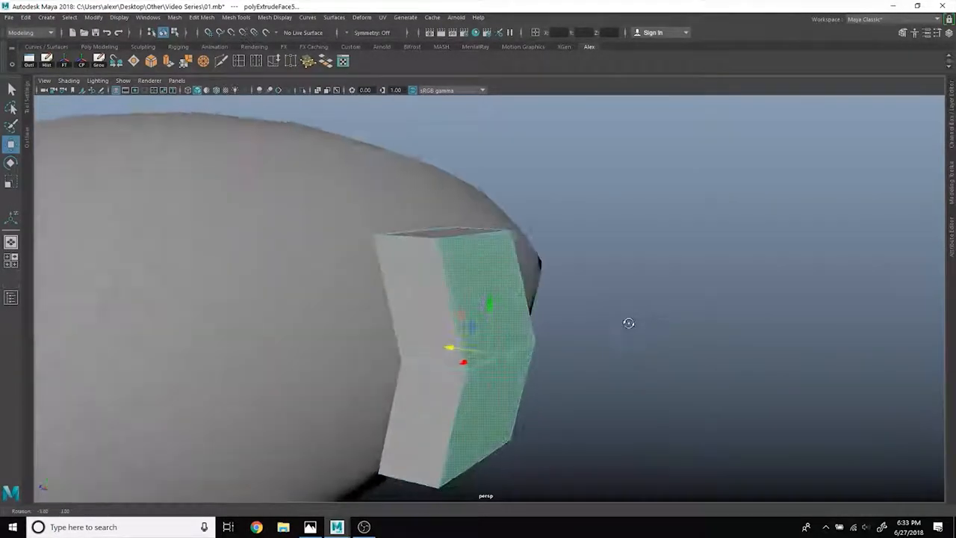
pyautogui.click(308, 528)
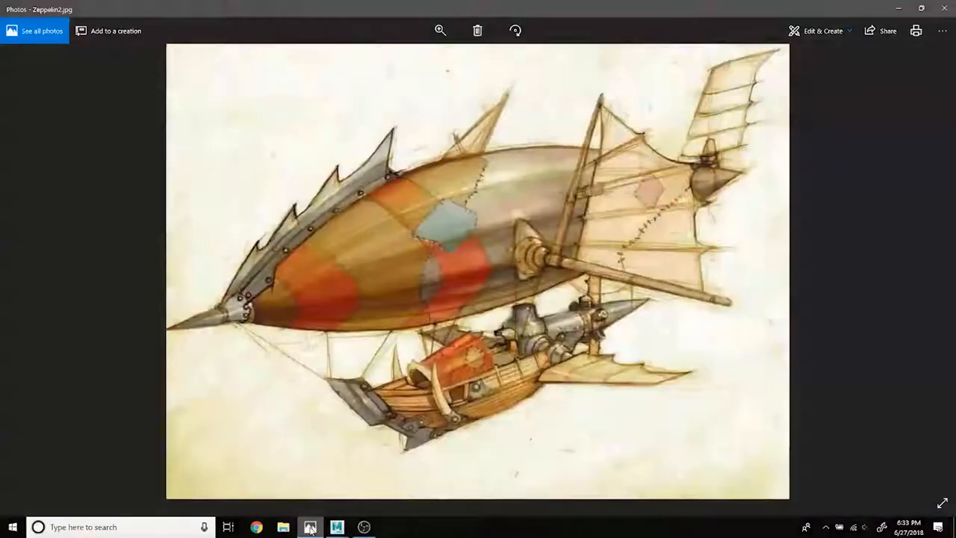
# Step: Insert two evenly spaced edge loops into the side block, dividing it into thirds
pyautogui.click(339, 527)
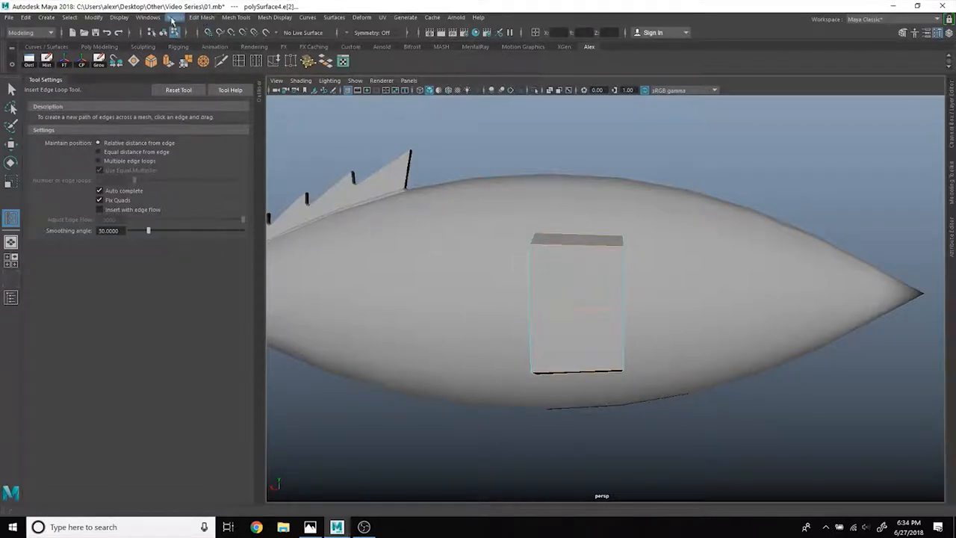
pyautogui.click(209, 17)
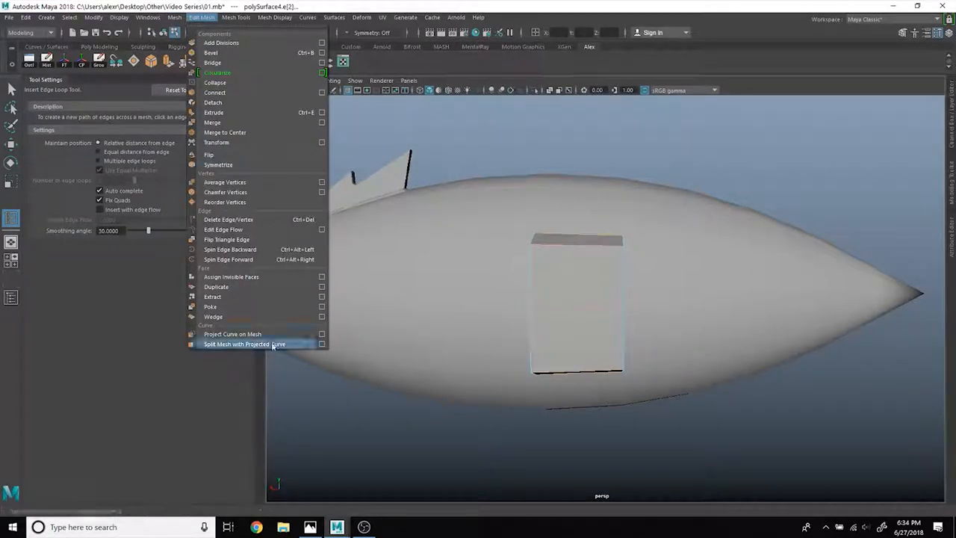
pyautogui.click(176, 18)
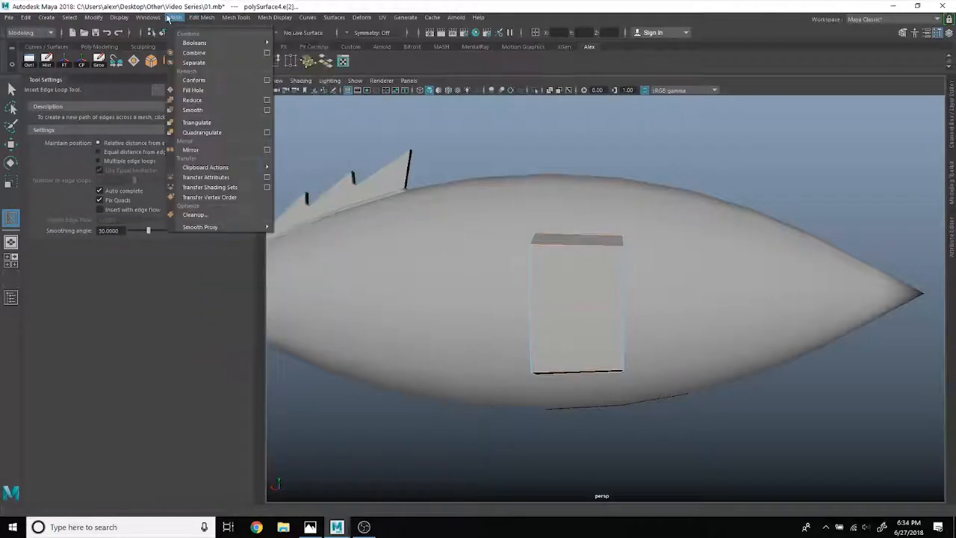
pyautogui.click(145, 18)
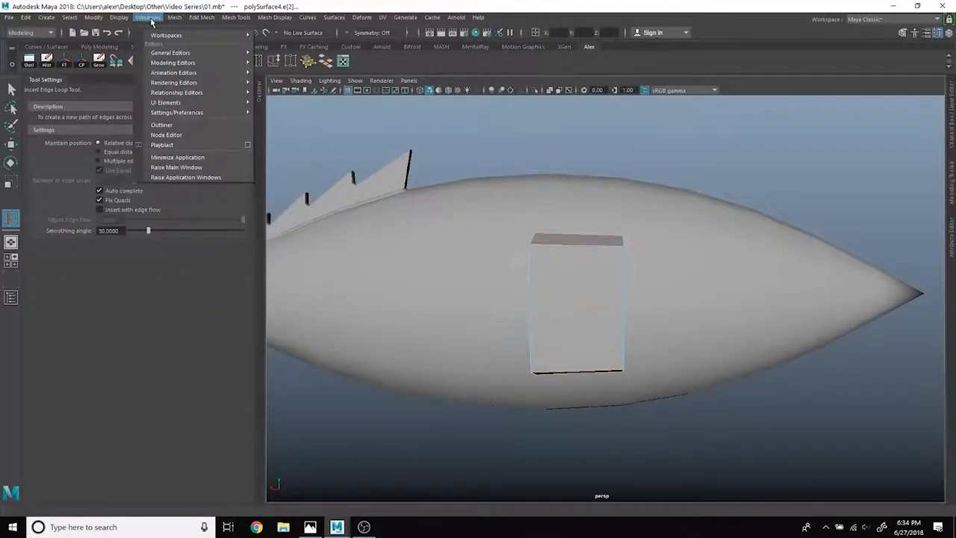
pyautogui.click(241, 18)
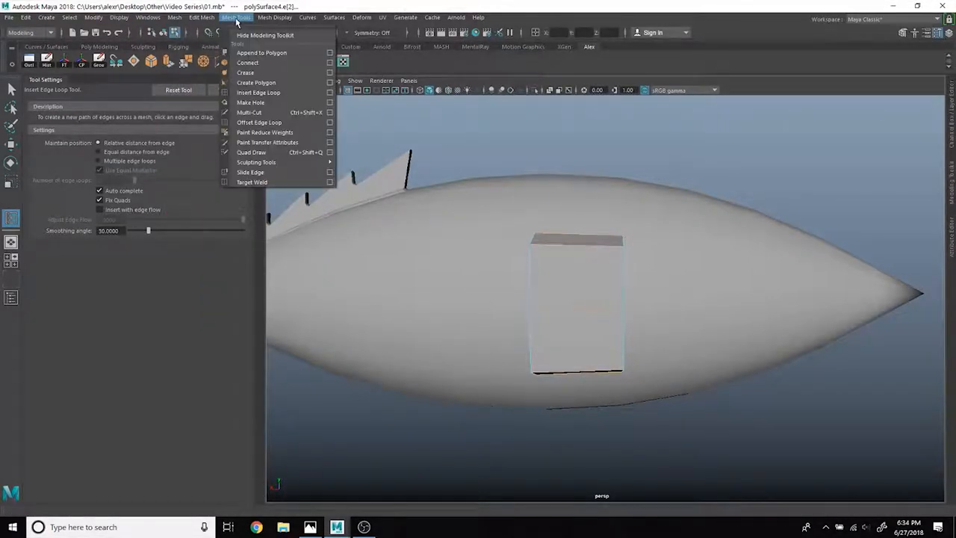
pyautogui.click(238, 17)
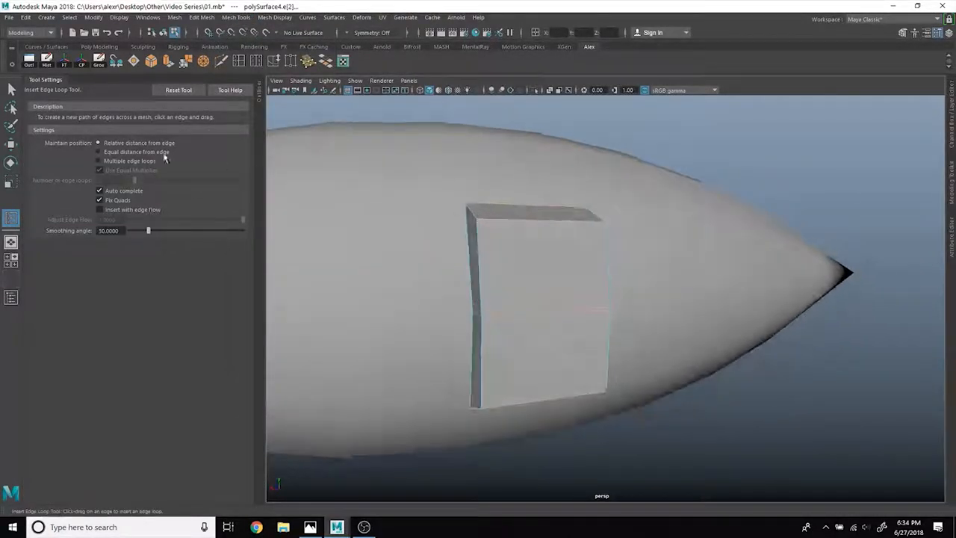
pyautogui.click(97, 161)
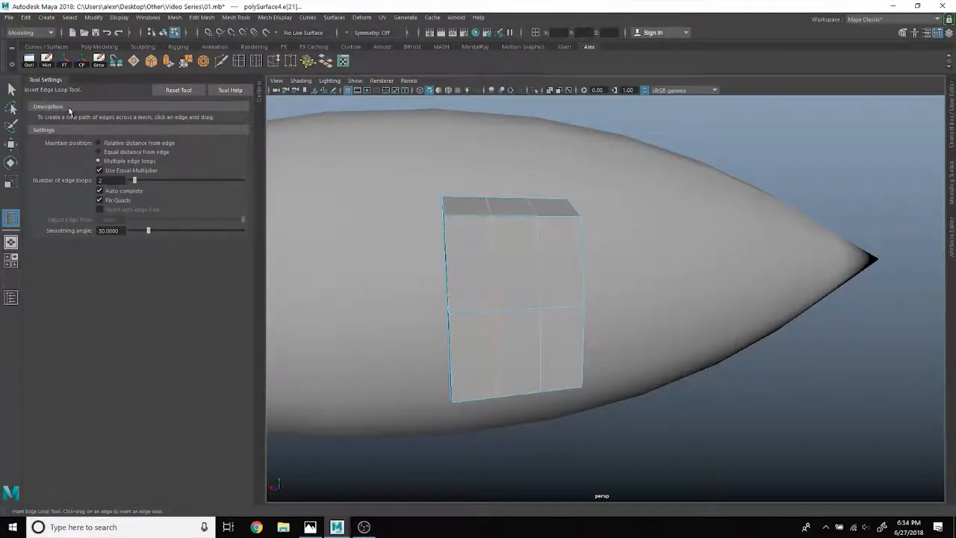
pyautogui.click(98, 143)
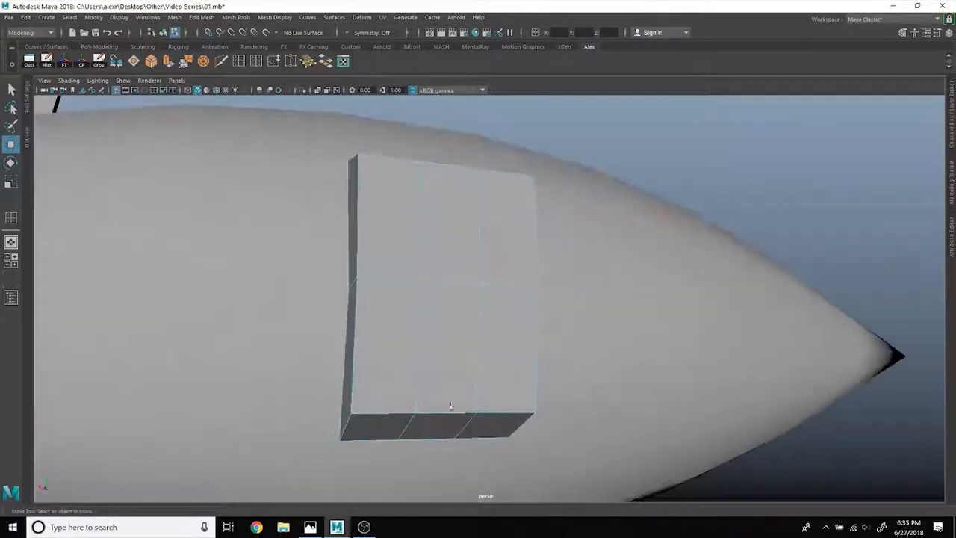
# Step: Pull the mount's corner vertices inward and scale its front face to chamfer the block
pyautogui.click(309, 527)
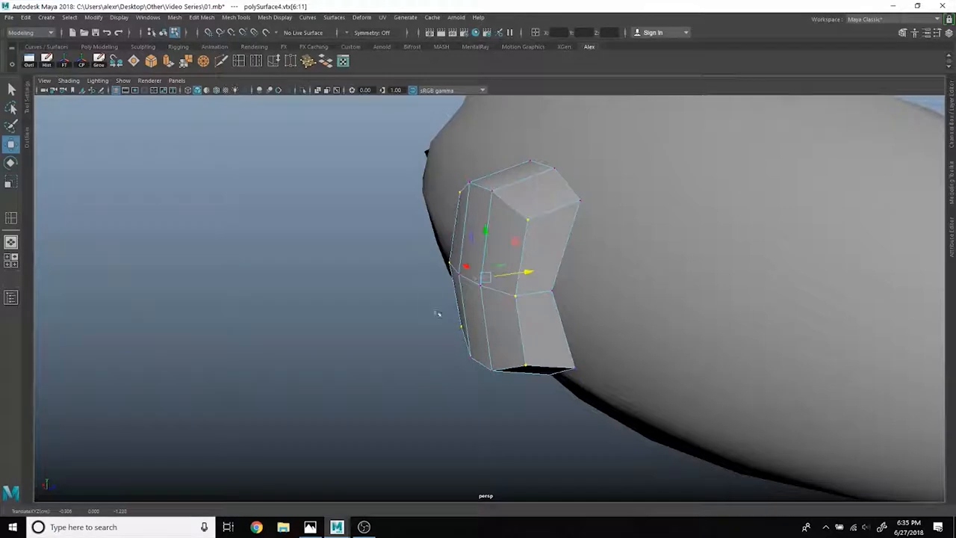
pyautogui.moveTo(437, 313); pyautogui.dragTo(567, 192)
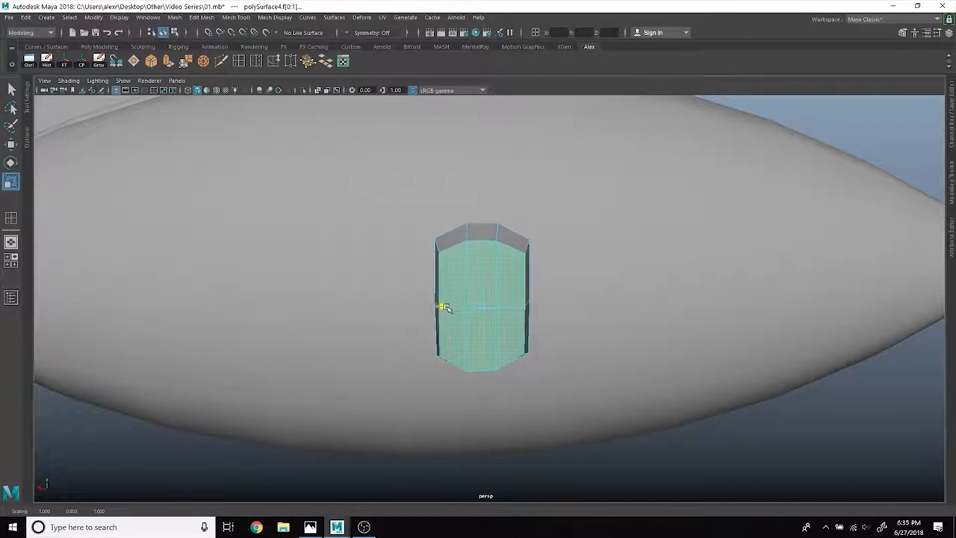
pyautogui.moveTo(445, 306); pyautogui.dragTo(546, 283)
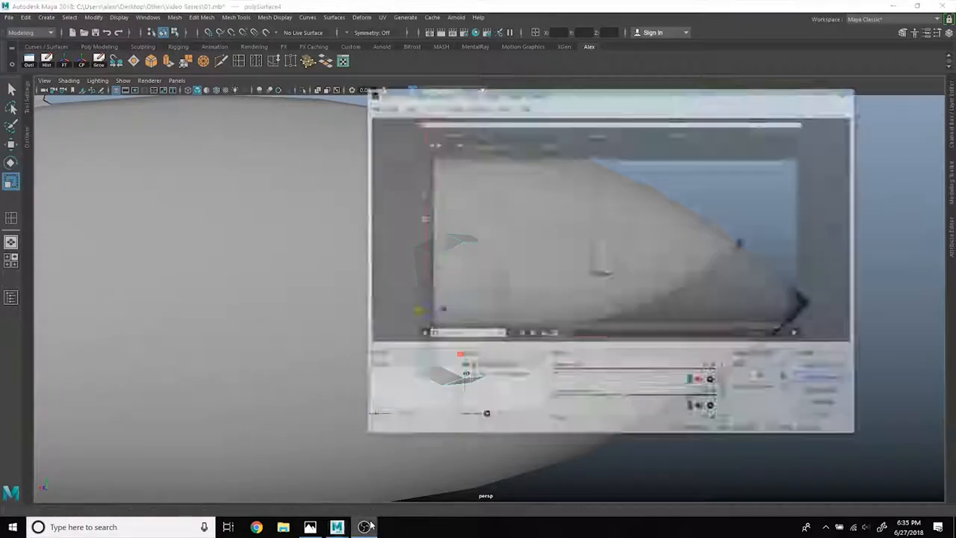
# Step: Check the concept art repeatedly, then scale the mount's middle vertex ring to curve it
pyautogui.click(309, 526)
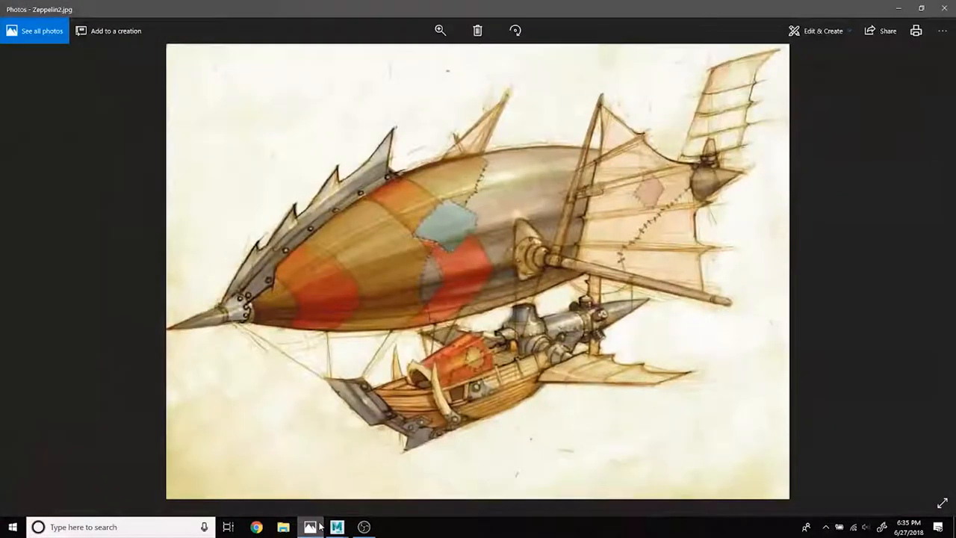
pyautogui.click(337, 527)
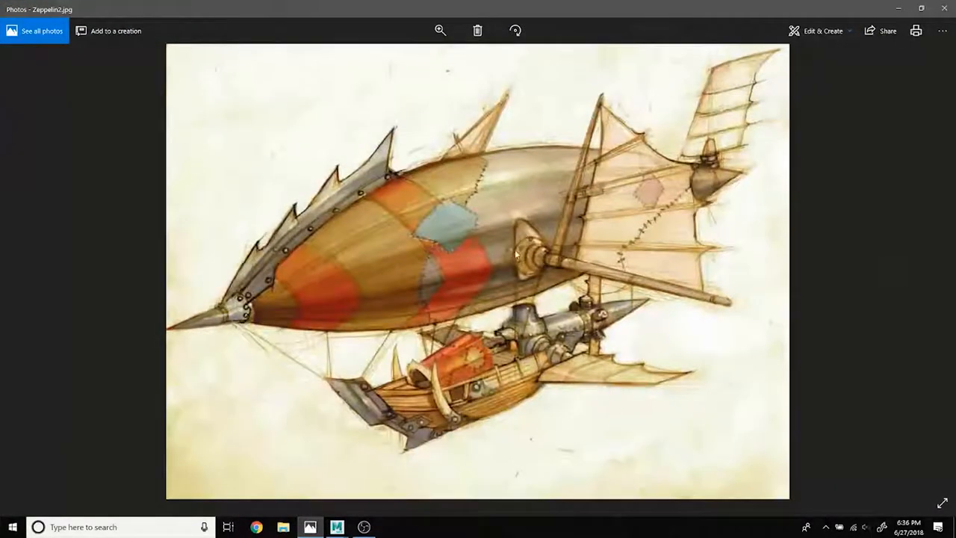
pyautogui.moveTo(307, 527)
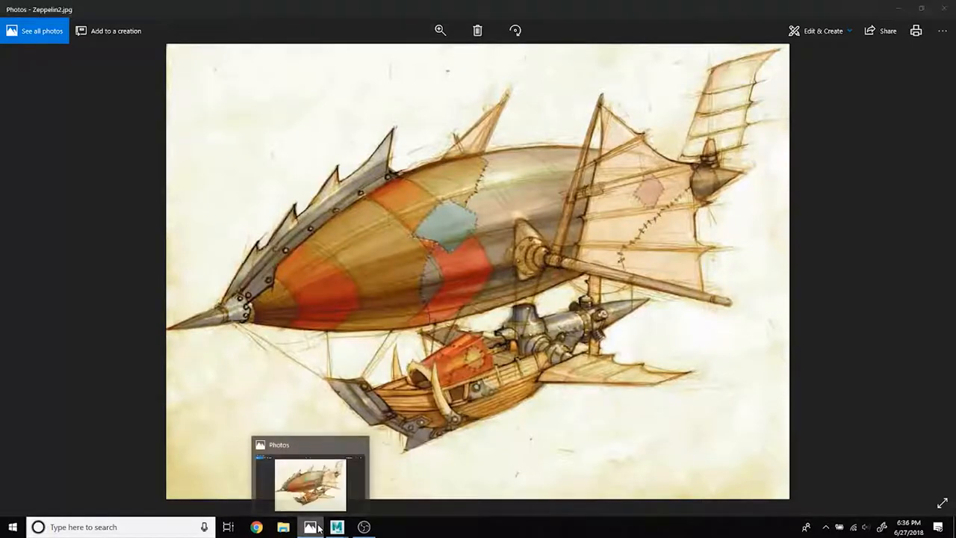
pyautogui.click(337, 527)
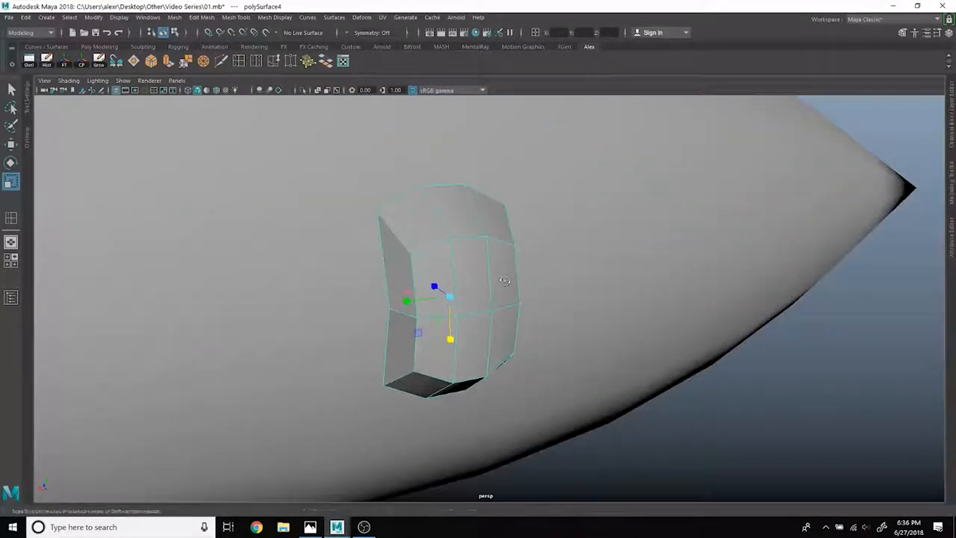
pyautogui.click(310, 526)
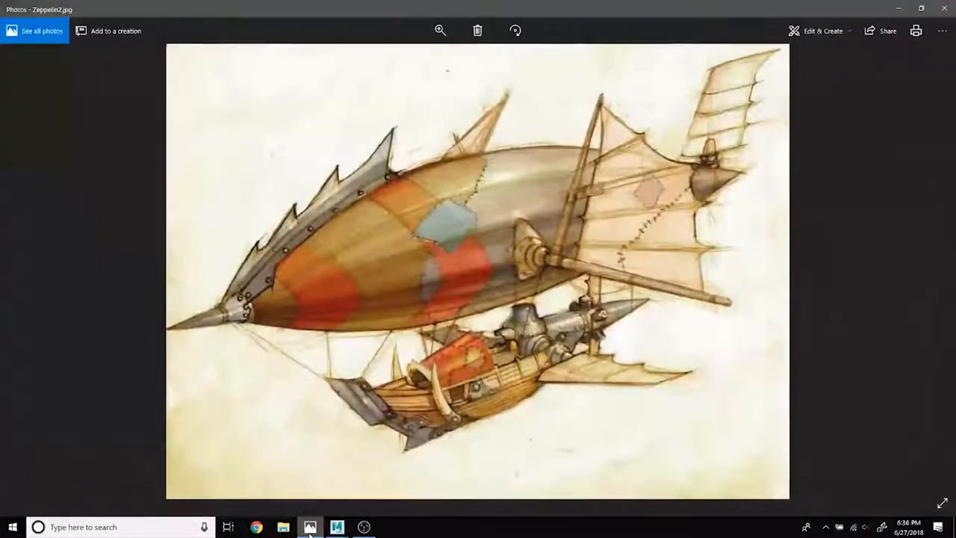
pyautogui.click(337, 525)
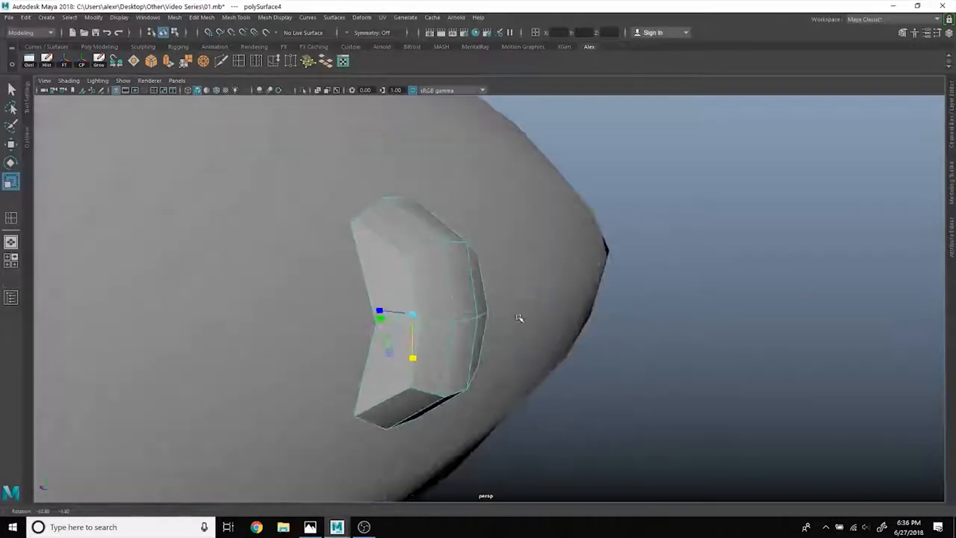
pyautogui.click(309, 527)
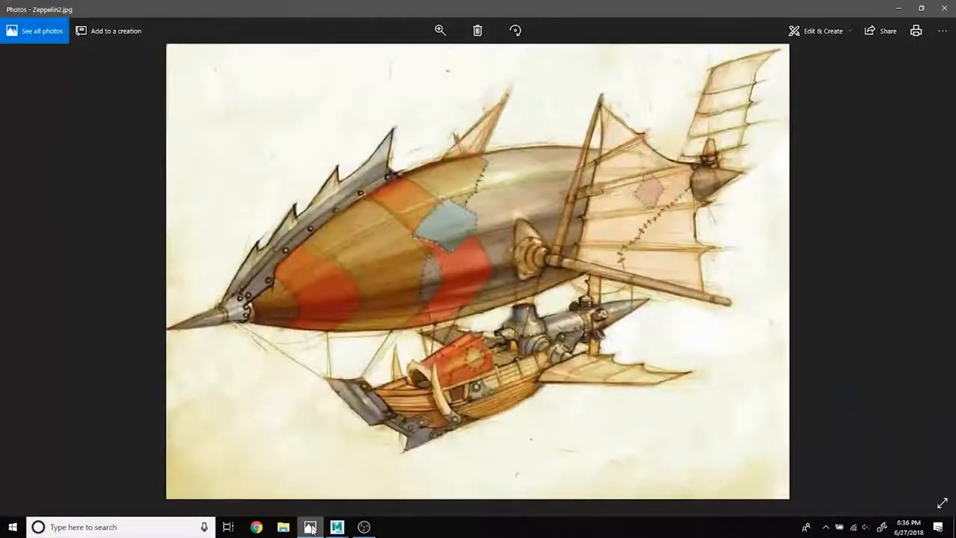
pyautogui.click(336, 527)
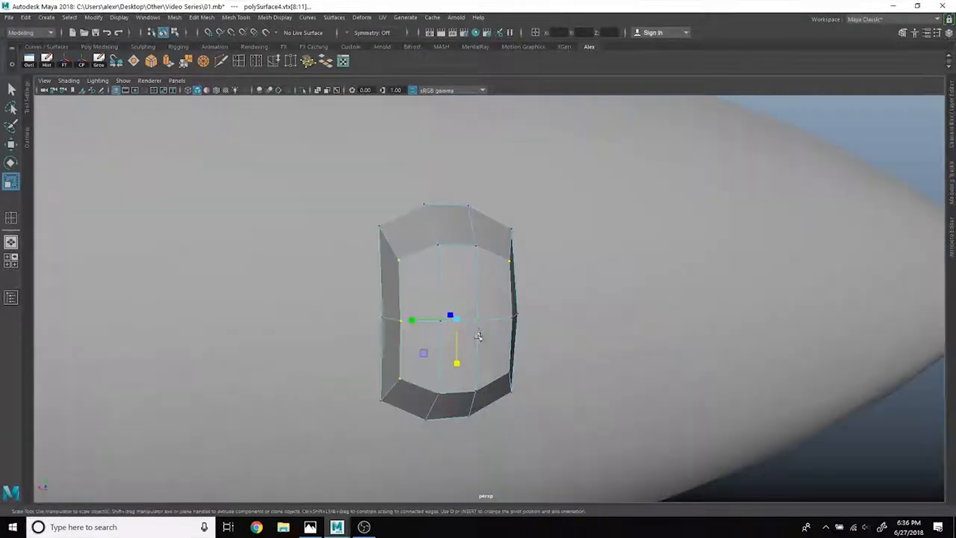
pyautogui.moveTo(478, 336); pyautogui.dragTo(586, 345)
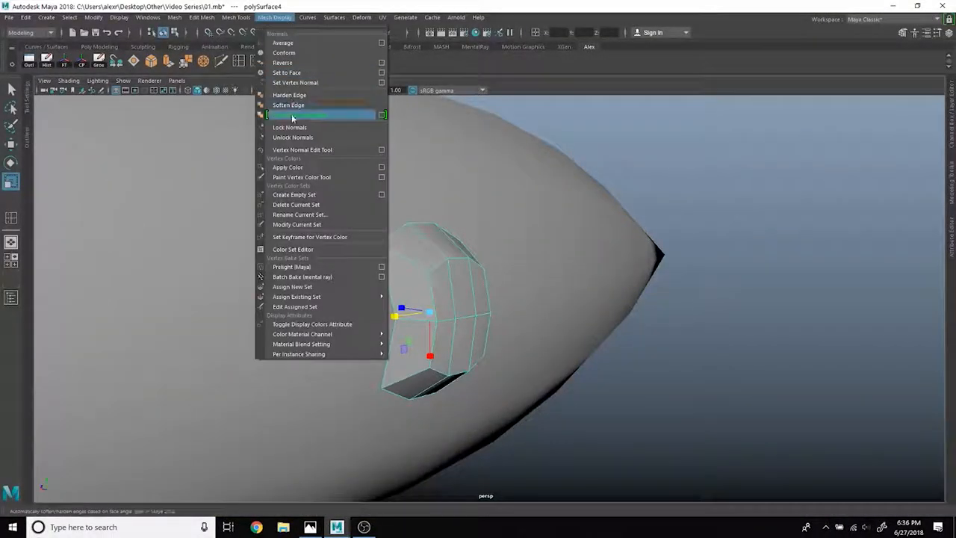
# Step: Soften the side mount's edges at an angle of about 76, then view the concept art
pyautogui.click(288, 104)
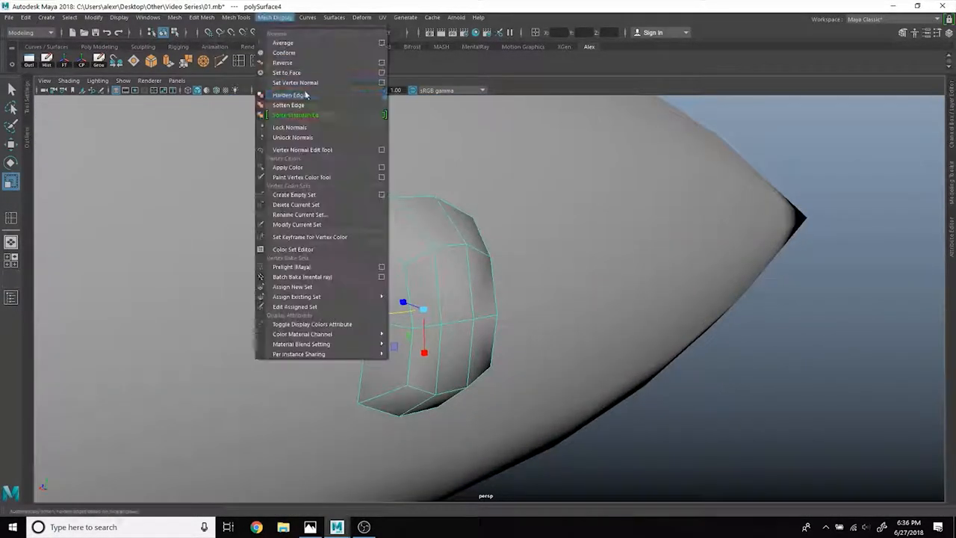
pyautogui.click(382, 105)
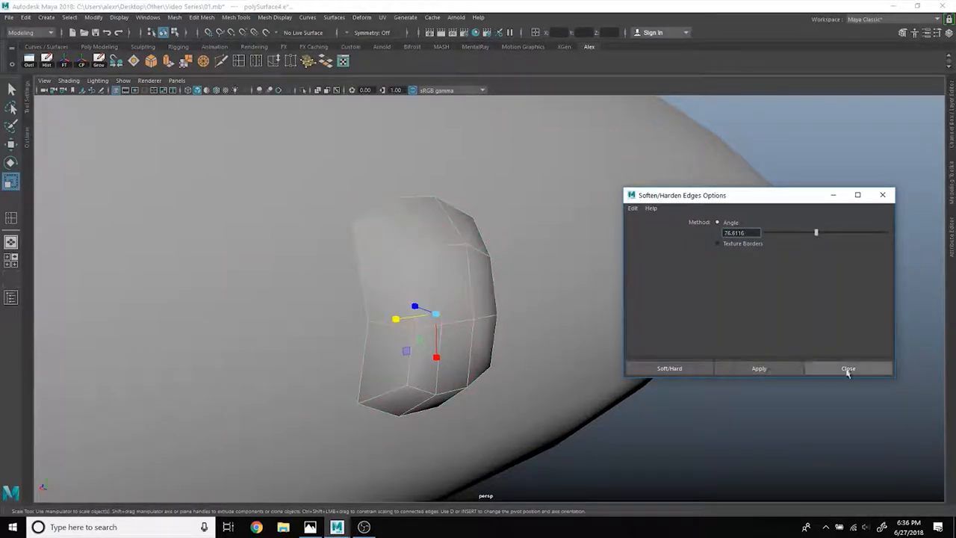
pyautogui.click(849, 367)
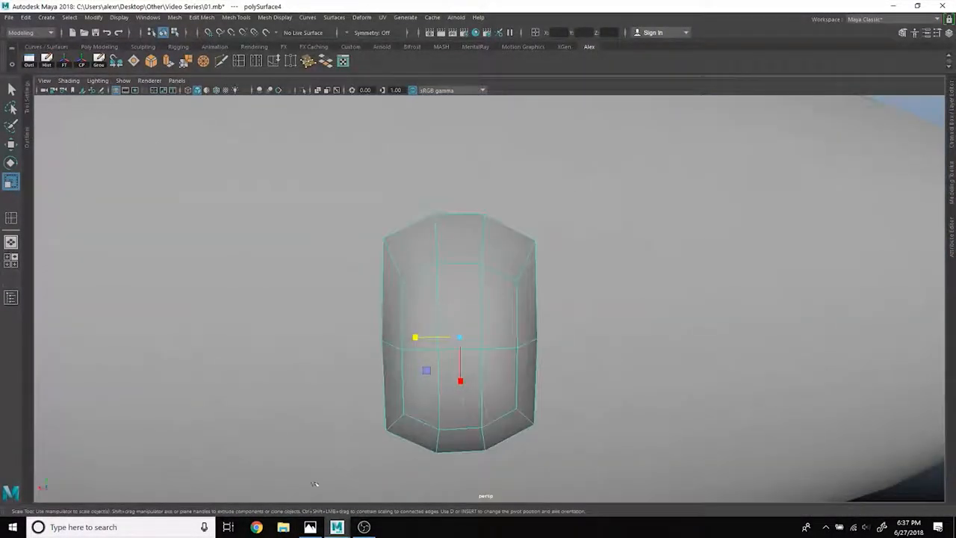
pyautogui.click(309, 527)
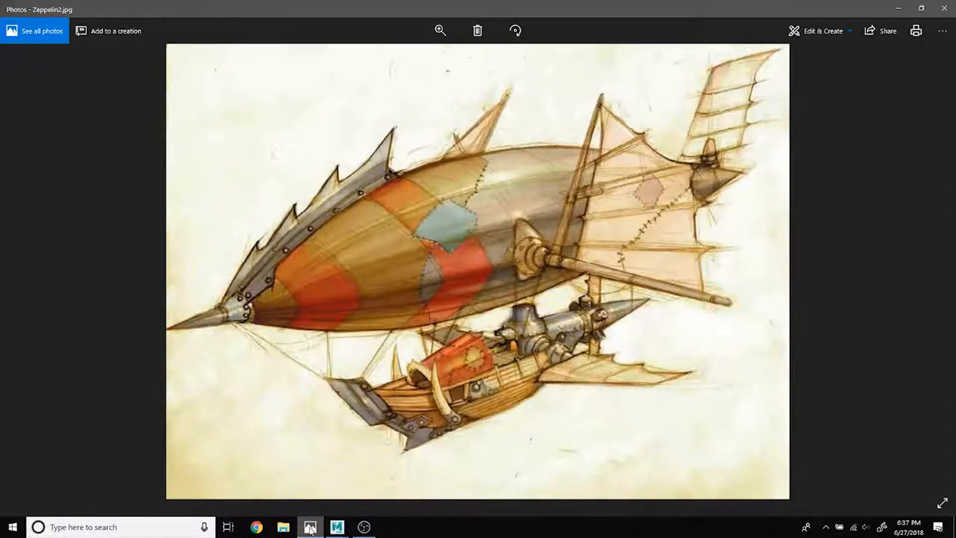
# Step: Create a polygon cylinder near the hull and set its side count to 20
pyautogui.click(348, 526)
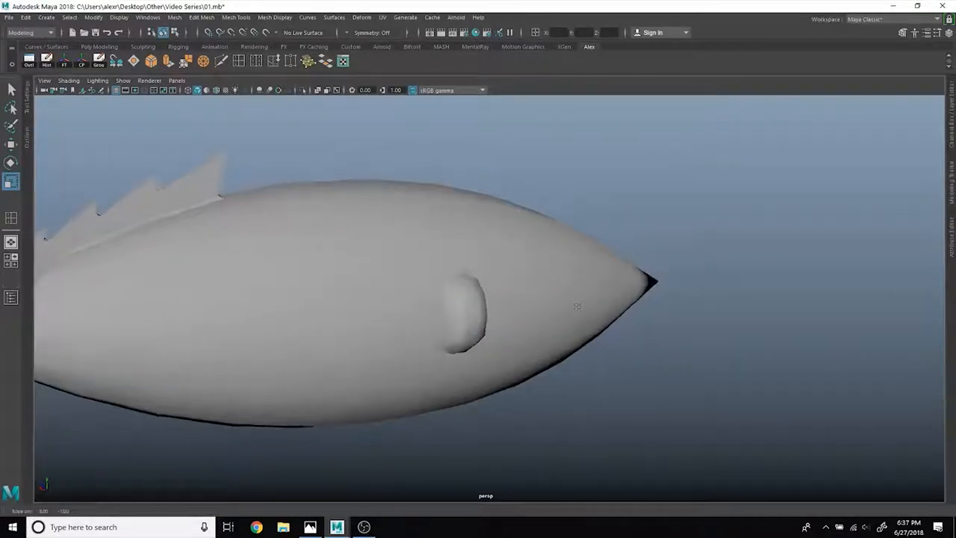
pyautogui.click(98, 46)
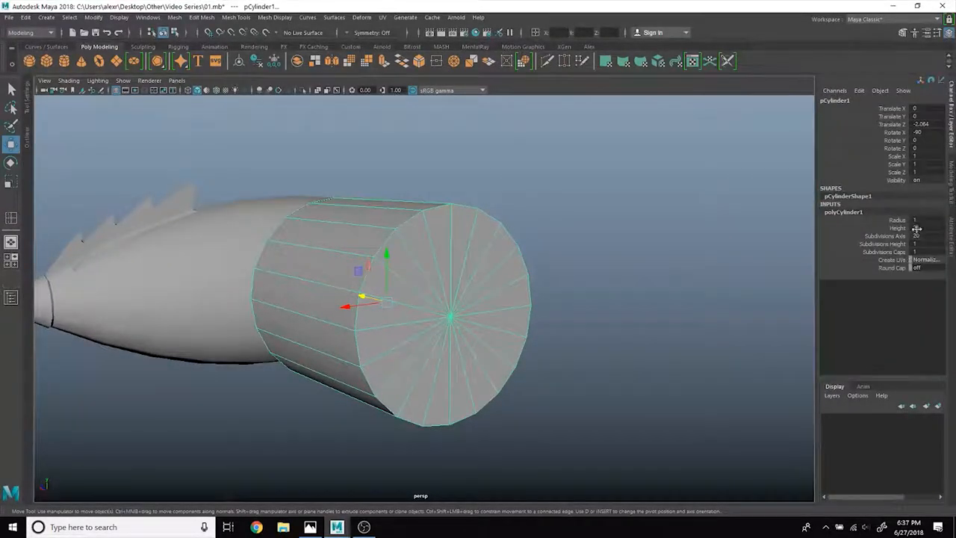
pyautogui.click(926, 236)
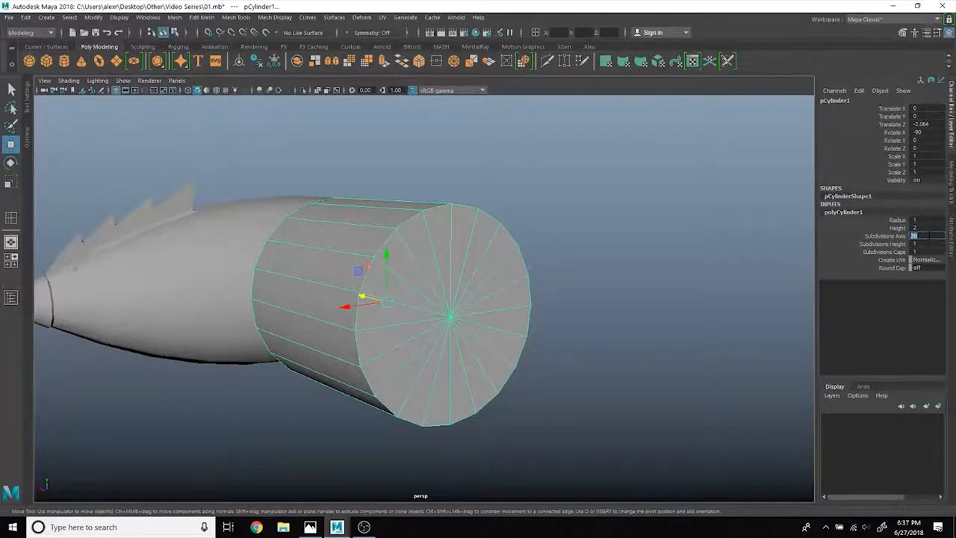